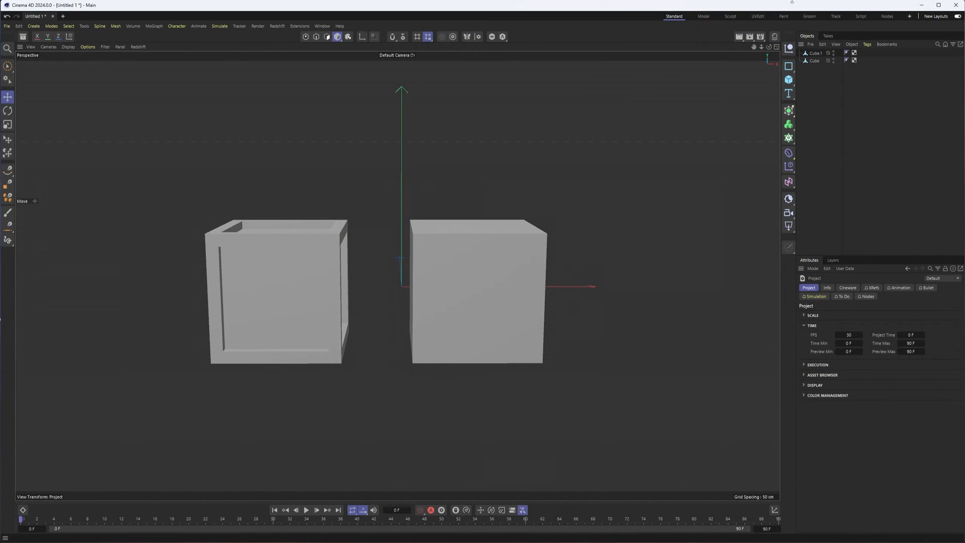
mouse_move(447, 175)
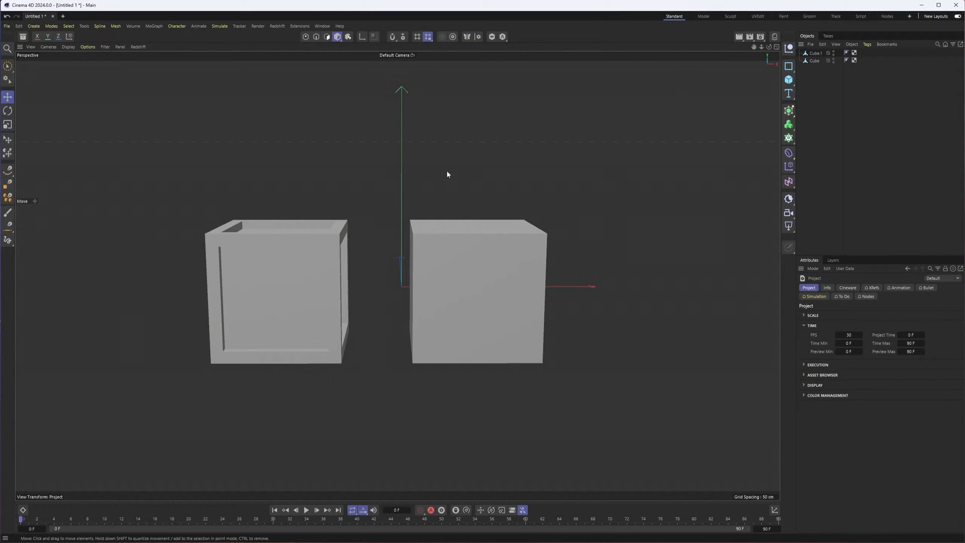
Step: Reselect the solid cube and switch to the UVEdit layout
left_click(277, 289)
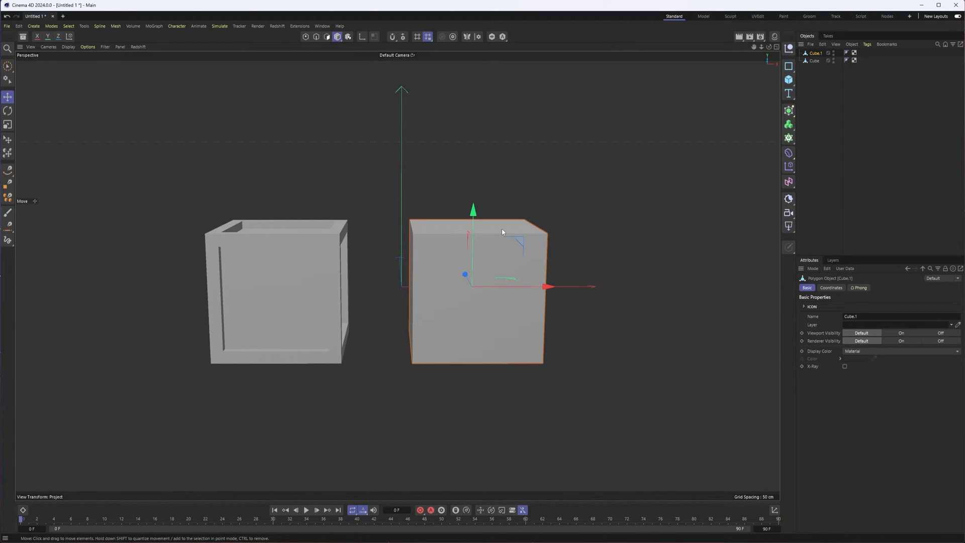
left_click(412, 210)
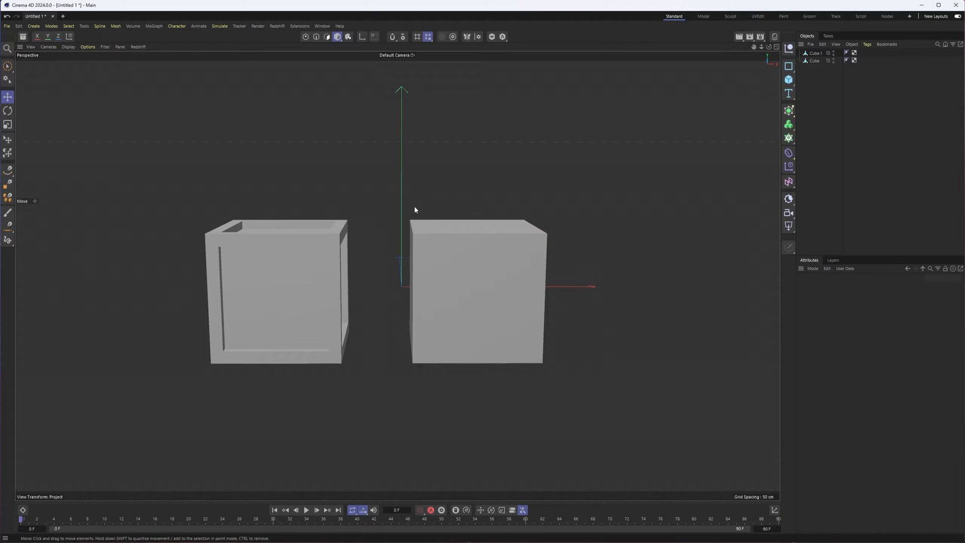
mouse_move(412, 200)
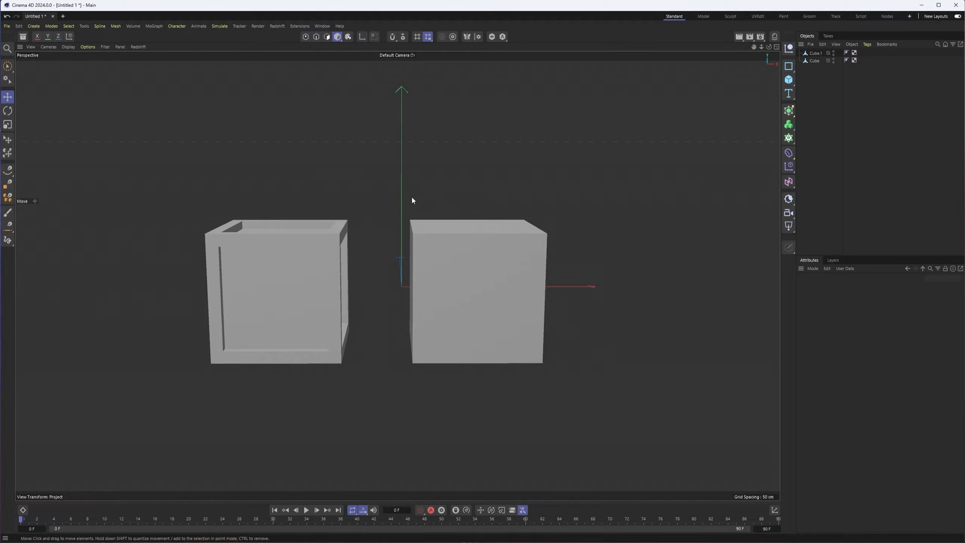
mouse_move(413, 243)
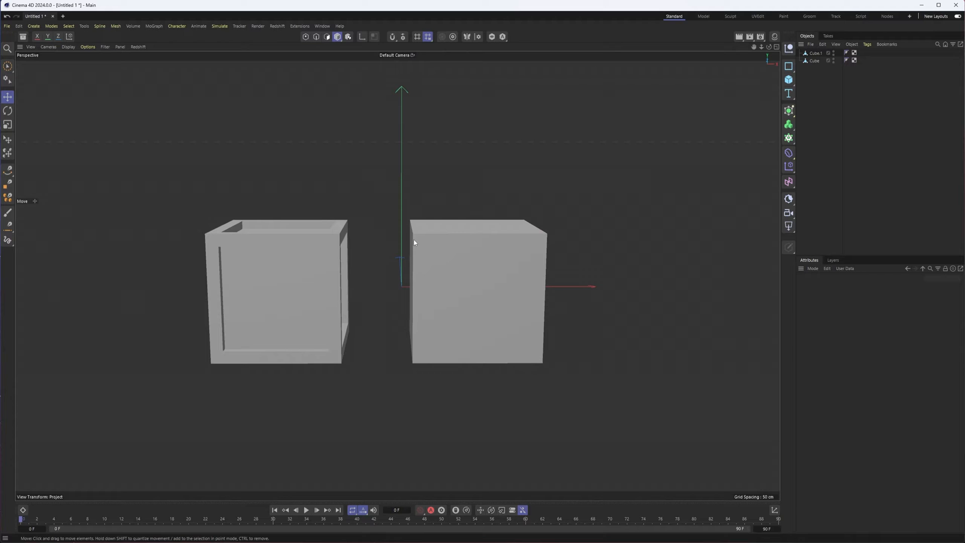
mouse_move(289, 244)
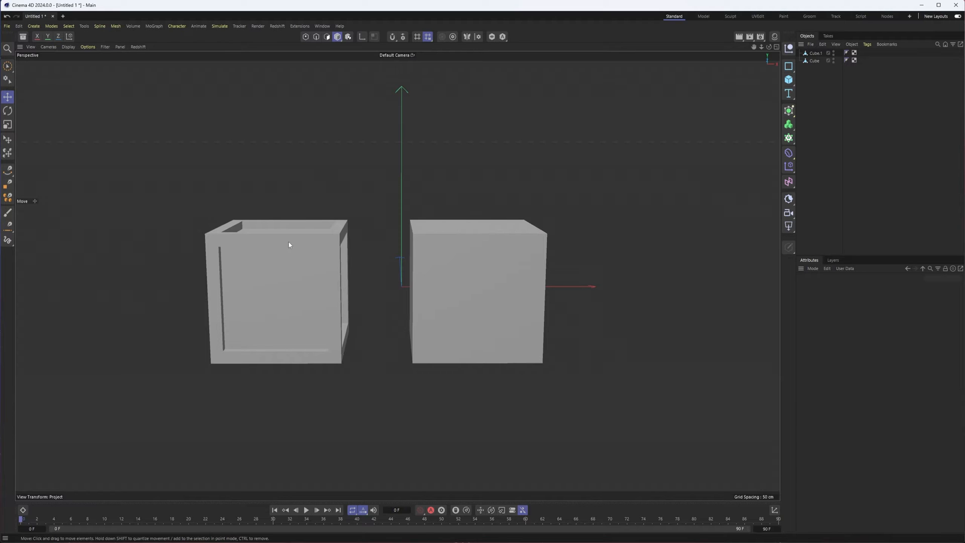
mouse_move(445, 219)
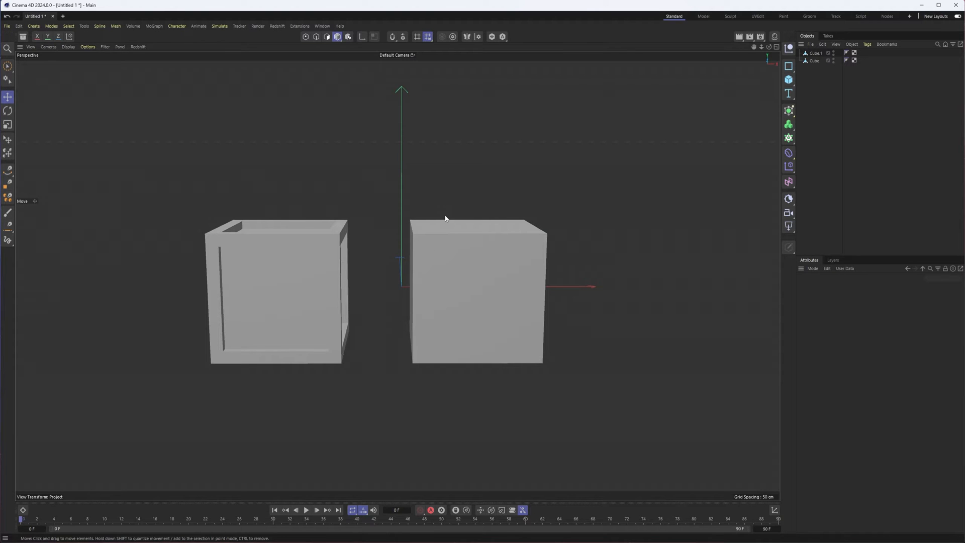
mouse_move(486, 172)
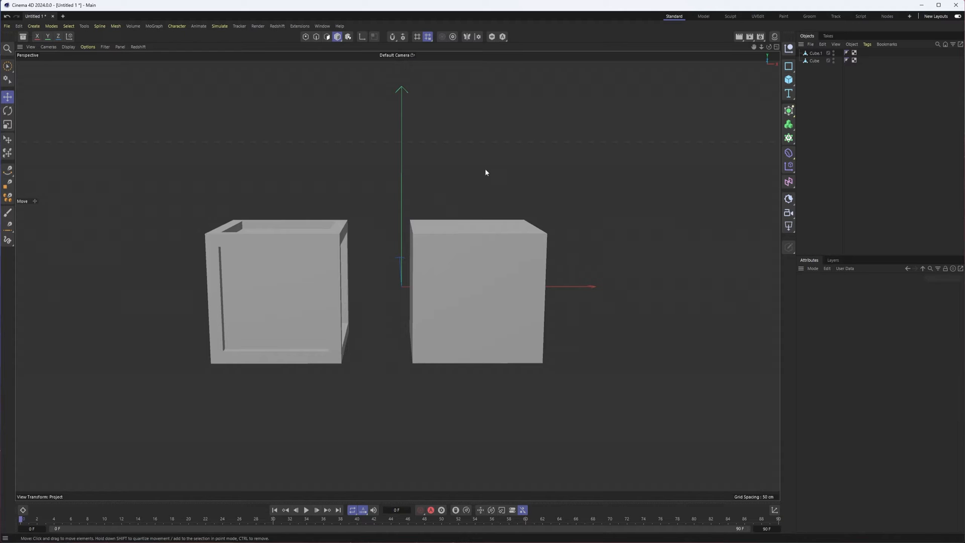
mouse_move(491, 184)
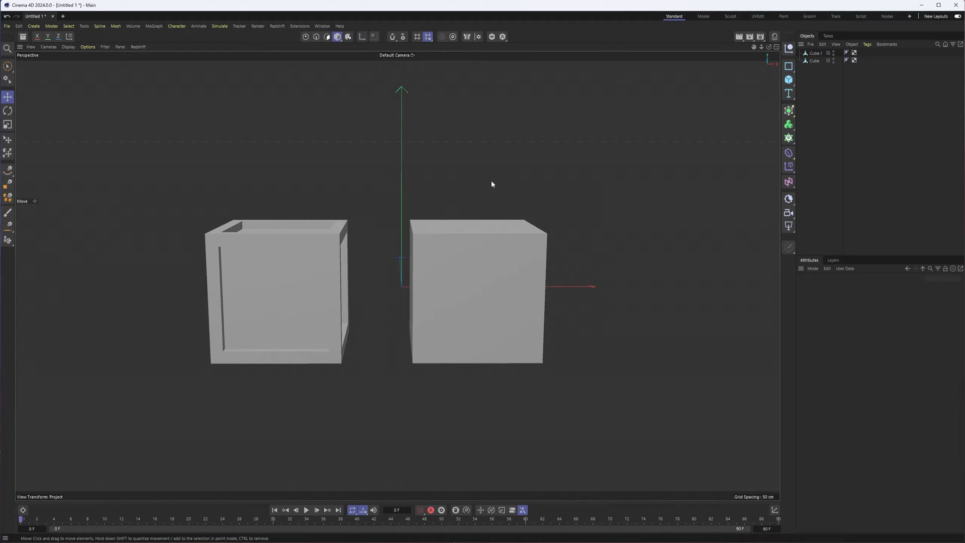
left_click(477, 292)
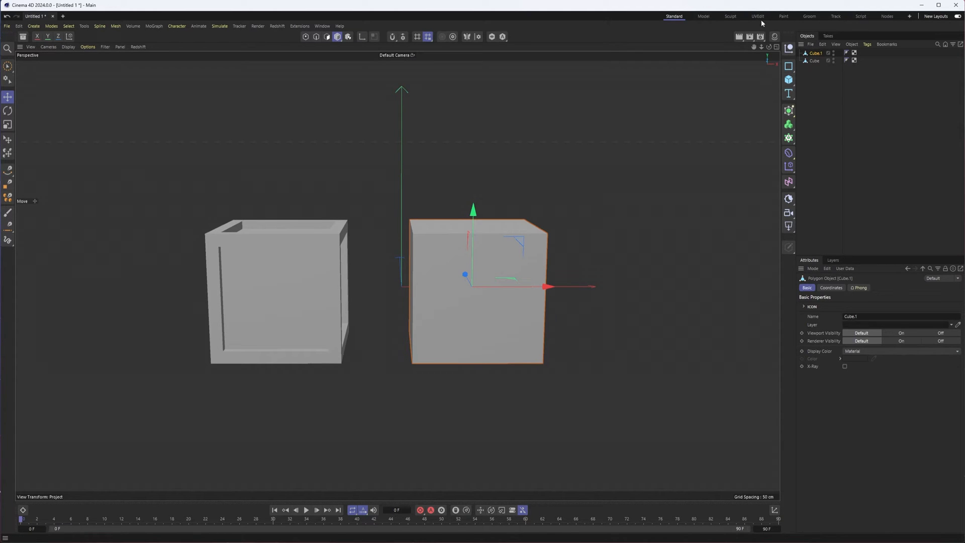
left_click(757, 16)
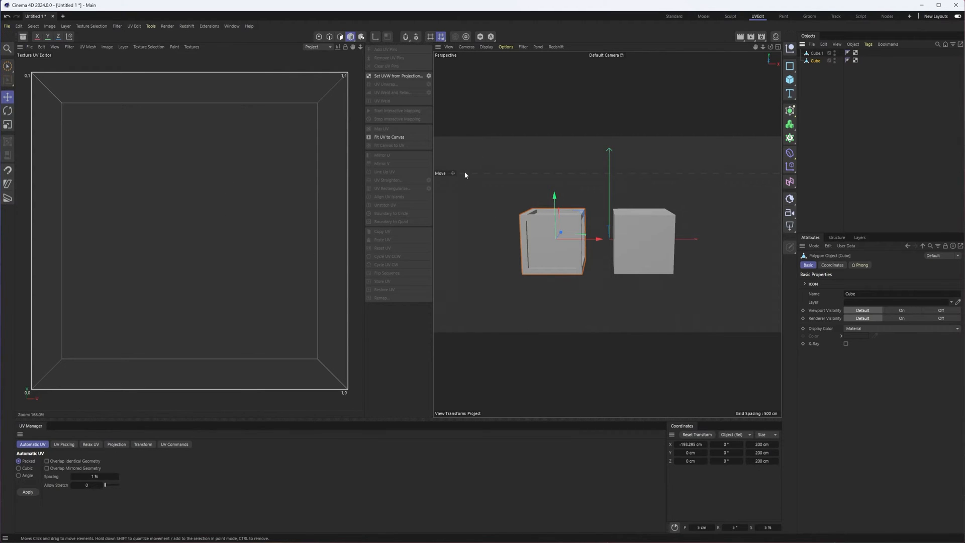
mouse_move(453, 103)
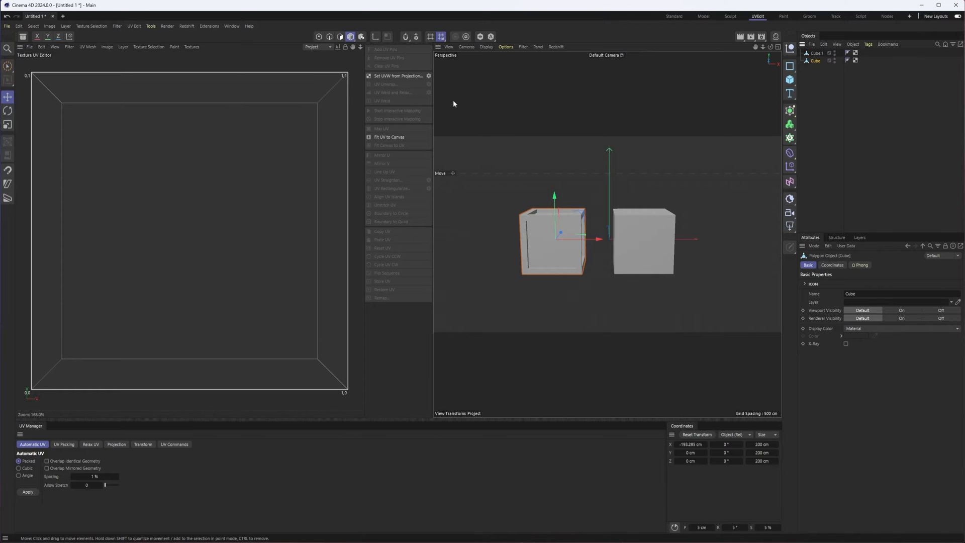
mouse_move(802, 14)
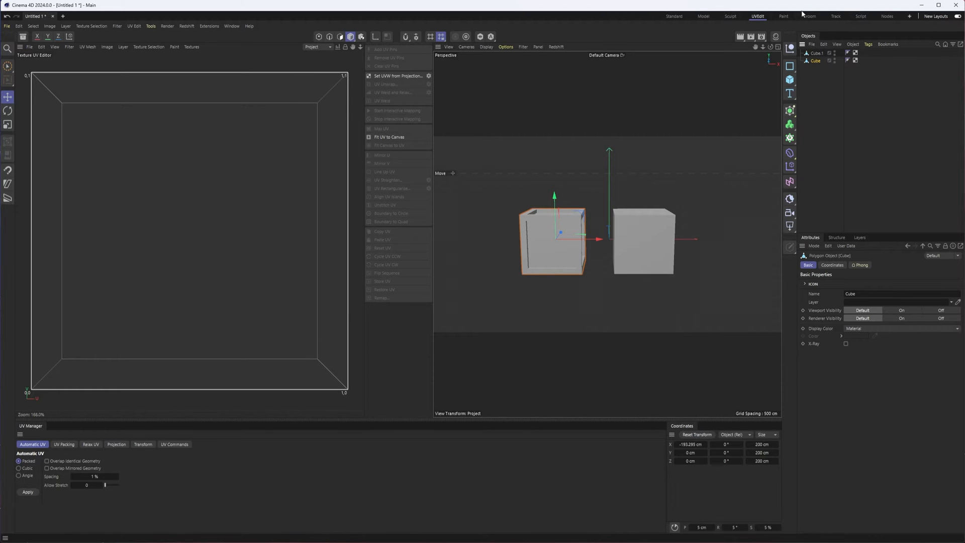
Step: Switch to the Paint layout, browse the Brushes and Swatches tabs, and show Layers
left_click(784, 16)
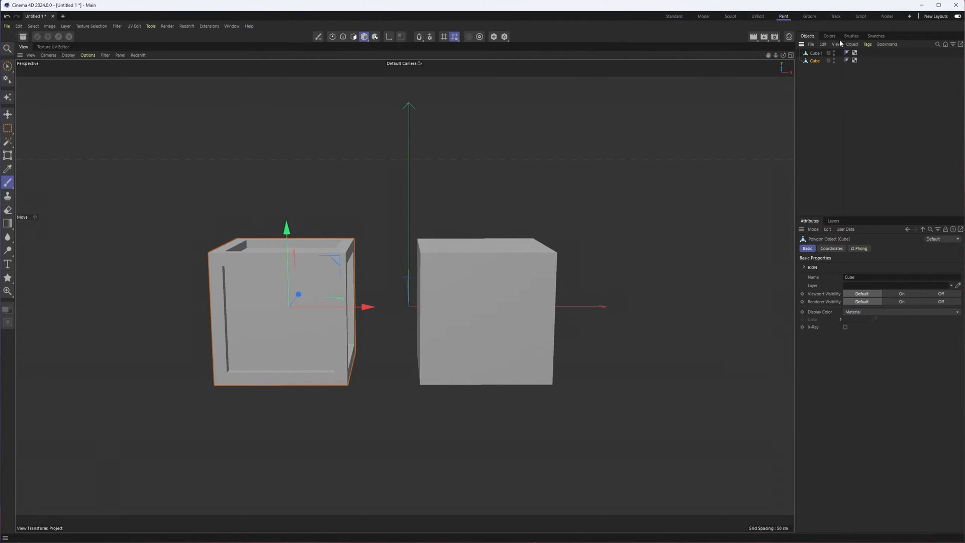
left_click(850, 36)
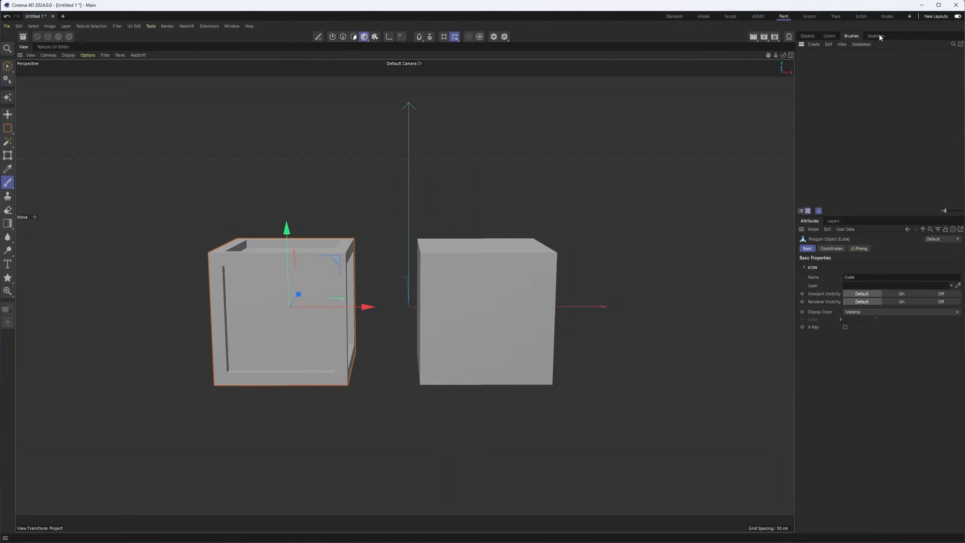
left_click(806, 35)
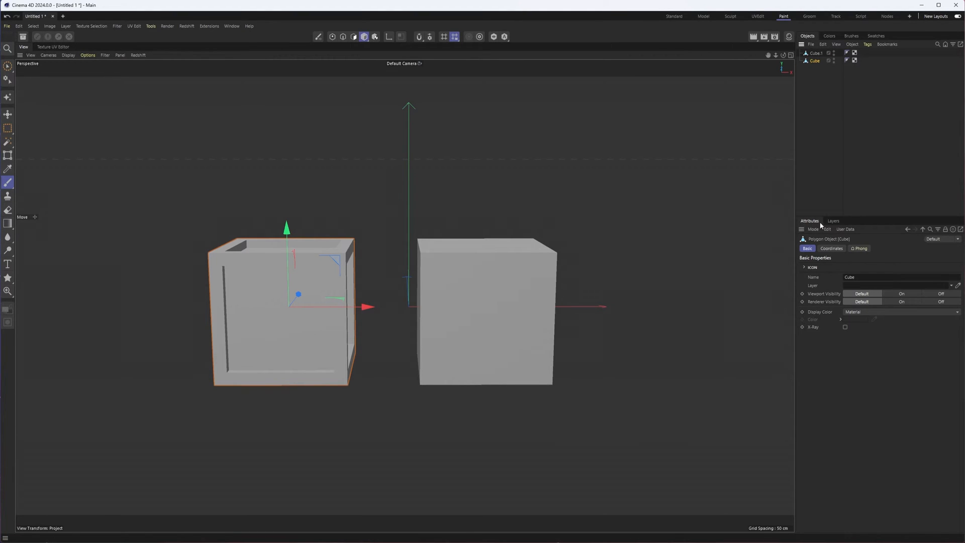
left_click(832, 222)
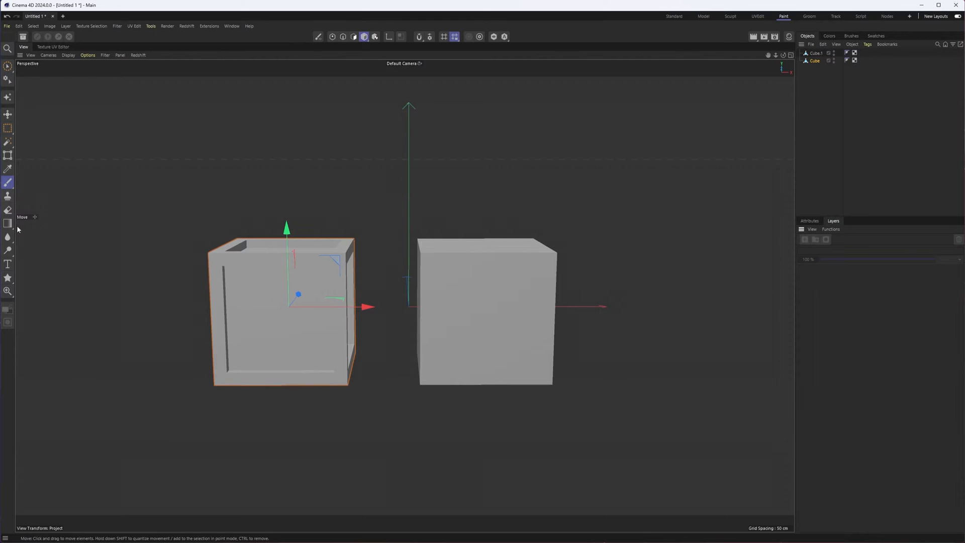
mouse_move(31, 238)
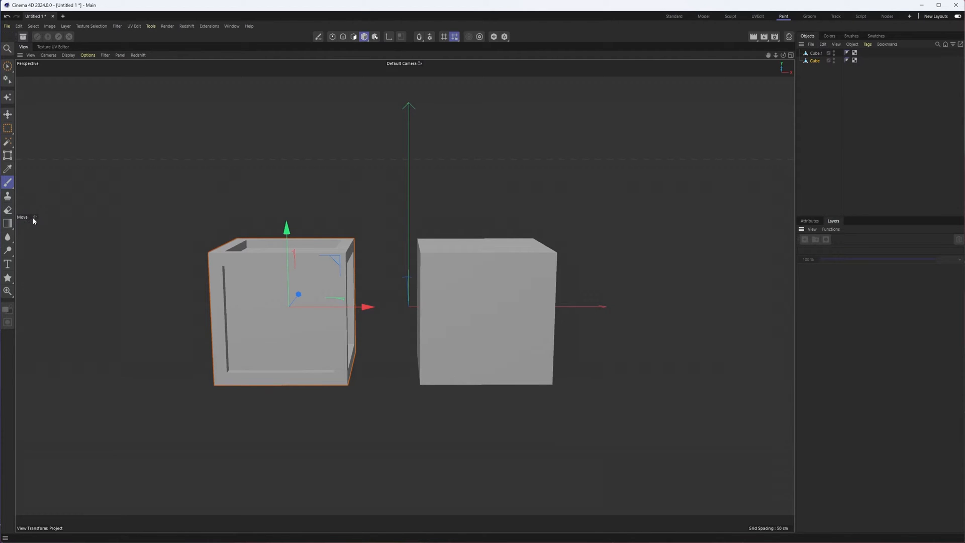
mouse_move(8, 96)
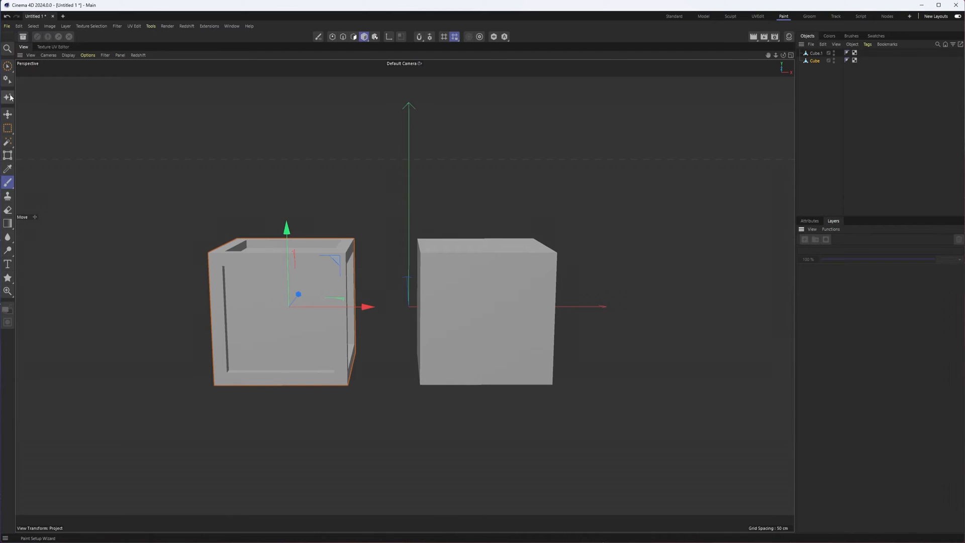
mouse_move(8, 96)
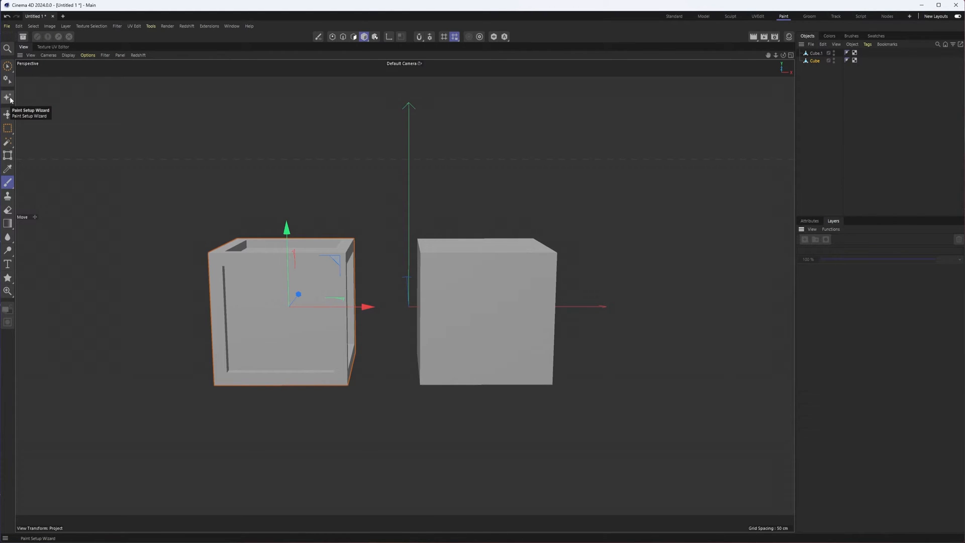
Step: Run the Paint Setup Wizard with 'Cube' excluded and advance to the UV setup step
left_click(8, 96)
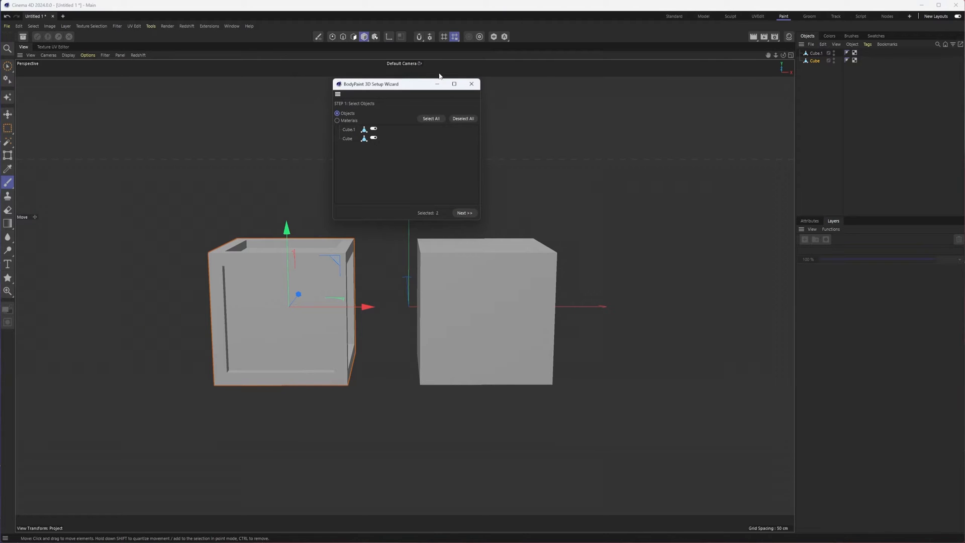
left_click(373, 138)
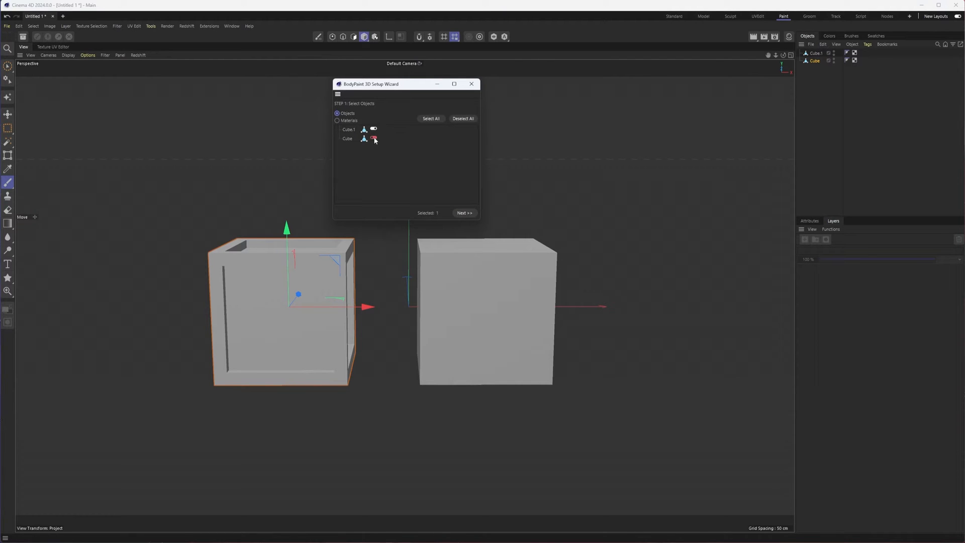
left_click(347, 138)
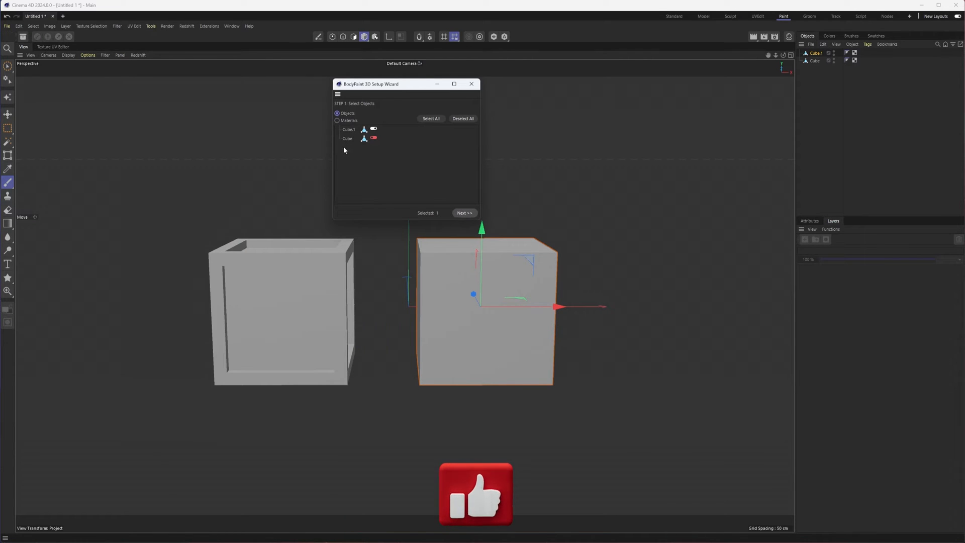
left_click(463, 214)
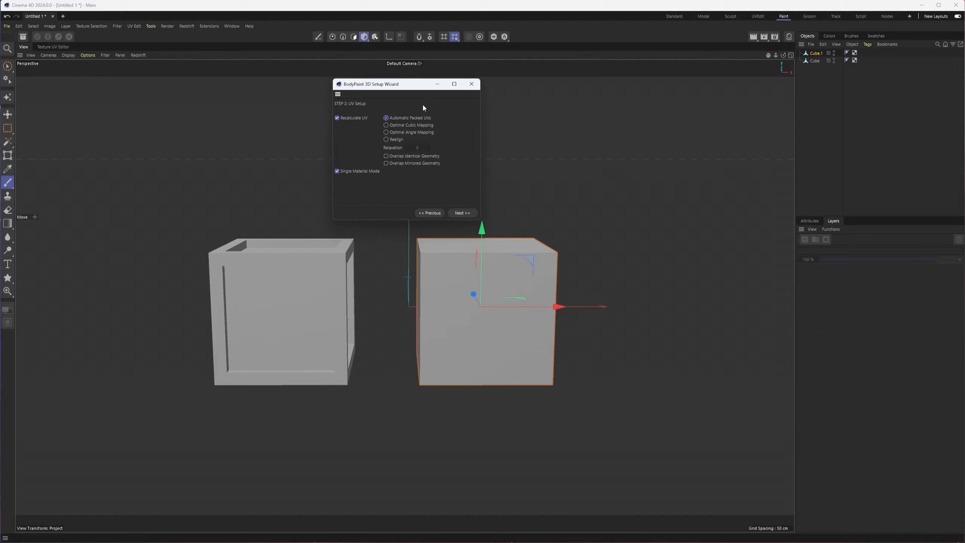
mouse_move(442, 121)
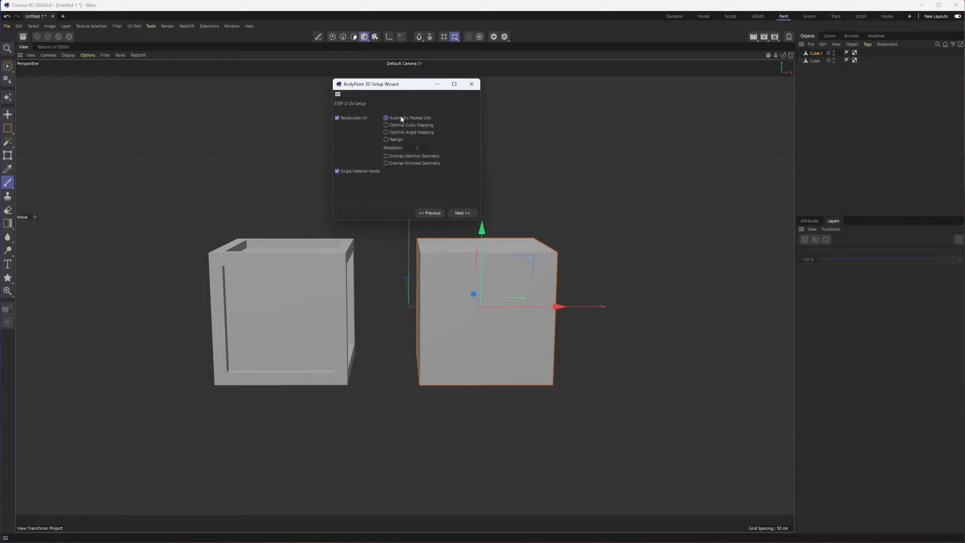
mouse_move(457, 198)
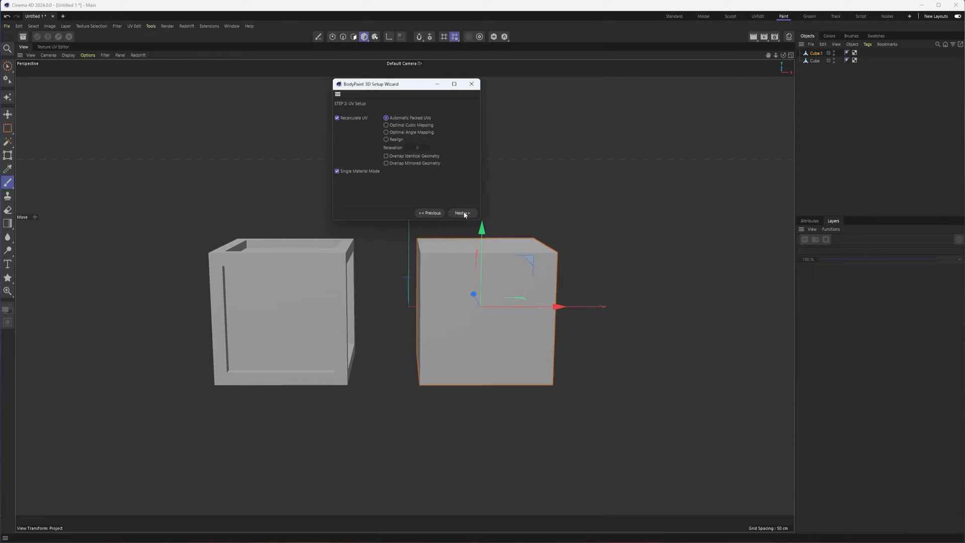
Step: Set the wizard's minimum and maximum texture size to 2048 and finish setup
left_click(461, 213)
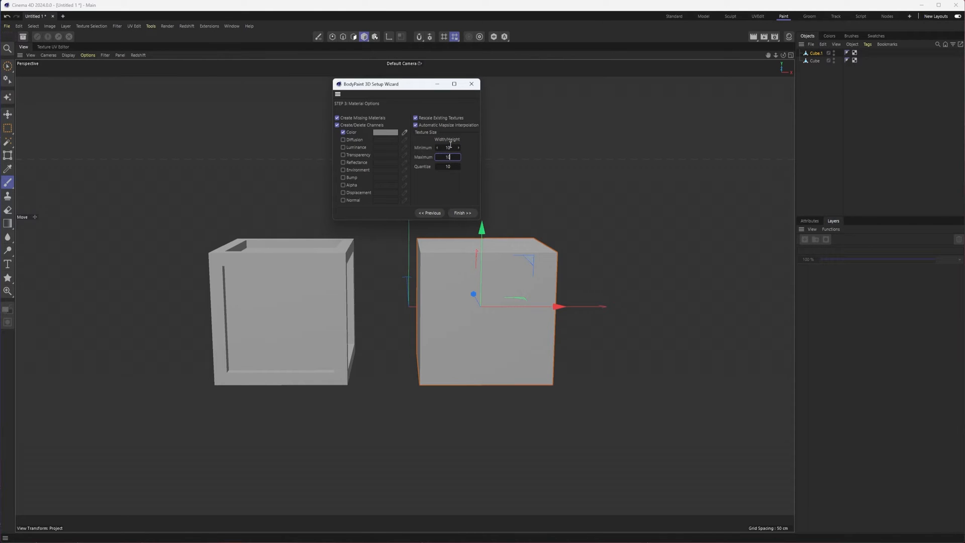
type("1024")
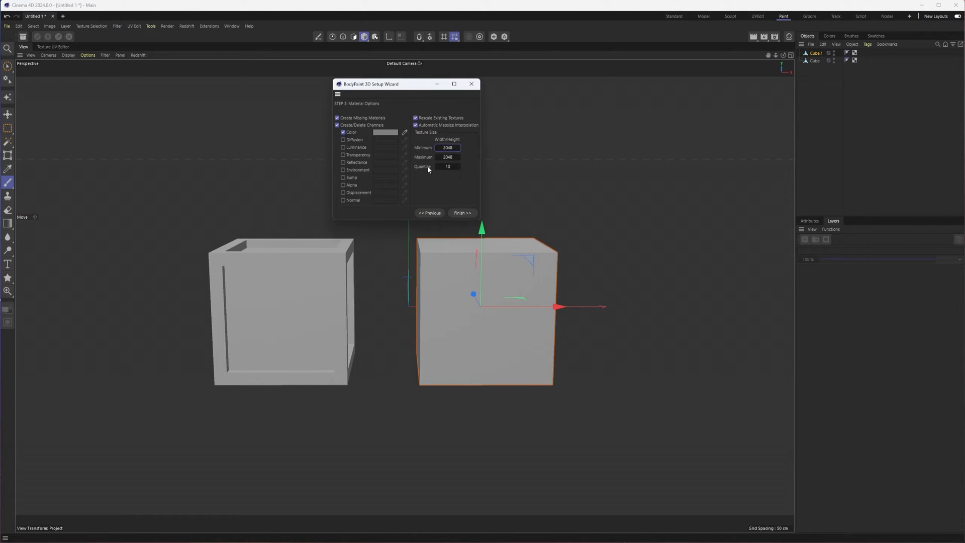
mouse_move(456, 181)
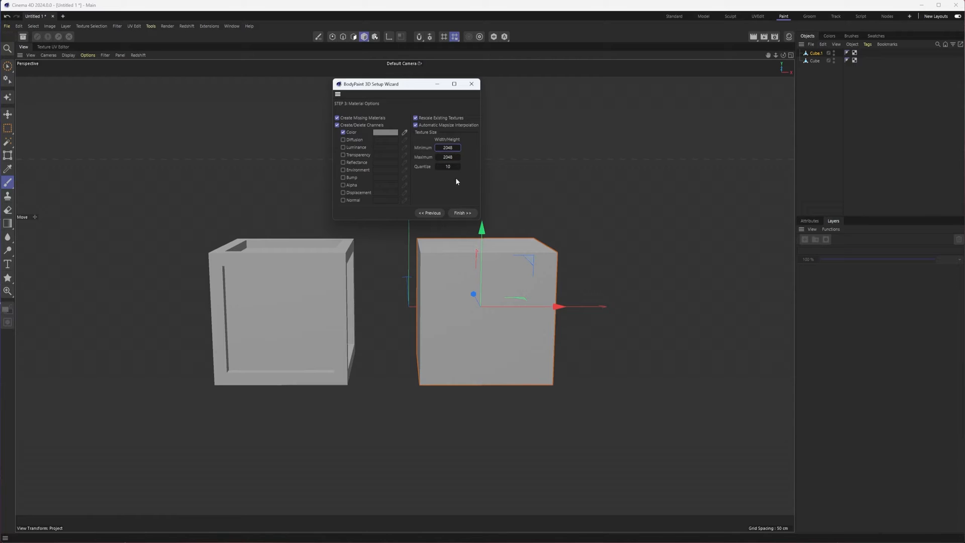
left_click(462, 214)
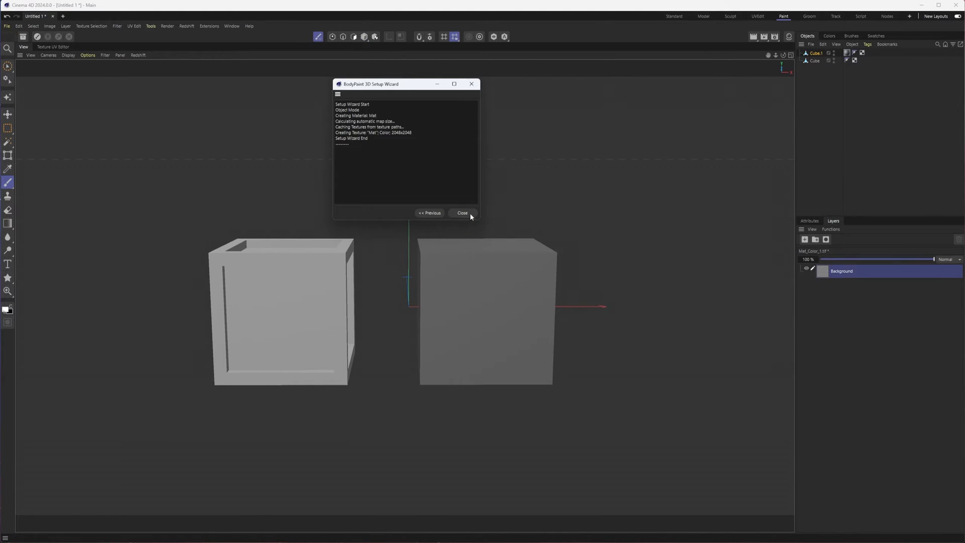
Step: Close the setup report and enter UV Polygons mode with the centre face selected
left_click(462, 213)
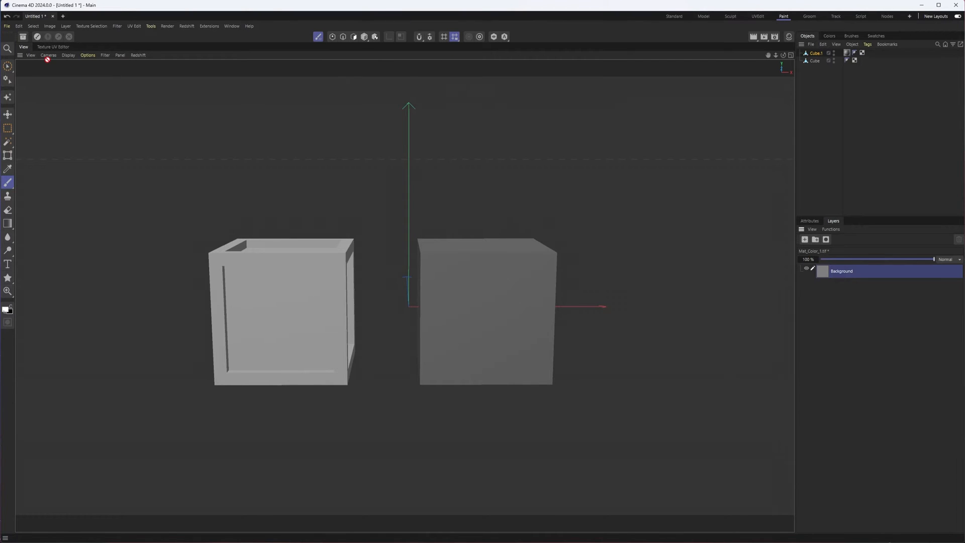
left_click(53, 47)
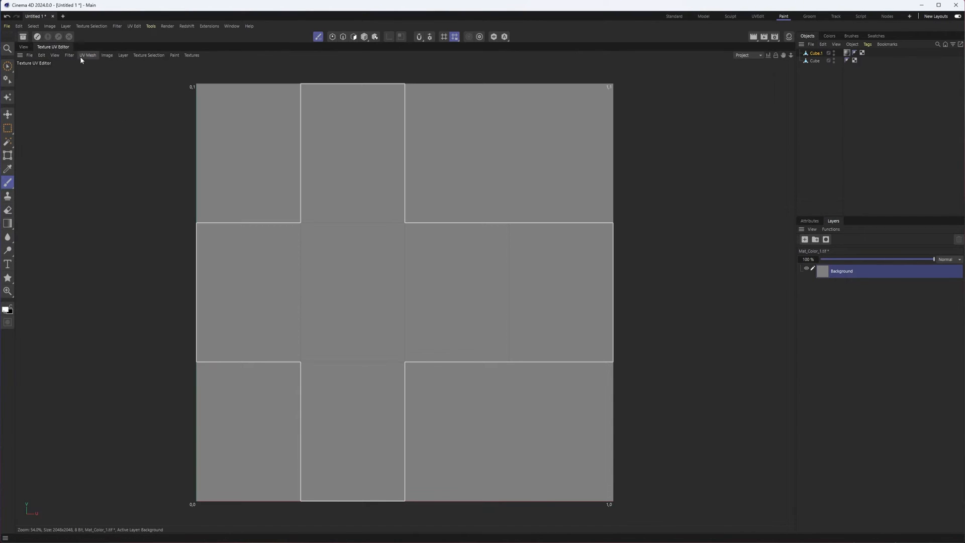
mouse_move(298, 222)
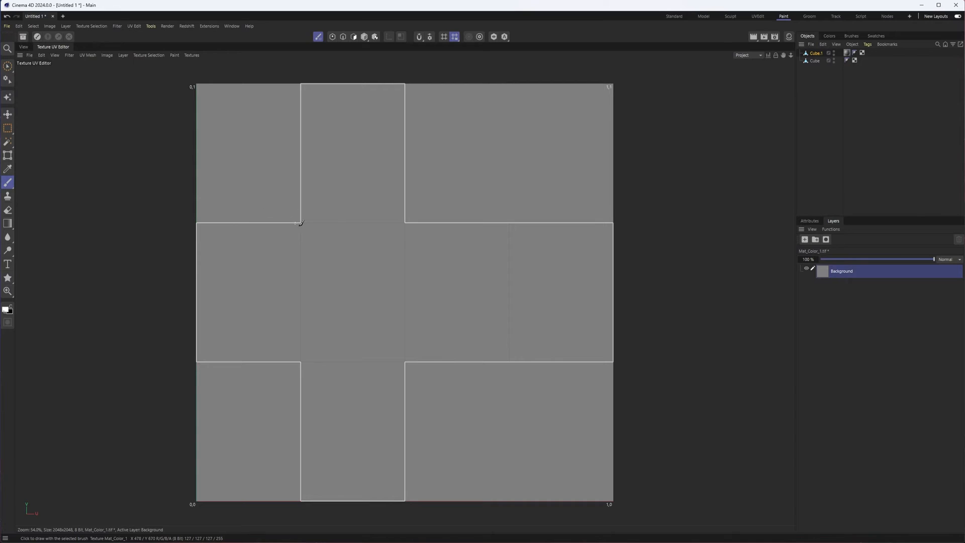
mouse_move(319, 217)
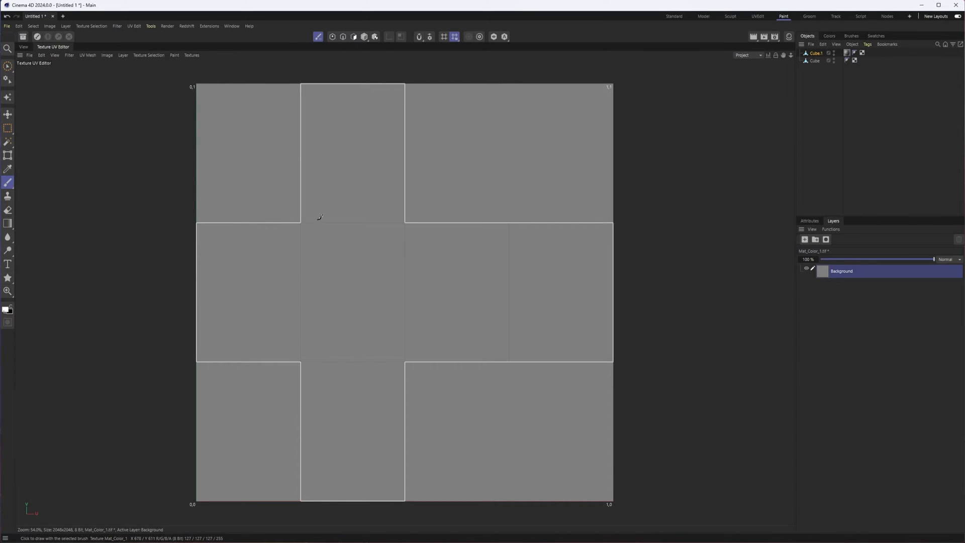
mouse_move(209, 280)
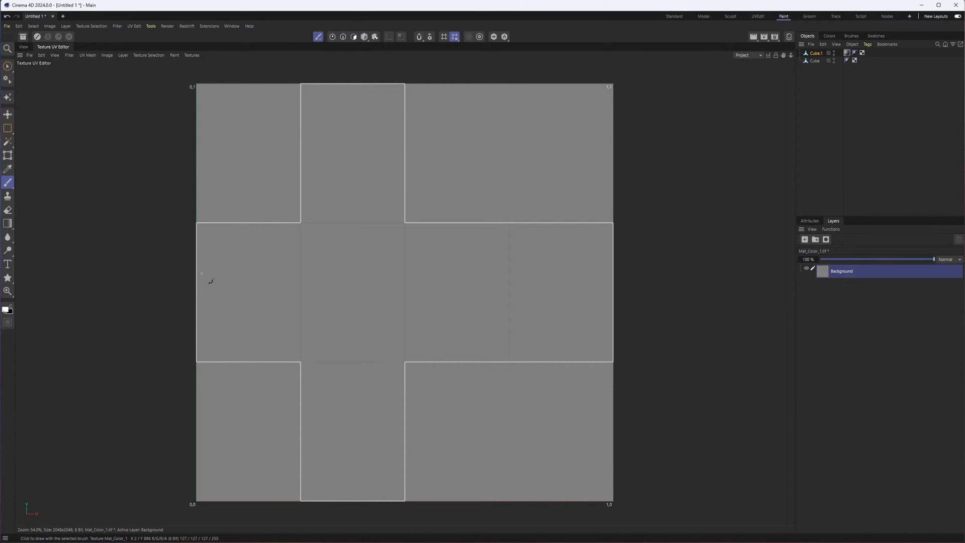
mouse_move(220, 281)
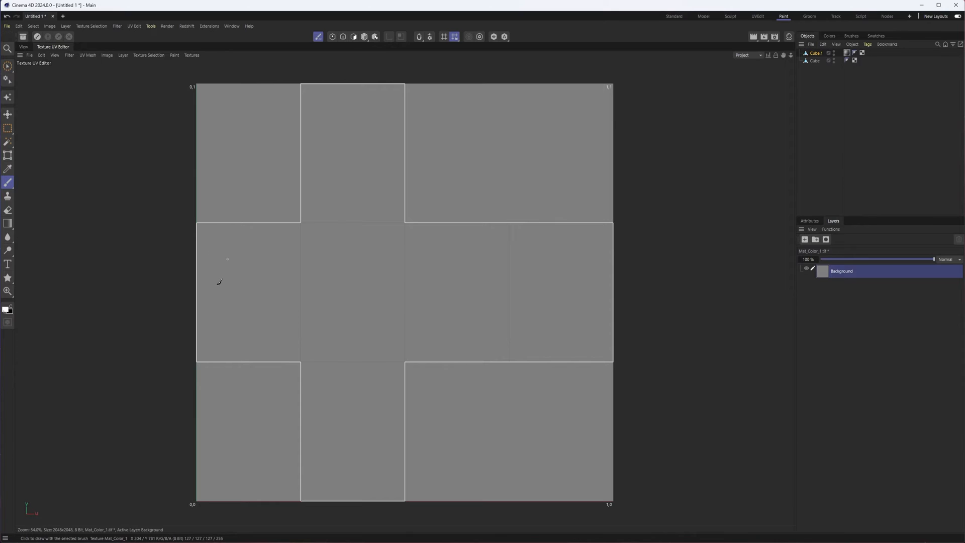
left_click(332, 37)
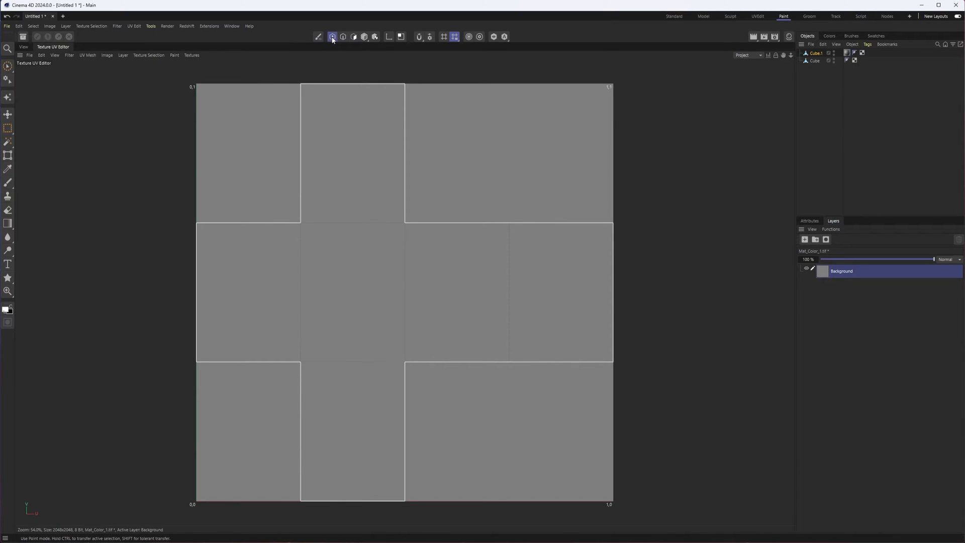
left_click(332, 36)
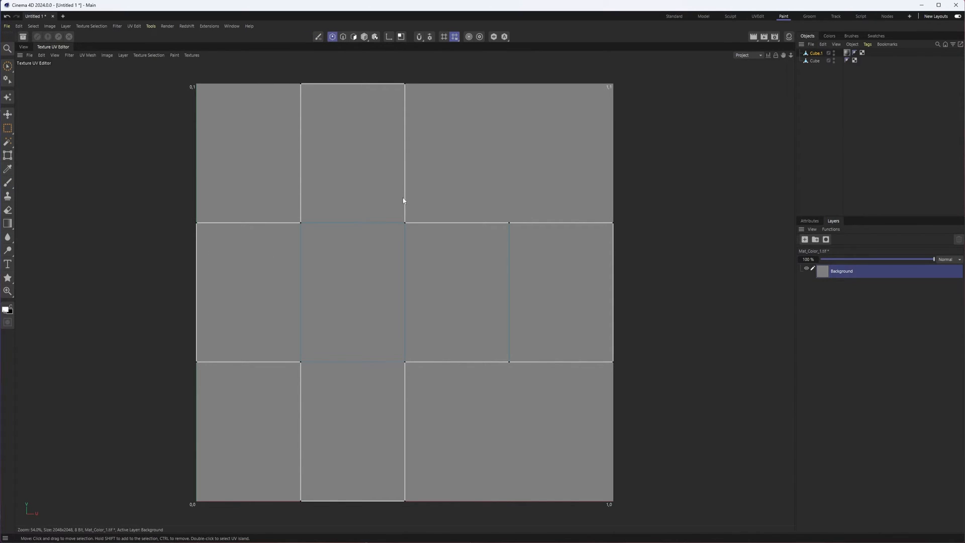
mouse_move(389, 156)
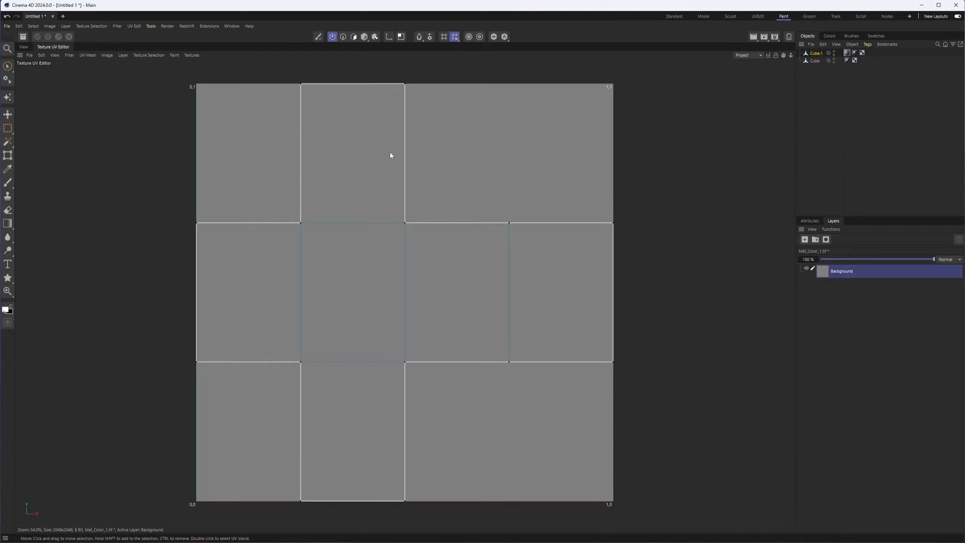
mouse_move(373, 195)
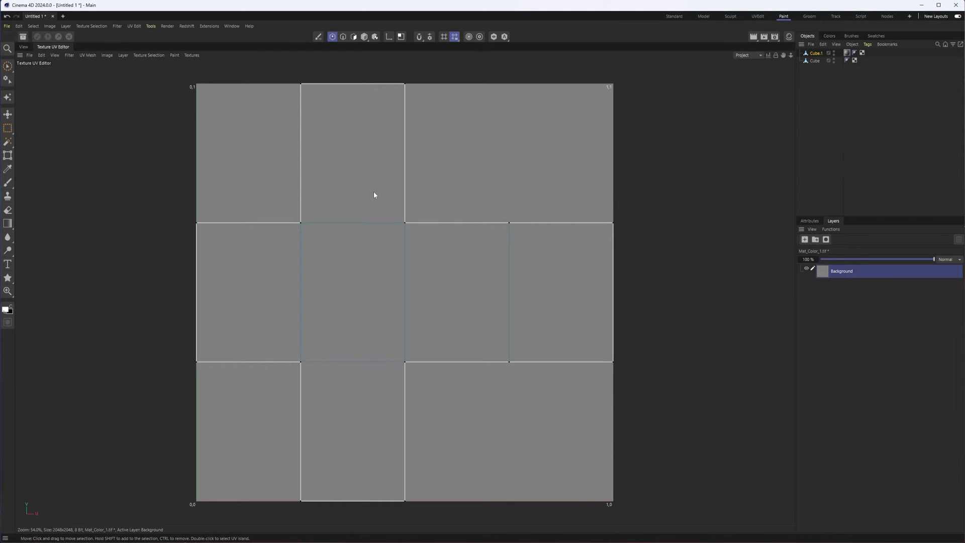
mouse_move(764, 79)
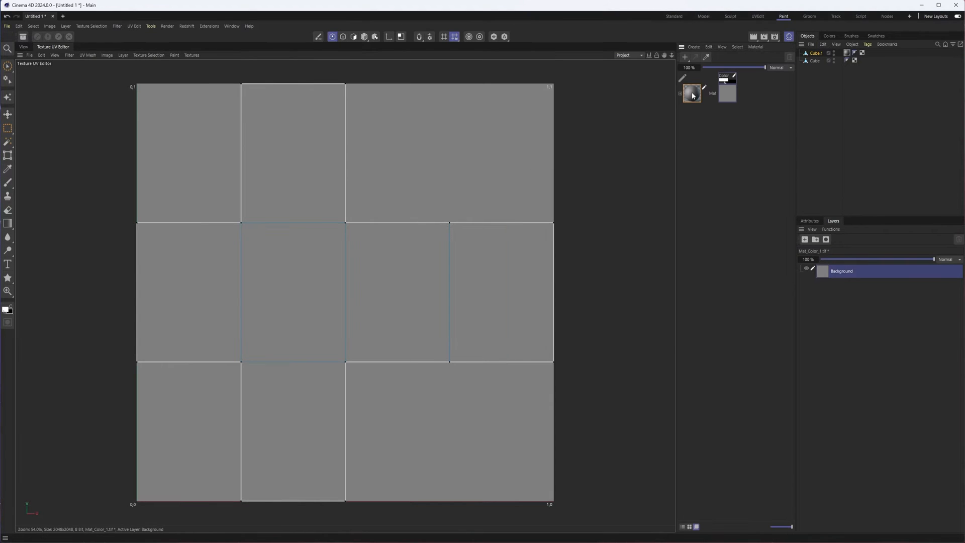
Step: Expand the material to reveal Mat_Color_1.tif and its Background layer
left_click(691, 93)
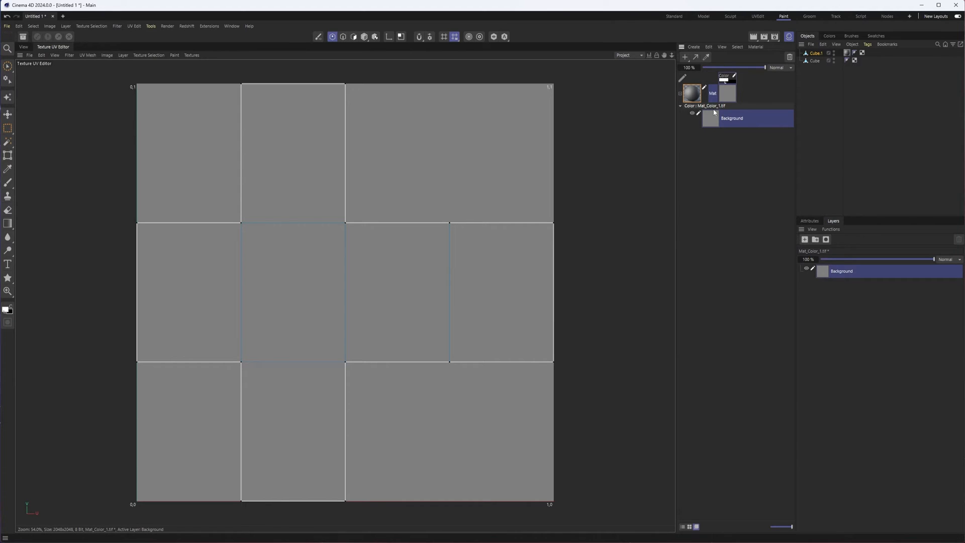
mouse_move(710, 148)
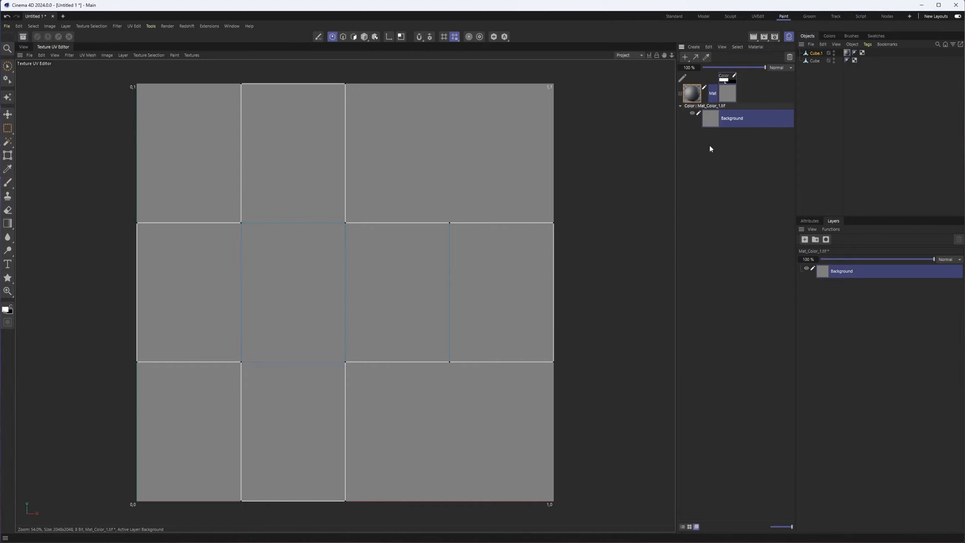
mouse_move(708, 139)
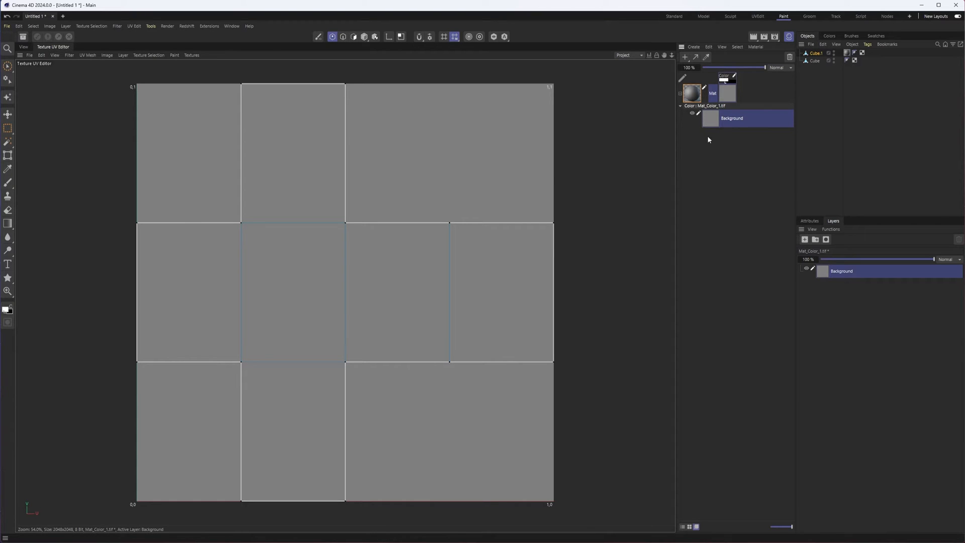
mouse_move(728, 146)
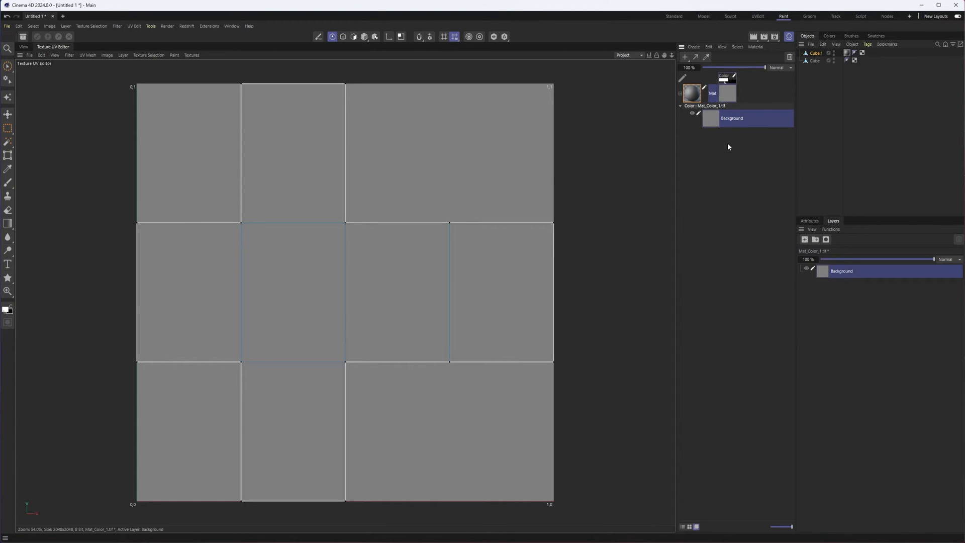
mouse_move(728, 146)
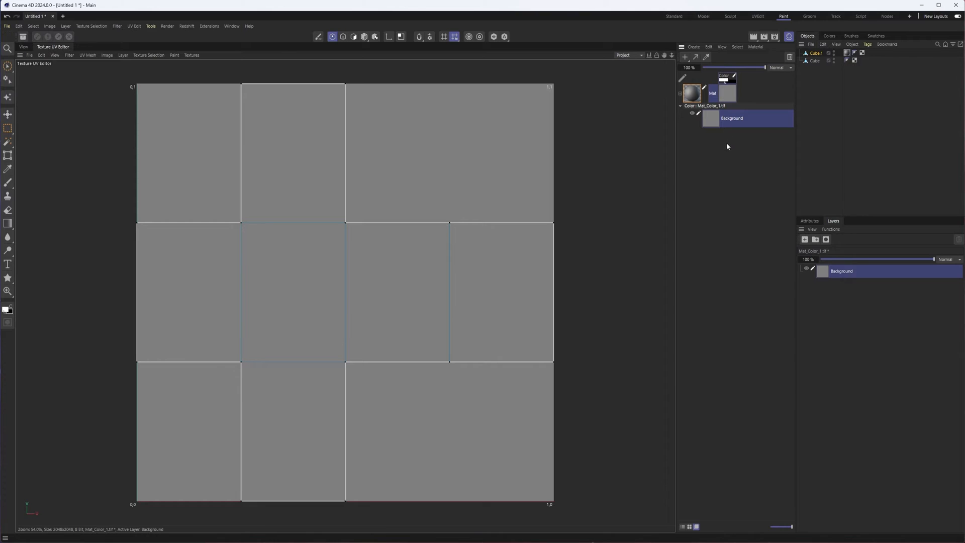
mouse_move(711, 131)
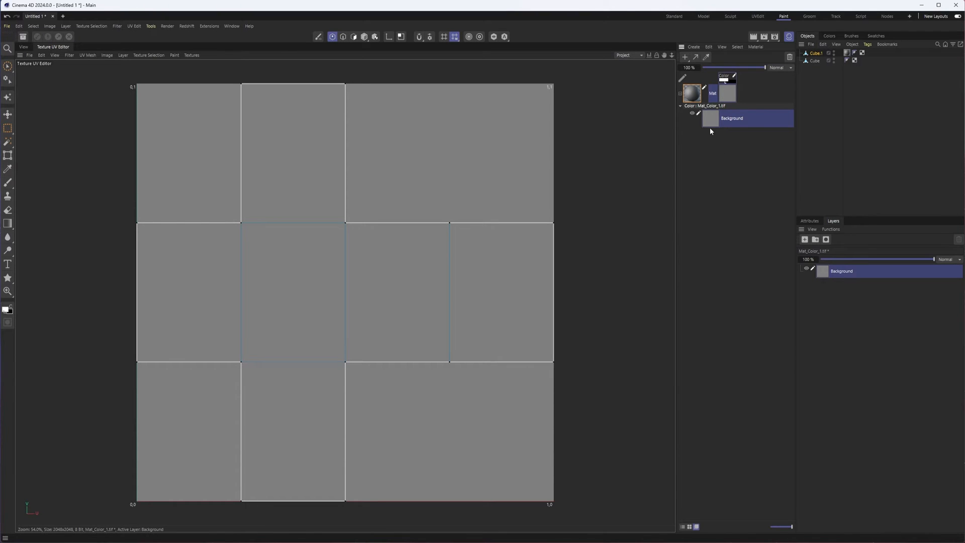
mouse_move(700, 115)
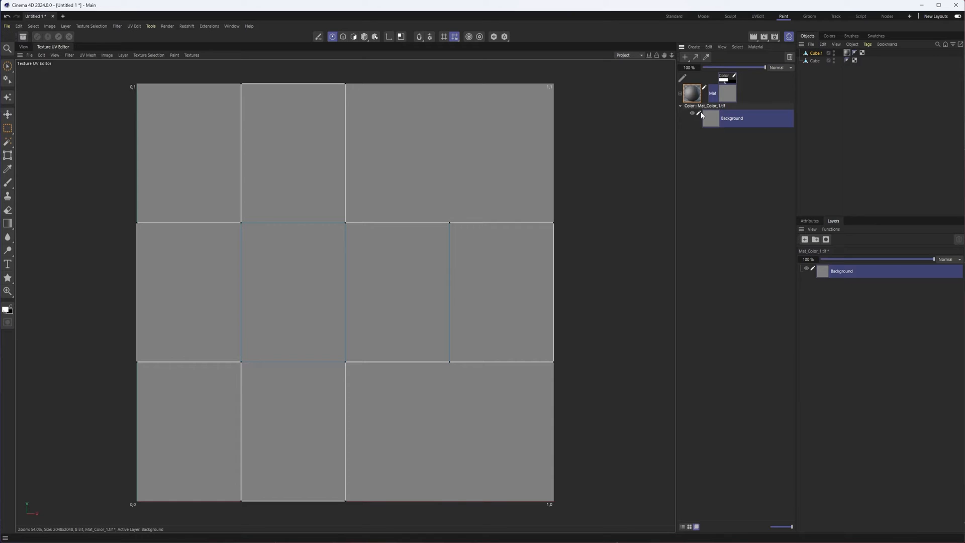
mouse_move(705, 116)
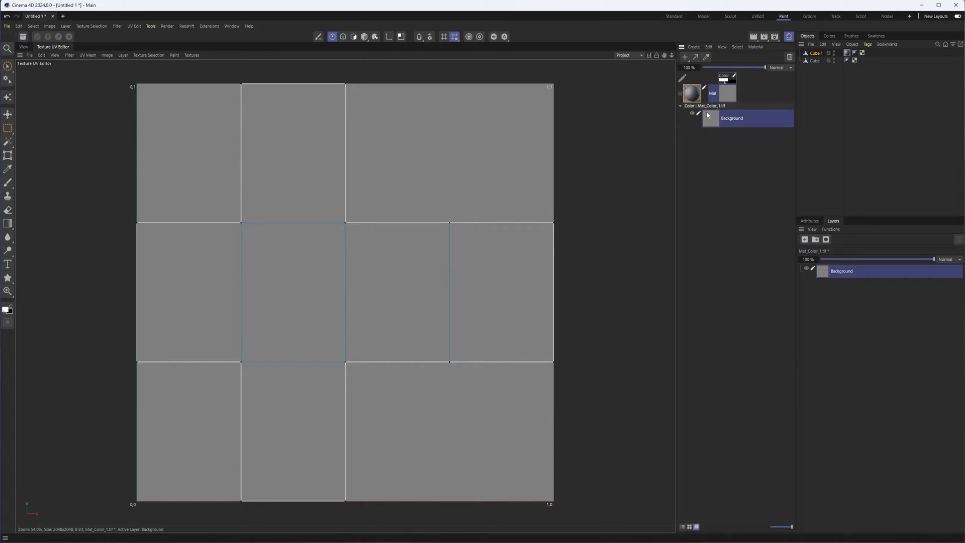
mouse_move(710, 129)
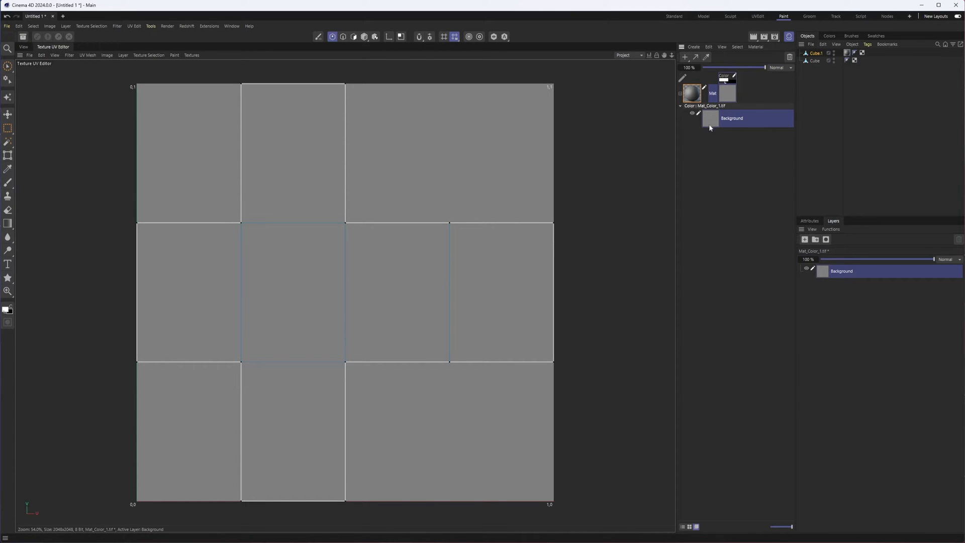
mouse_move(869, 256)
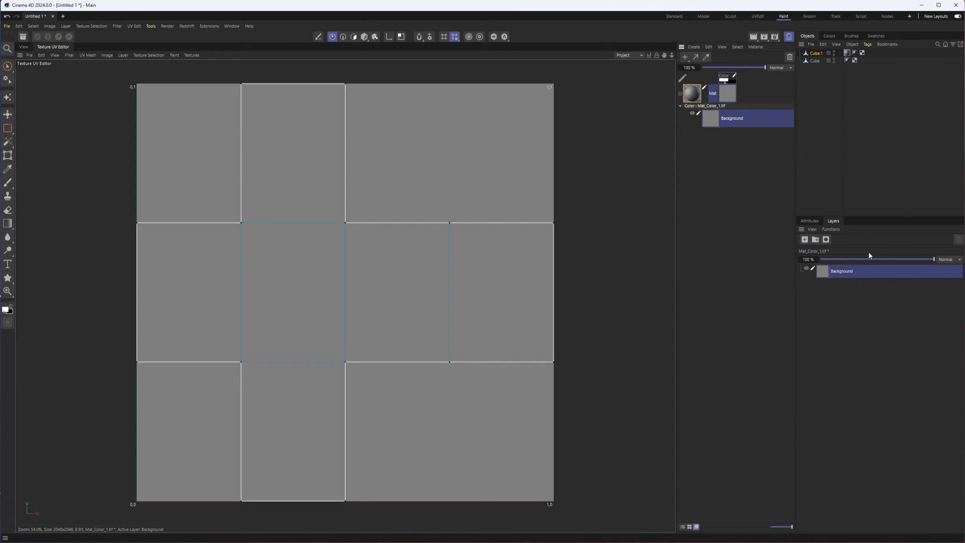
mouse_move(829, 269)
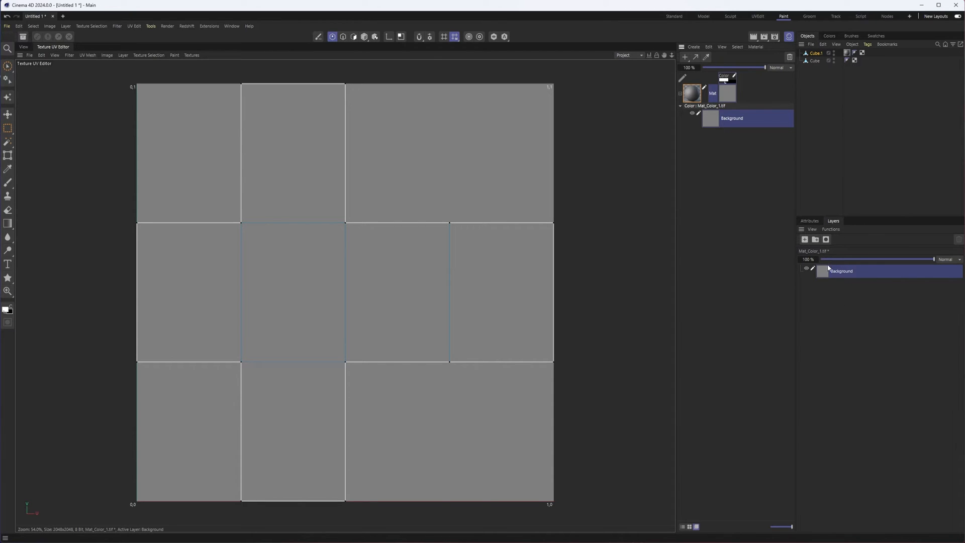
mouse_move(812, 260)
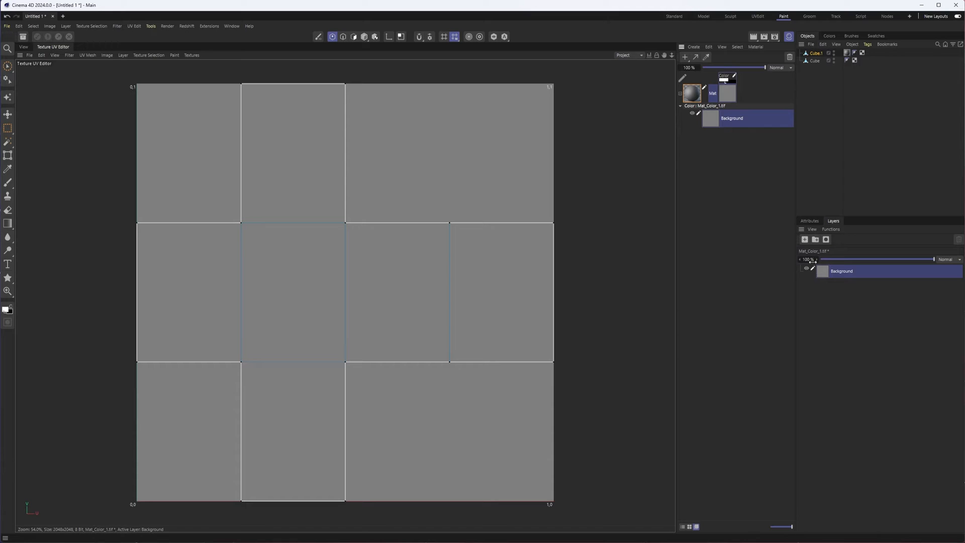
mouse_move(804, 239)
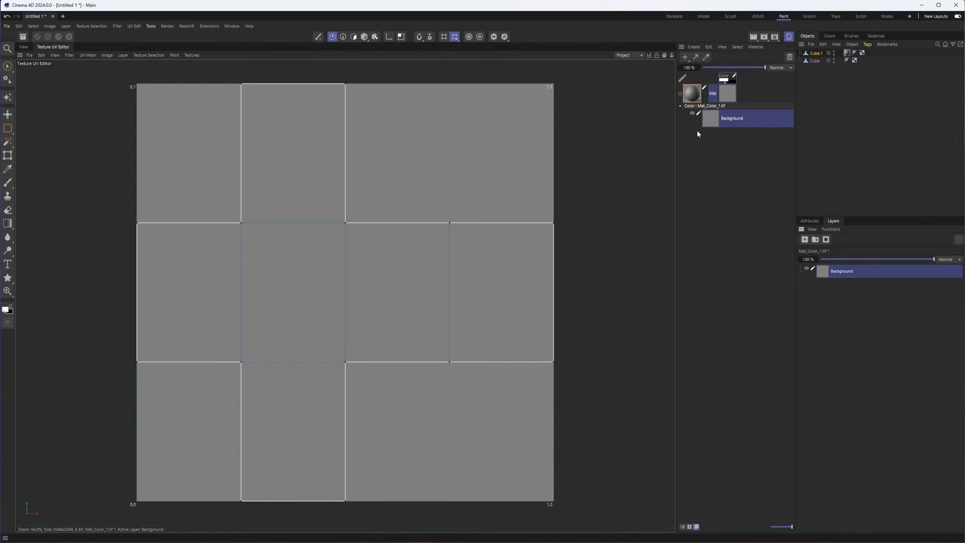
mouse_move(718, 137)
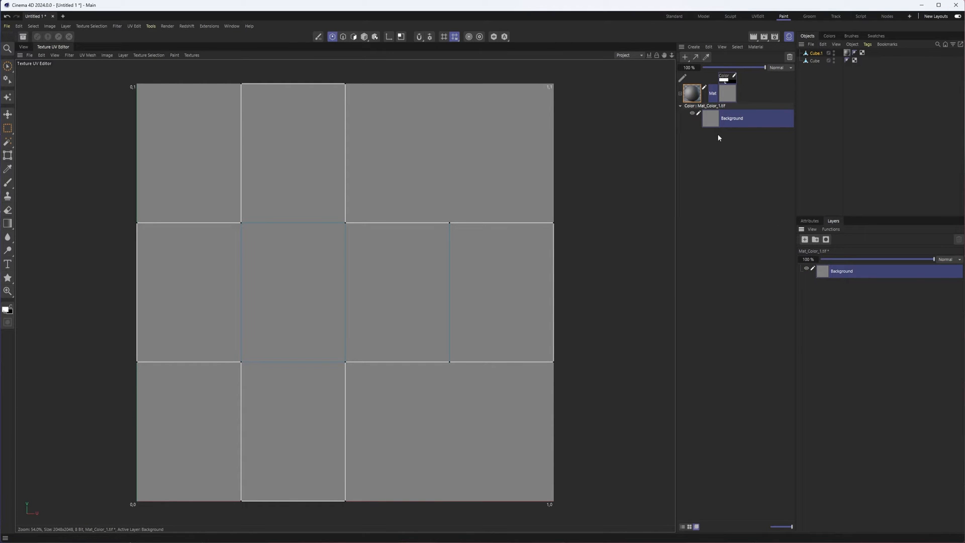
mouse_move(707, 124)
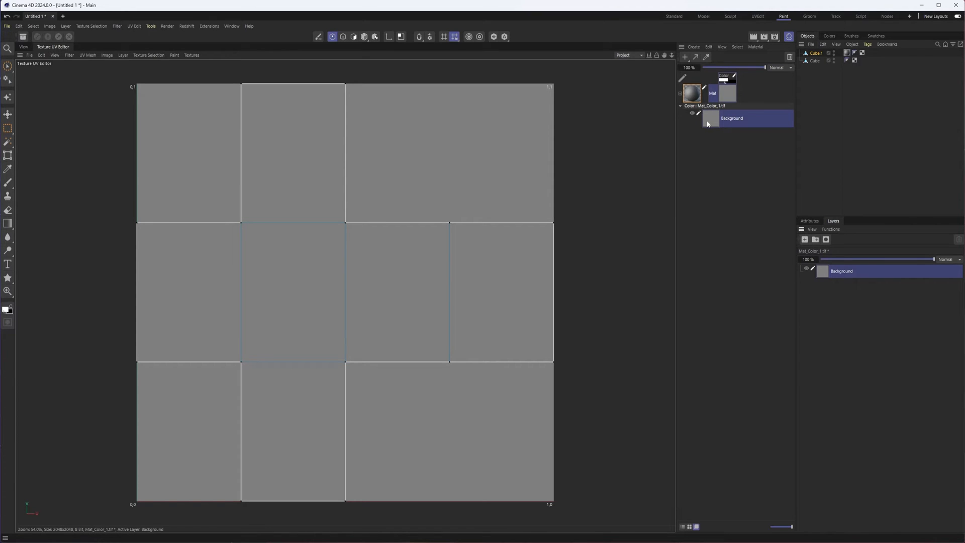
Step: Look over the Background layer's Texture options, then activate the paint brush
right_click(732, 118)
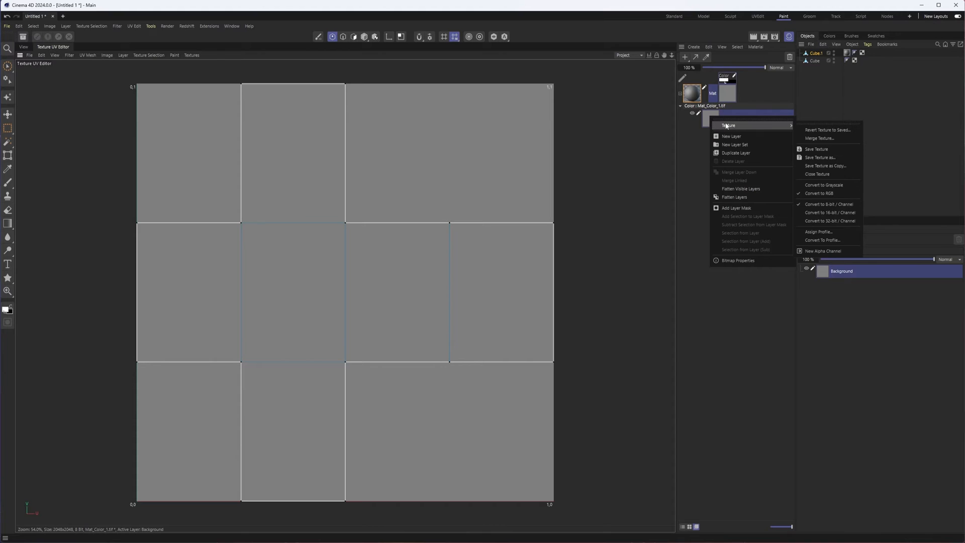
mouse_move(816, 149)
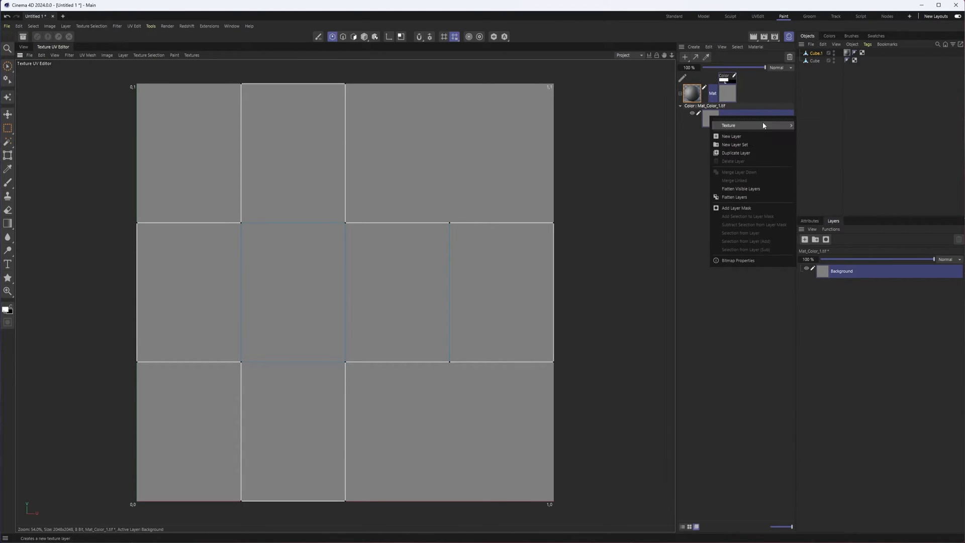
mouse_move(736, 207)
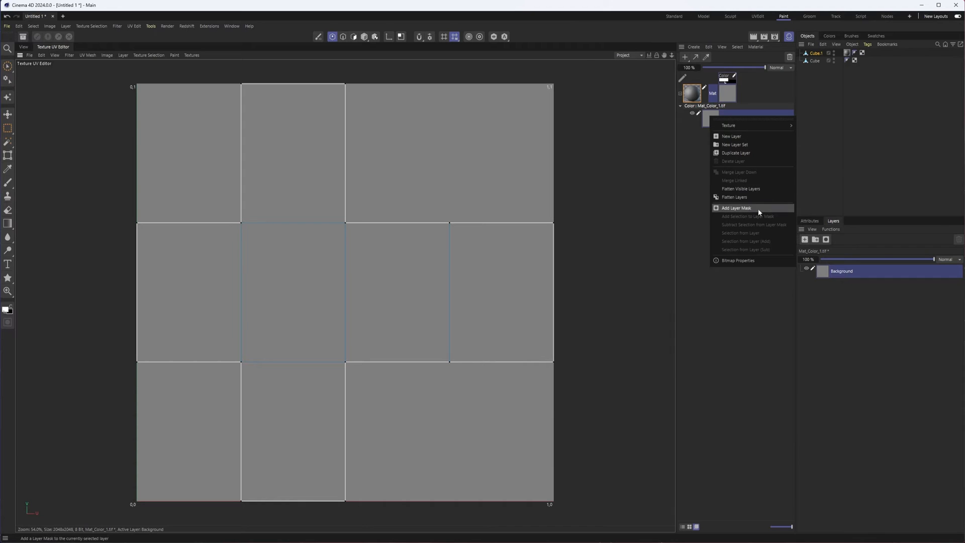
mouse_move(734, 197)
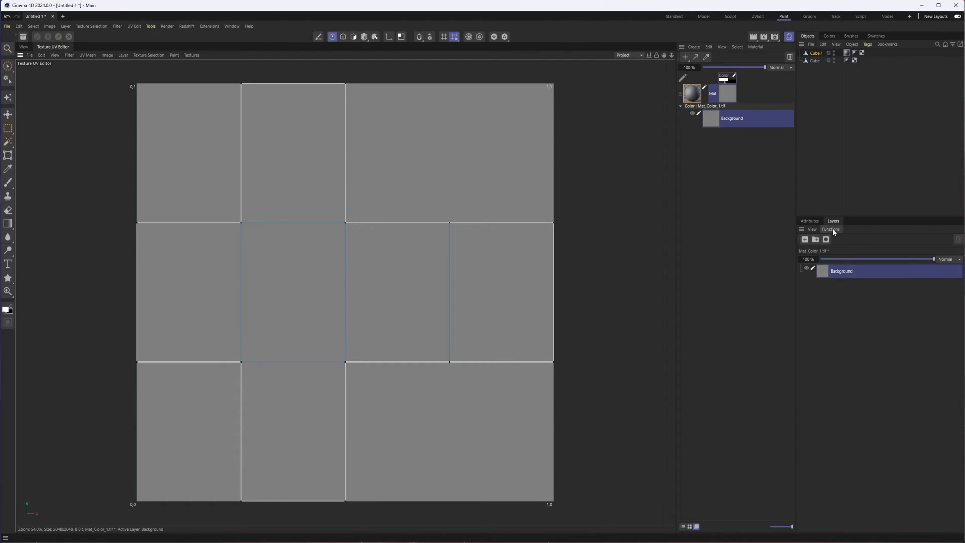
left_click(830, 230)
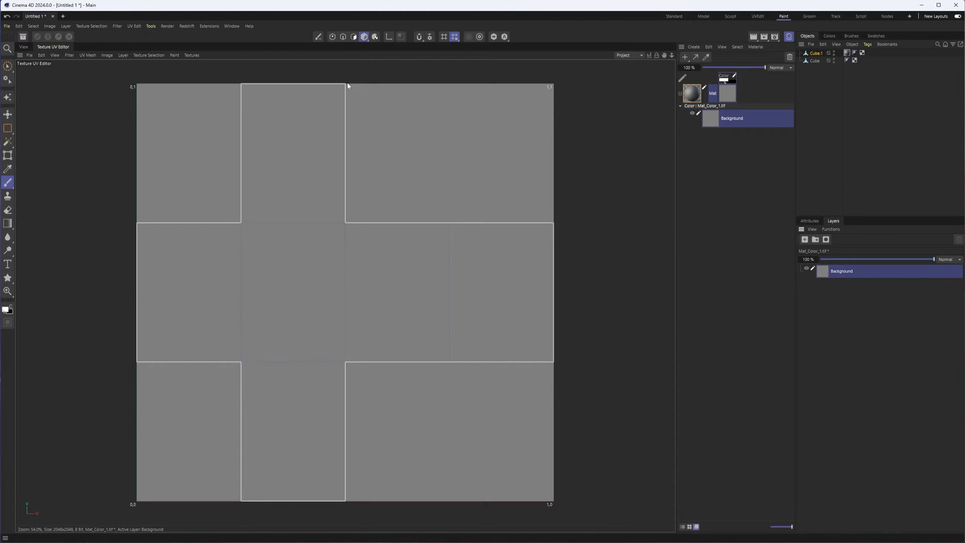
mouse_move(168, 73)
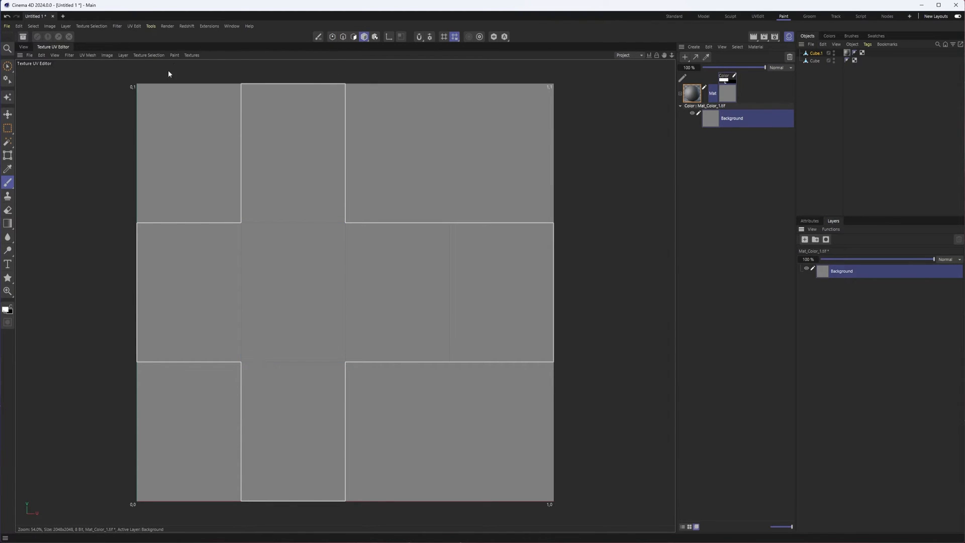
mouse_move(151, 250)
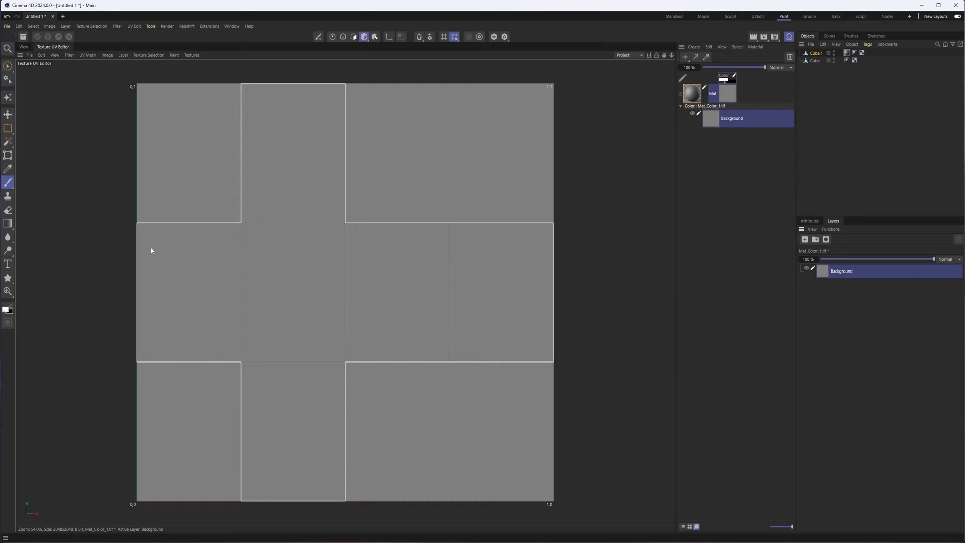
left_click(122, 55)
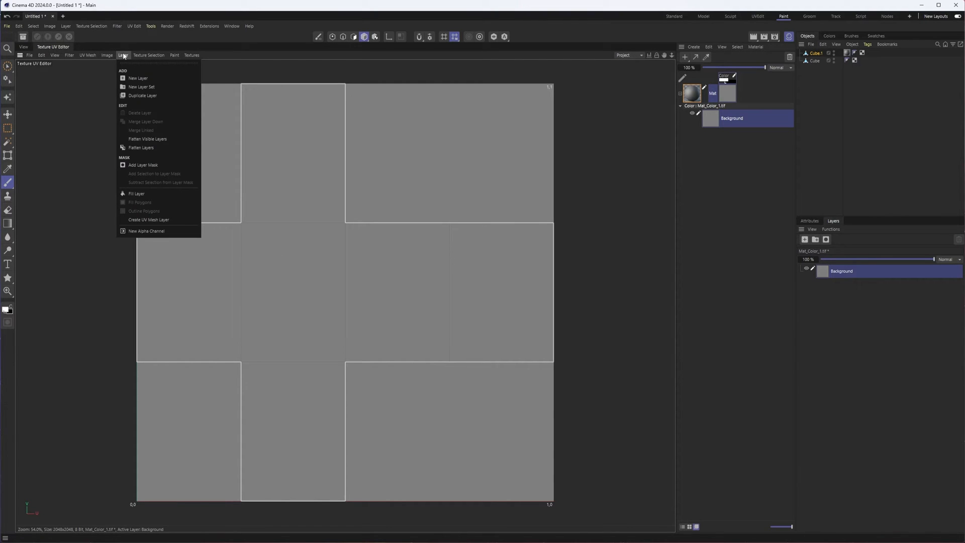
mouse_move(237, 202)
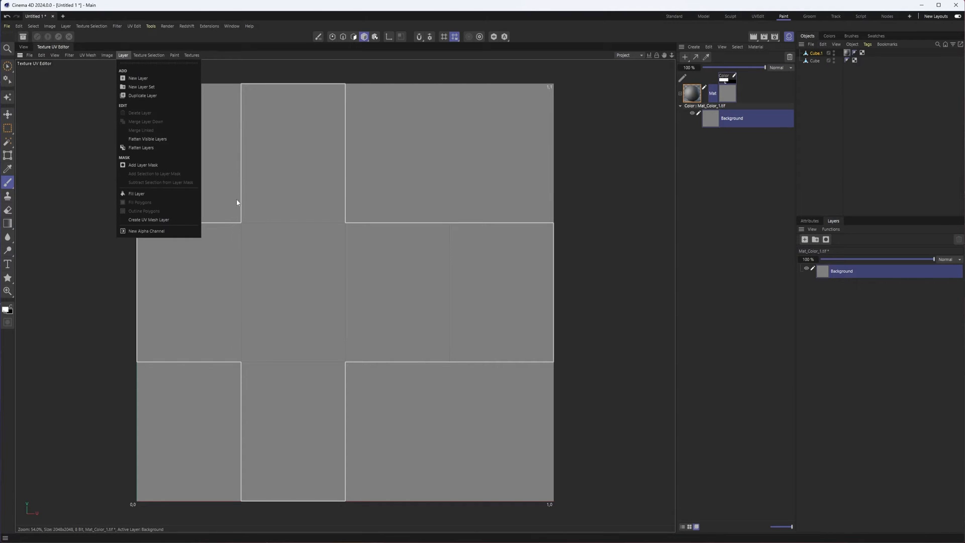
mouse_move(464, 314)
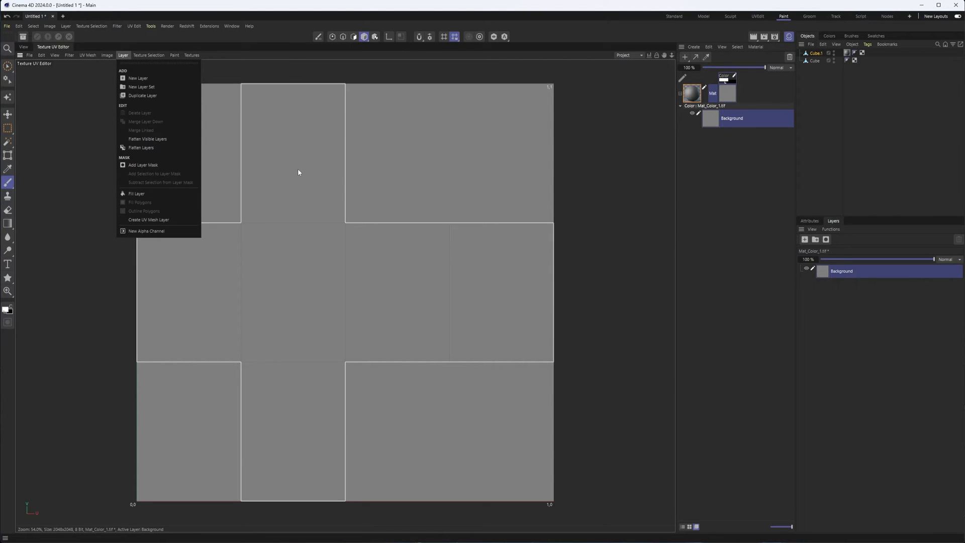
left_click(219, 277)
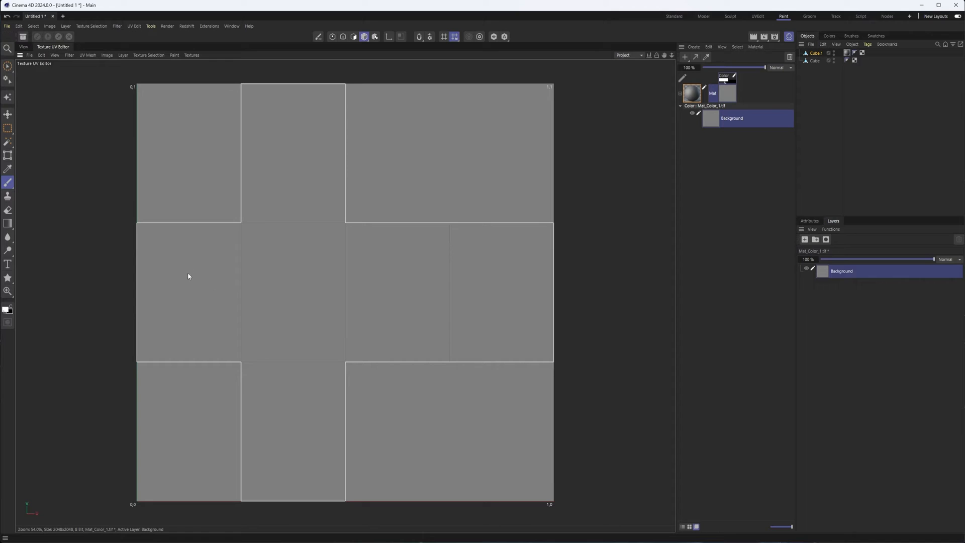
mouse_move(148, 55)
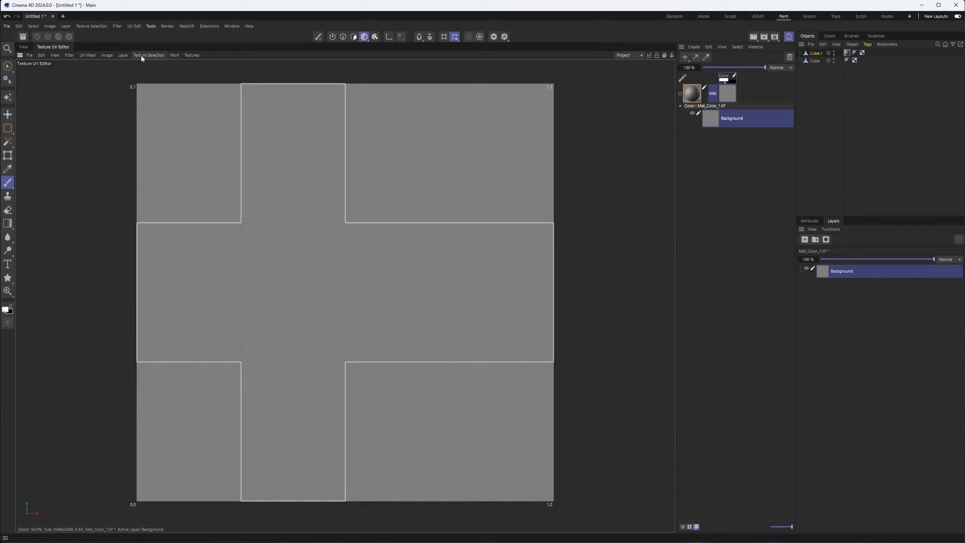
left_click(123, 55)
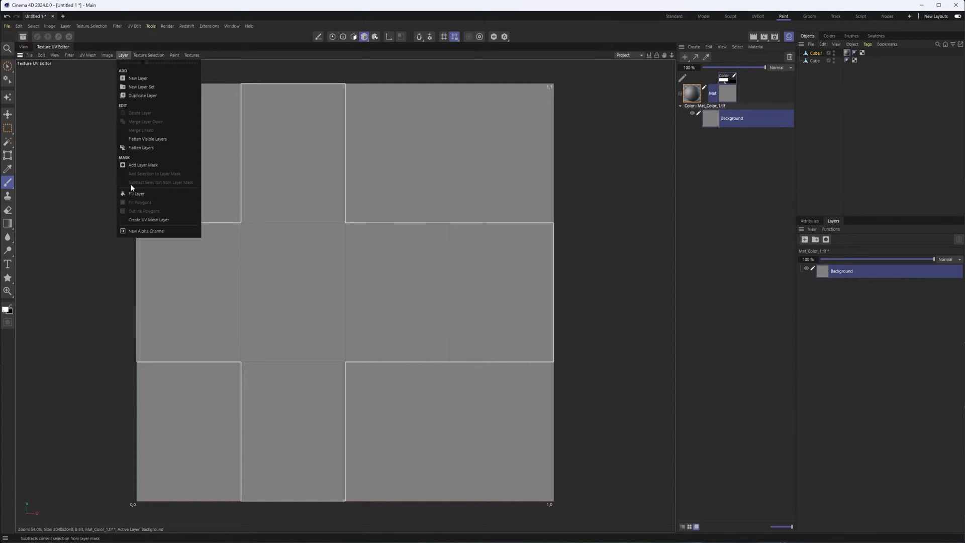
left_click(106, 55)
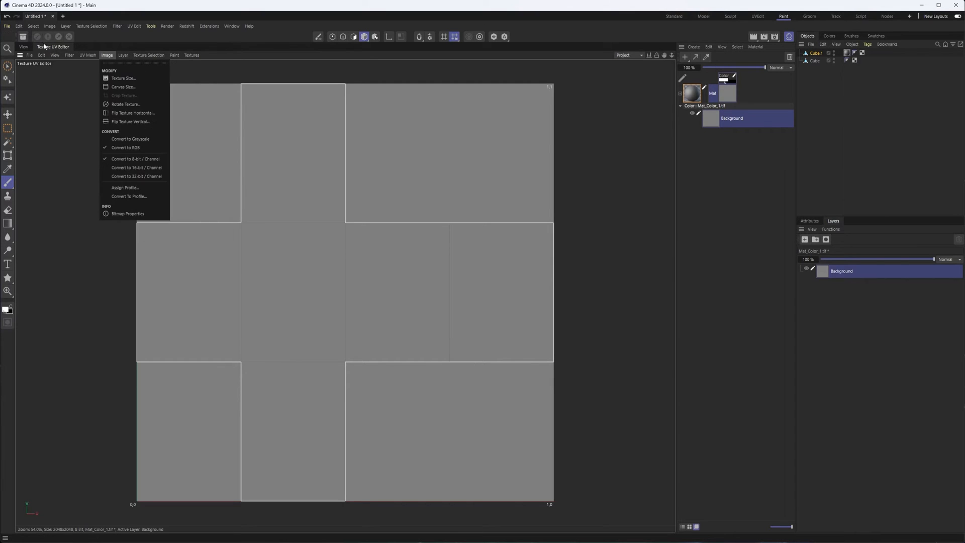
left_click(122, 54)
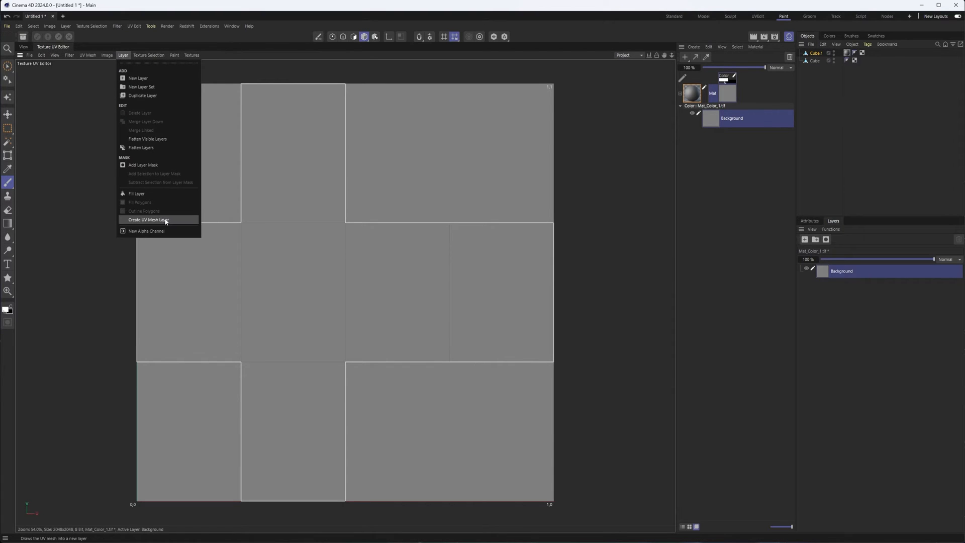
mouse_move(172, 223)
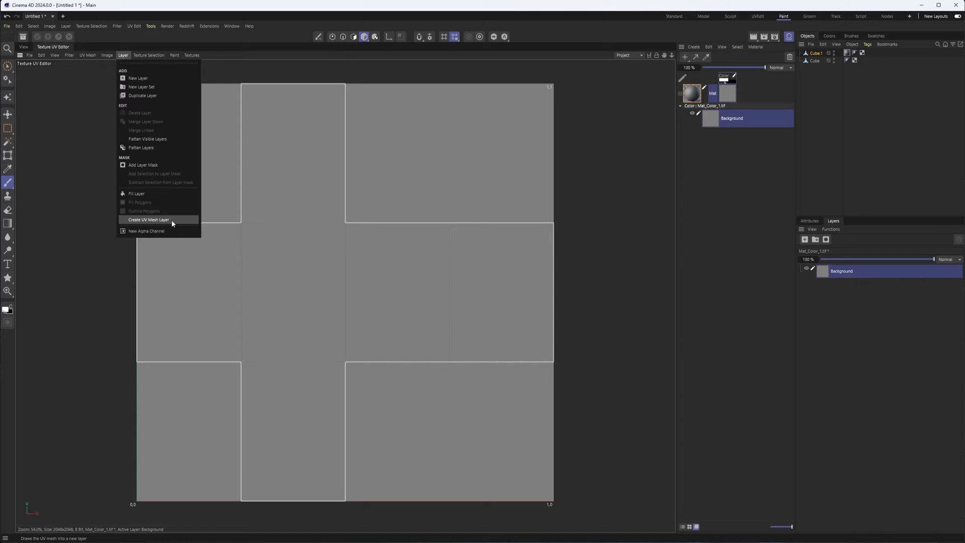
Step: Create a UV Mesh Layer and draw a rectangular selection over the UV layout centre
left_click(148, 219)
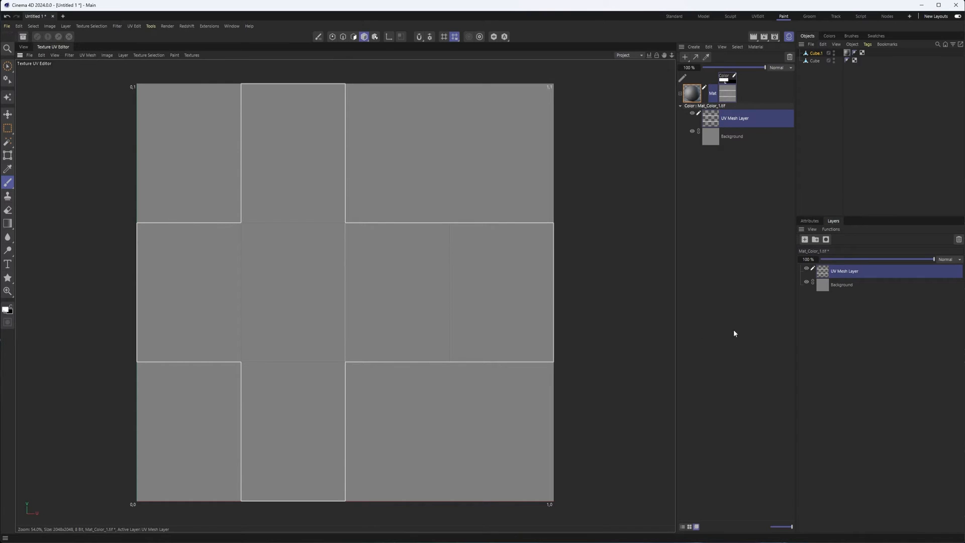
mouse_move(801, 262)
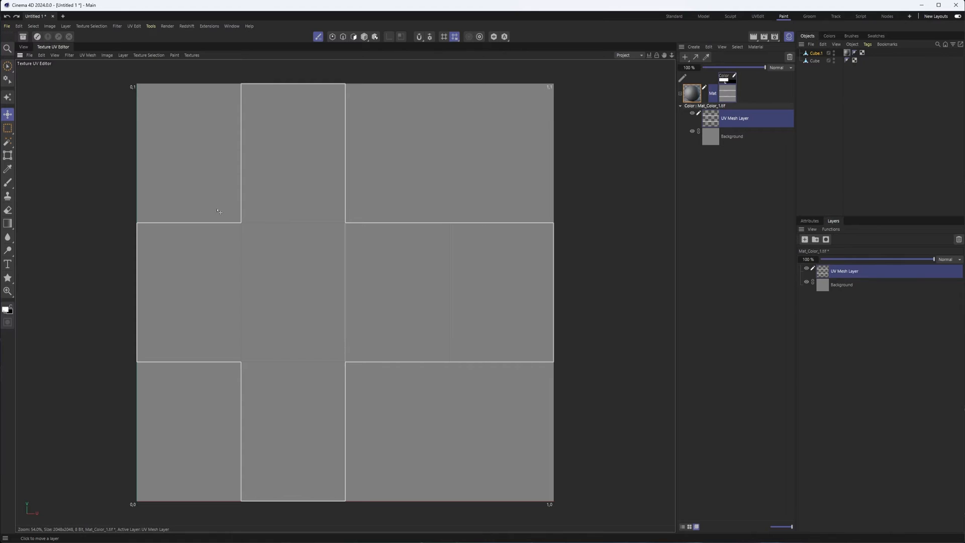
mouse_move(282, 271)
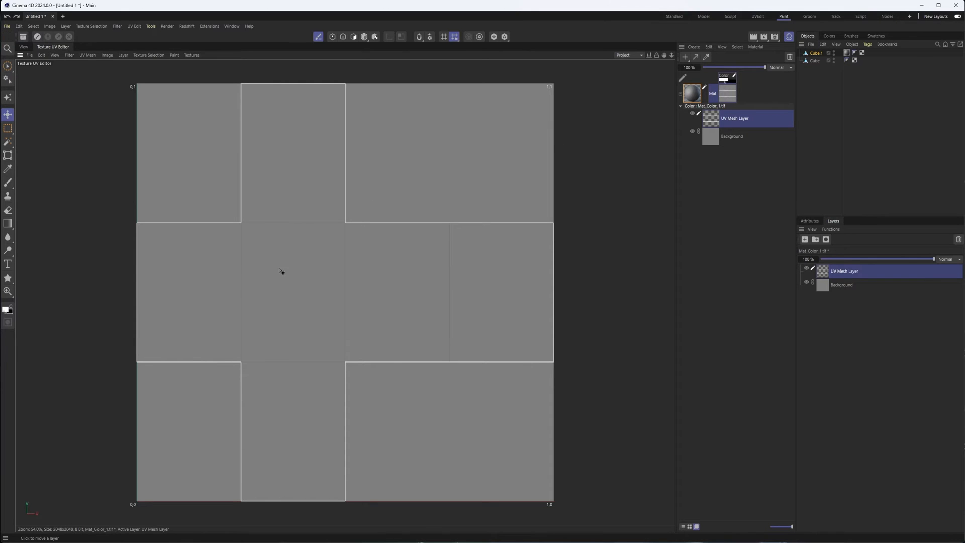
mouse_move(8, 128)
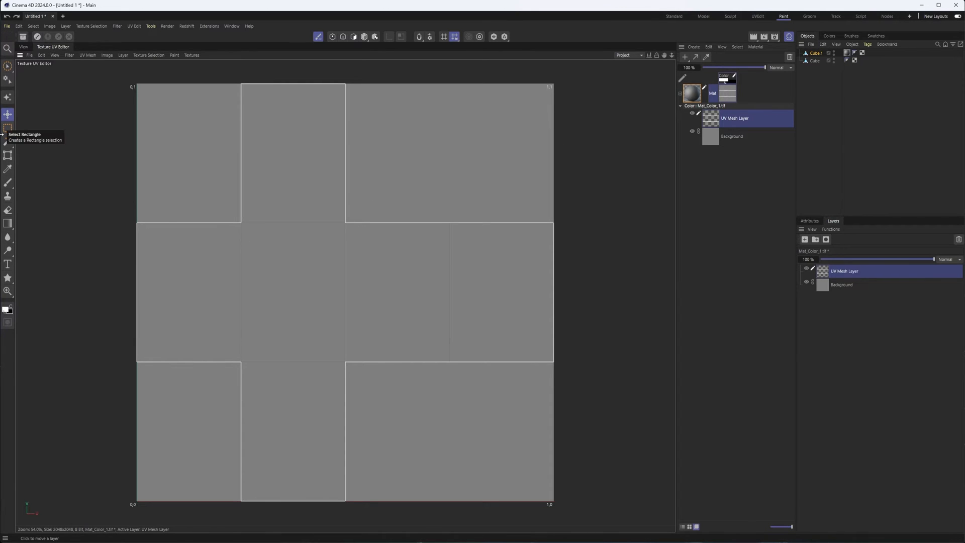
mouse_move(119, 106)
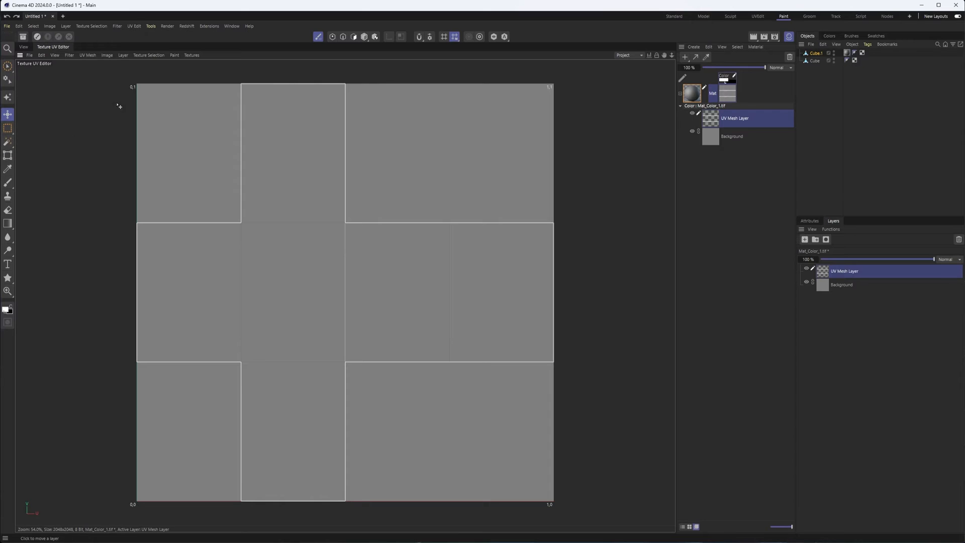
mouse_move(9, 128)
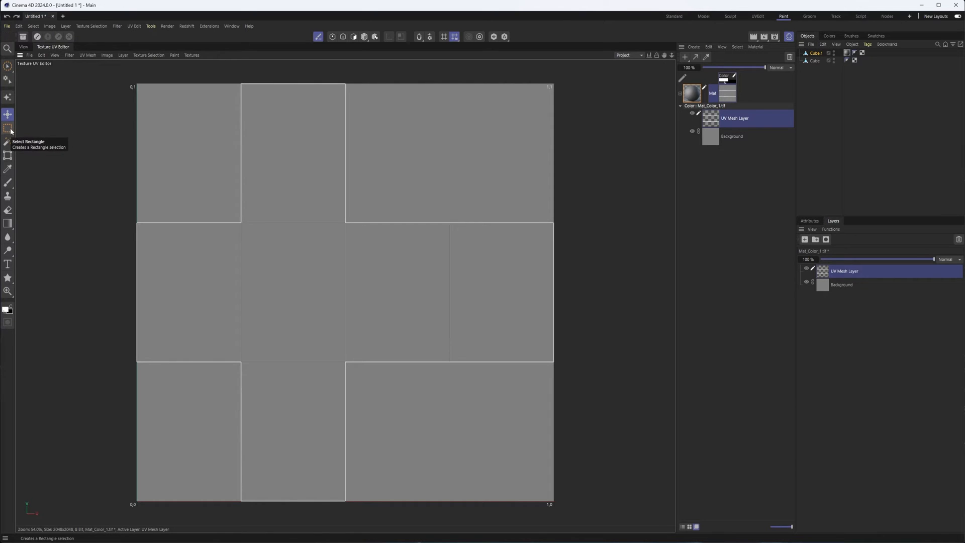
left_click(8, 128)
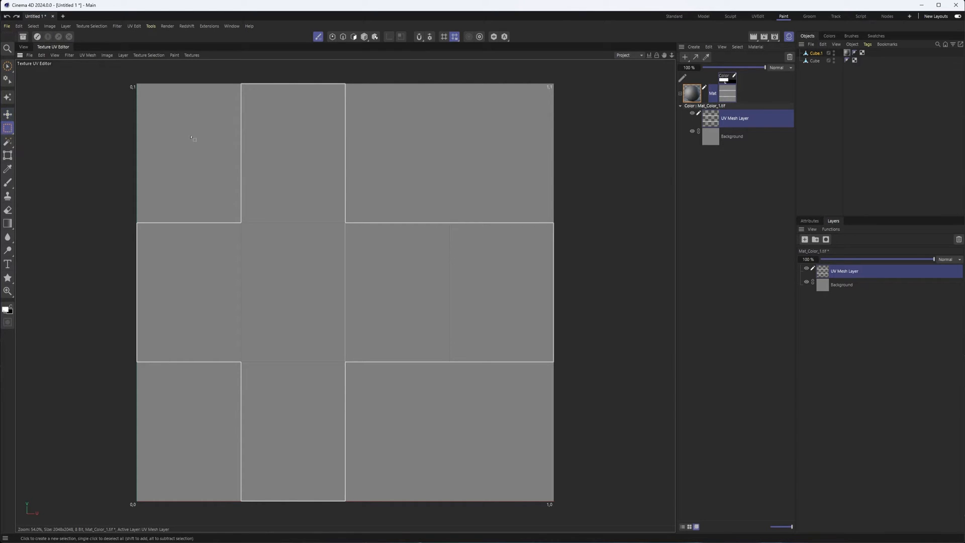
left_click_drag(205, 167, 414, 398)
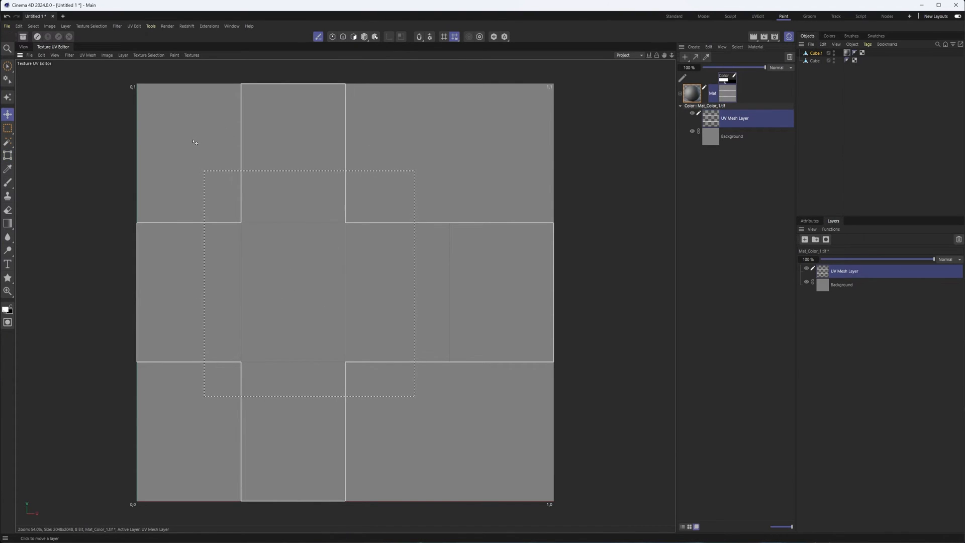
Step: Inspect Cube.1's attributes, then return to the texture's layer list
left_click(809, 220)
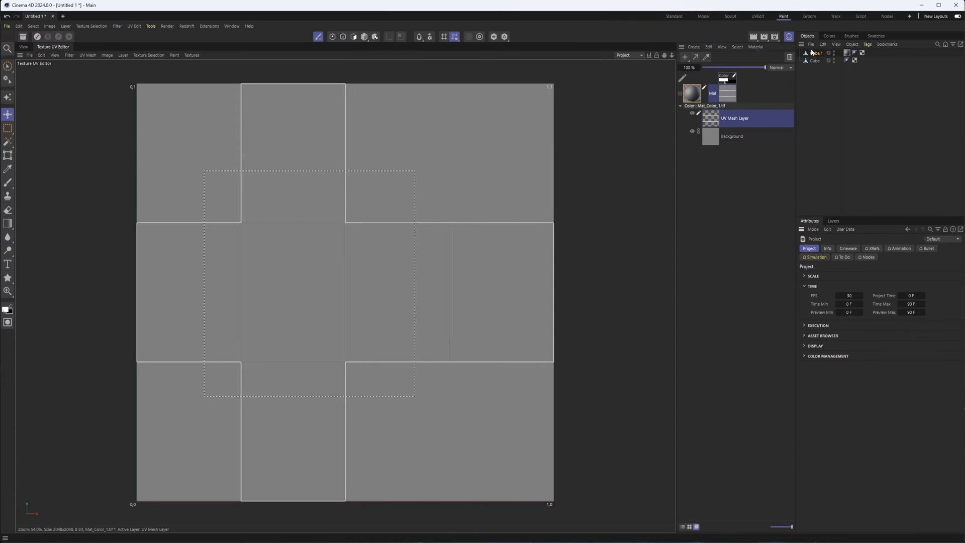
left_click(814, 53)
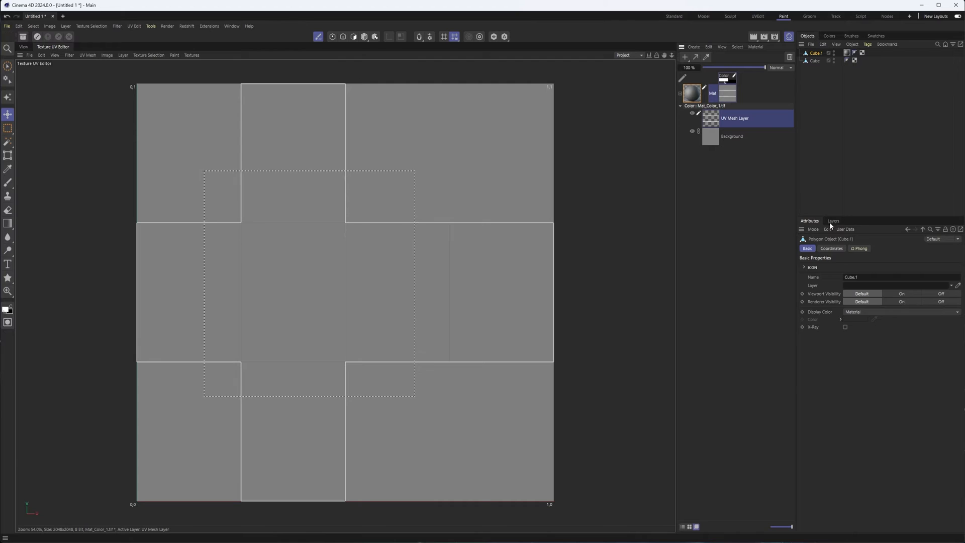
left_click(833, 221)
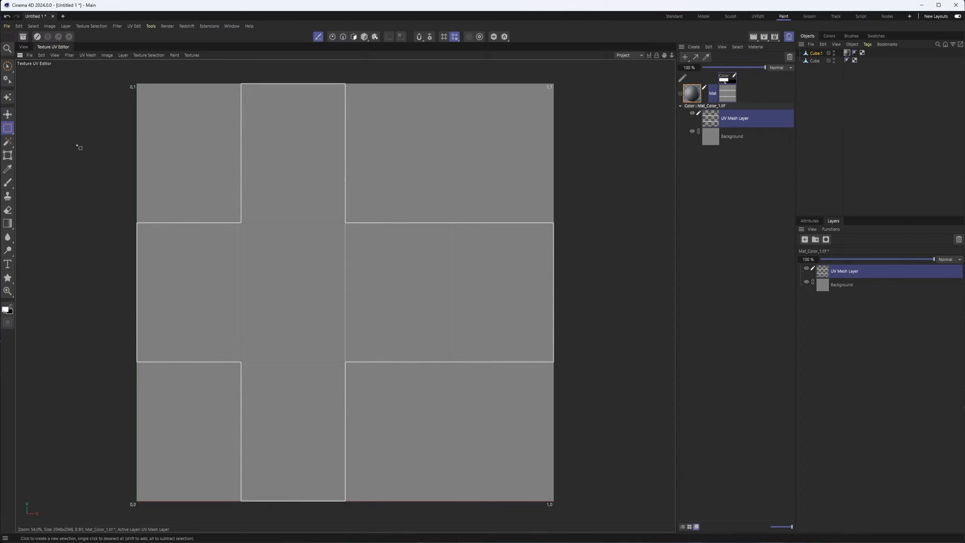
mouse_move(9, 142)
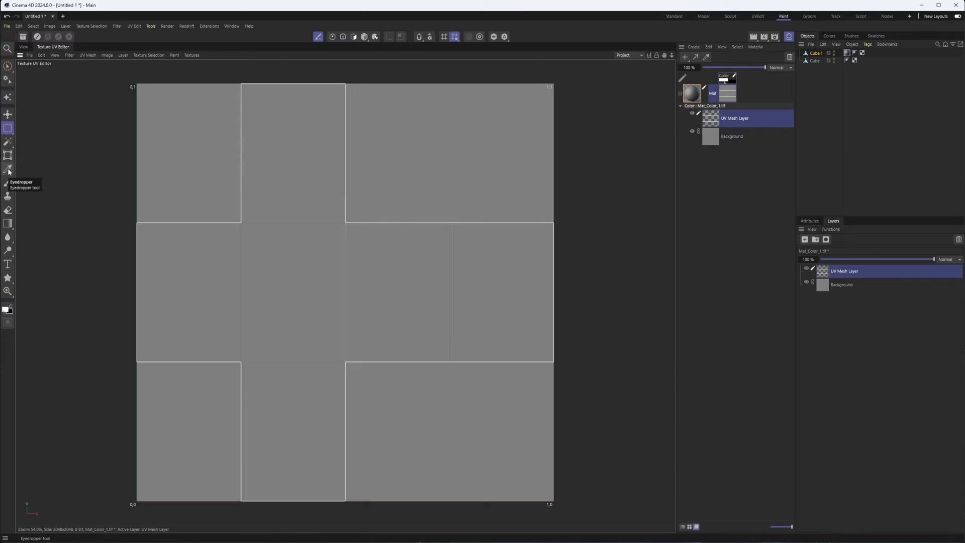
Step: Set the foreground colour to dark red (H 0, S 73, V 36) and browse brush variants
left_click(8, 170)
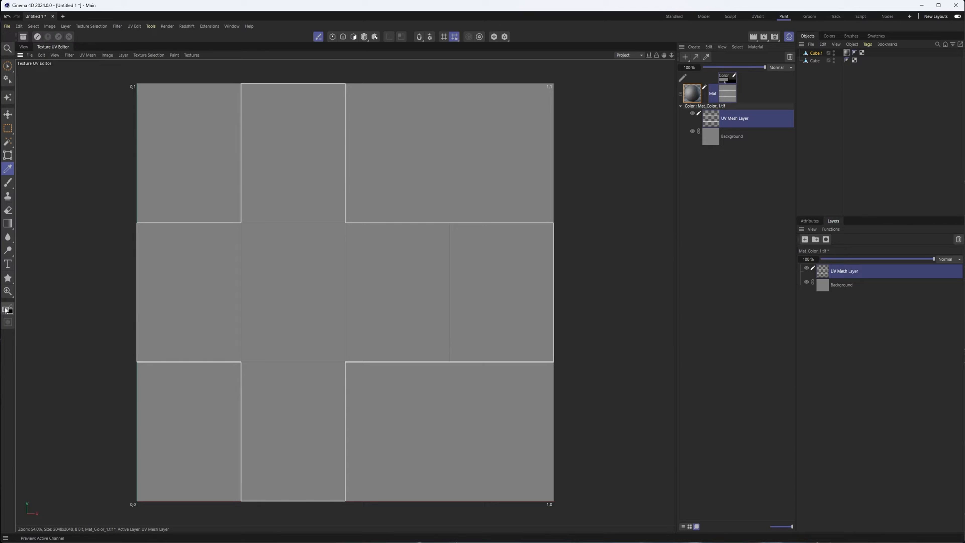
left_click(829, 35)
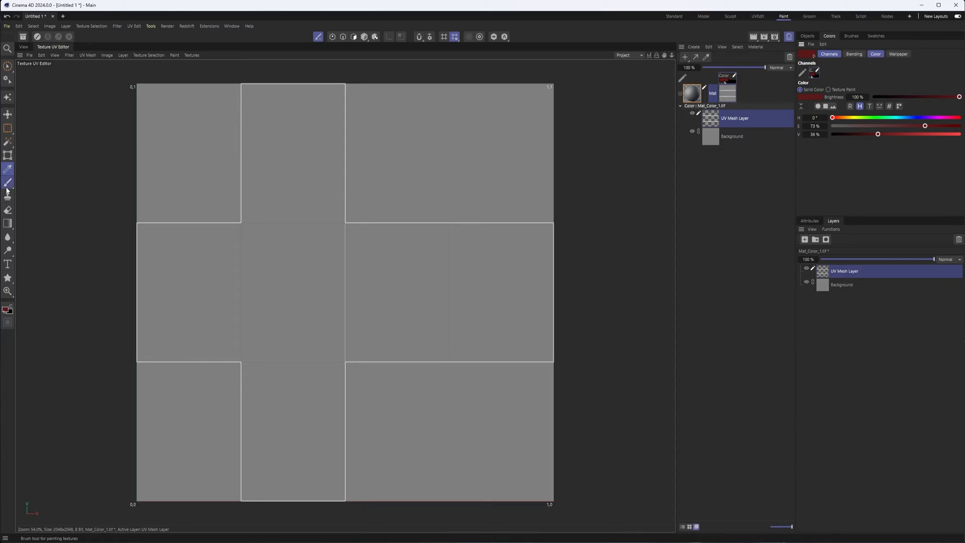
left_click(8, 182)
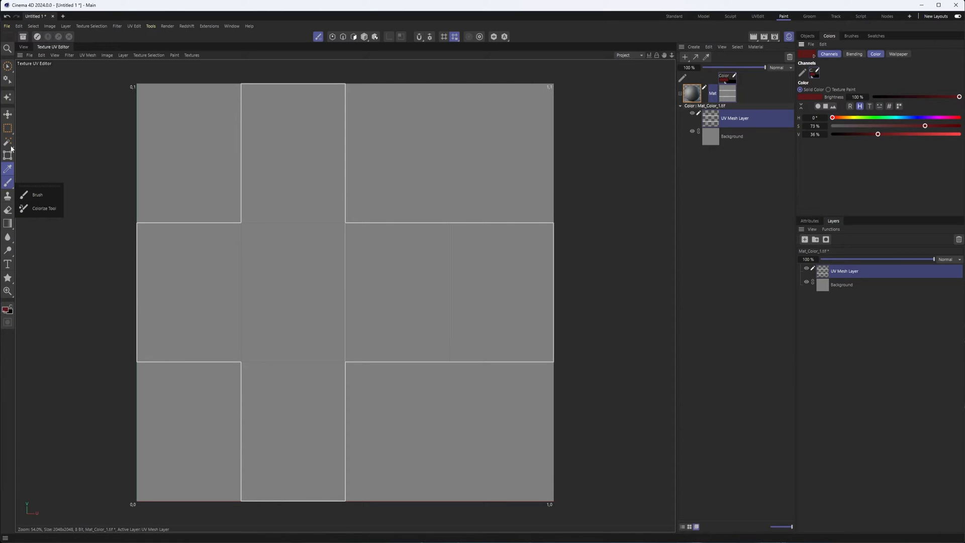
mouse_move(14, 176)
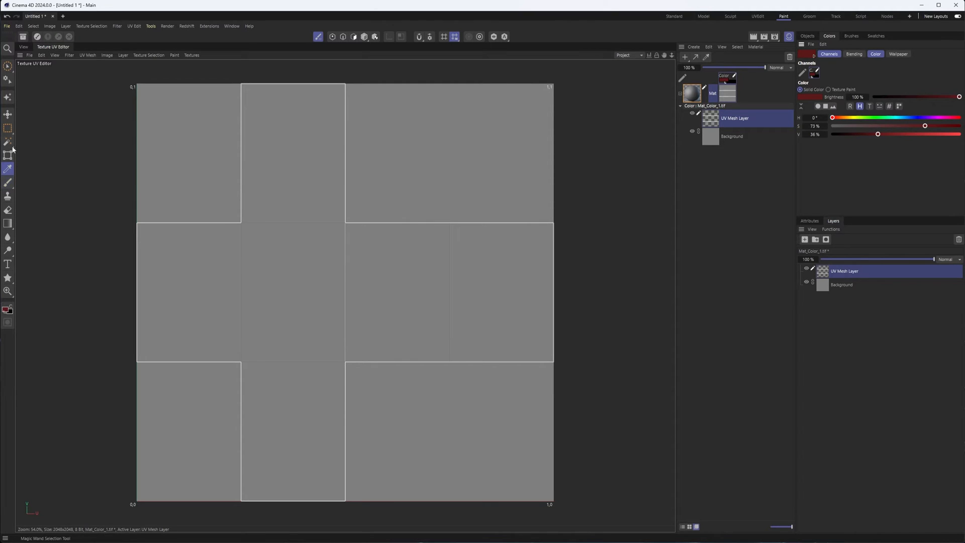
left_click(9, 142)
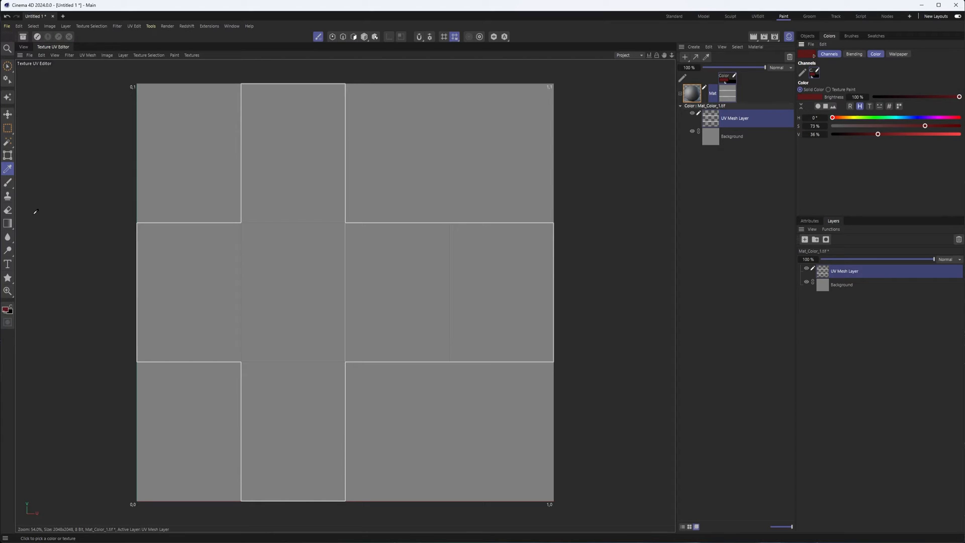
mouse_move(8, 182)
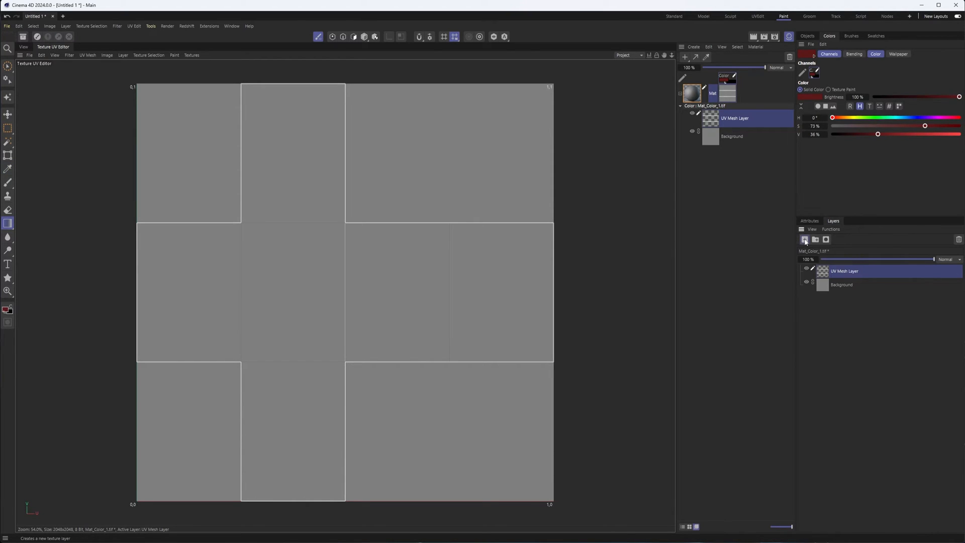
Step: Add a layer above UV Mesh Layer with a white-to-black left-to-right gradient
left_click(804, 239)
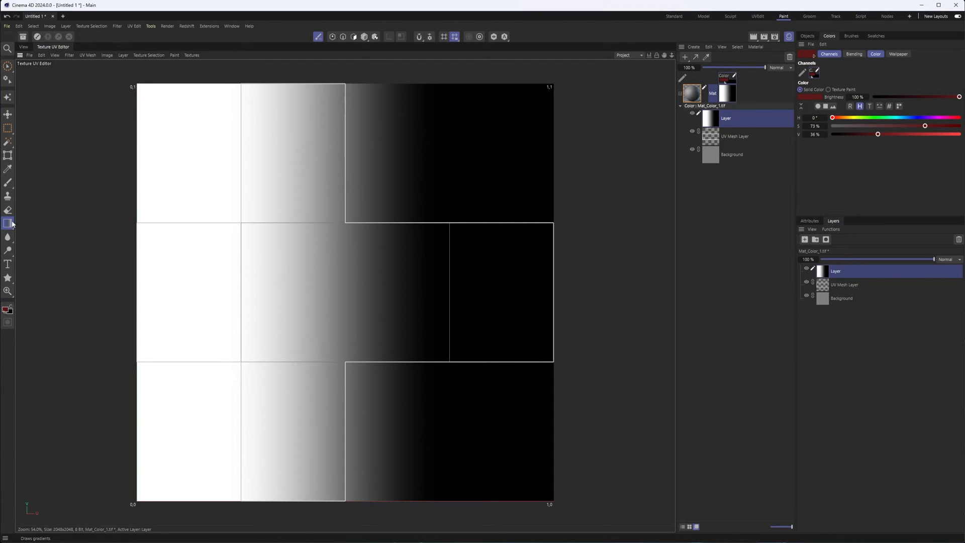
mouse_move(8, 223)
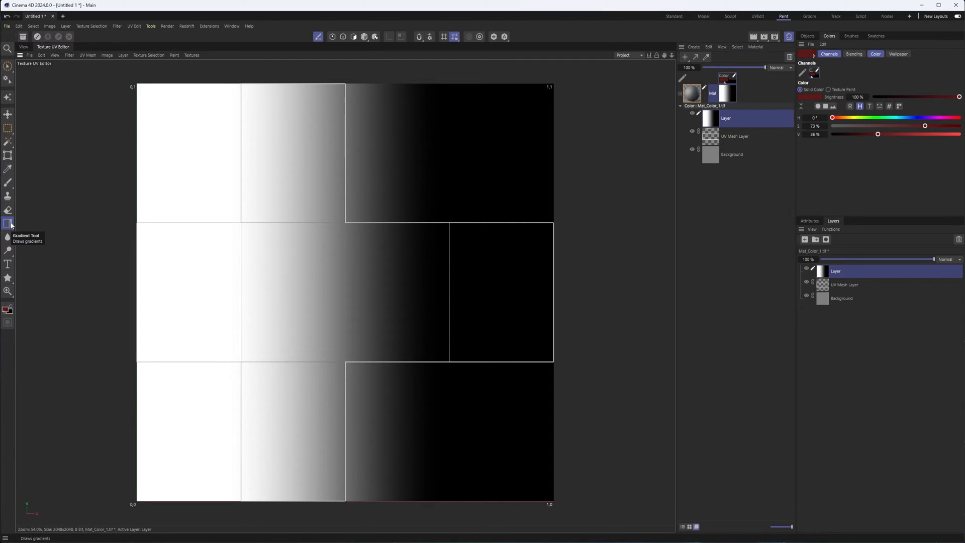
left_click(8, 222)
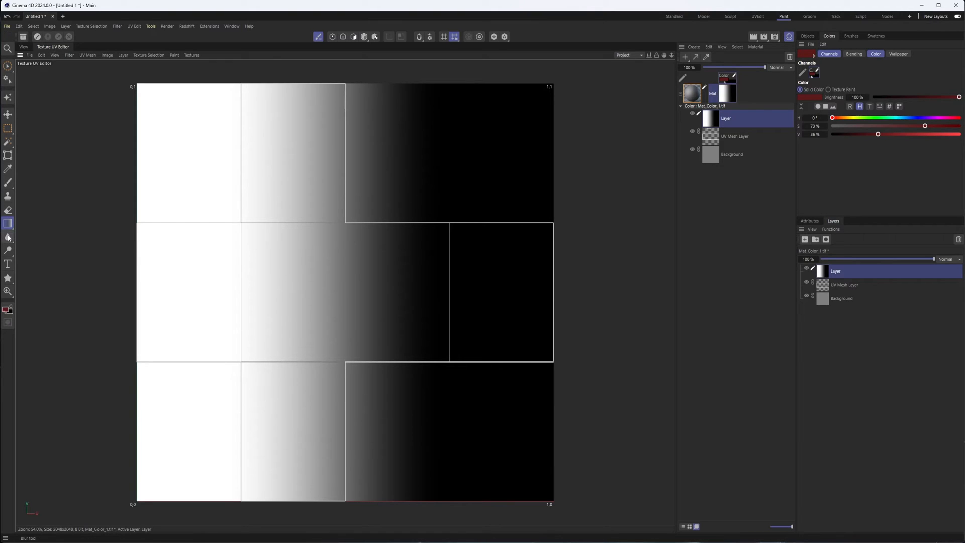
left_click(8, 237)
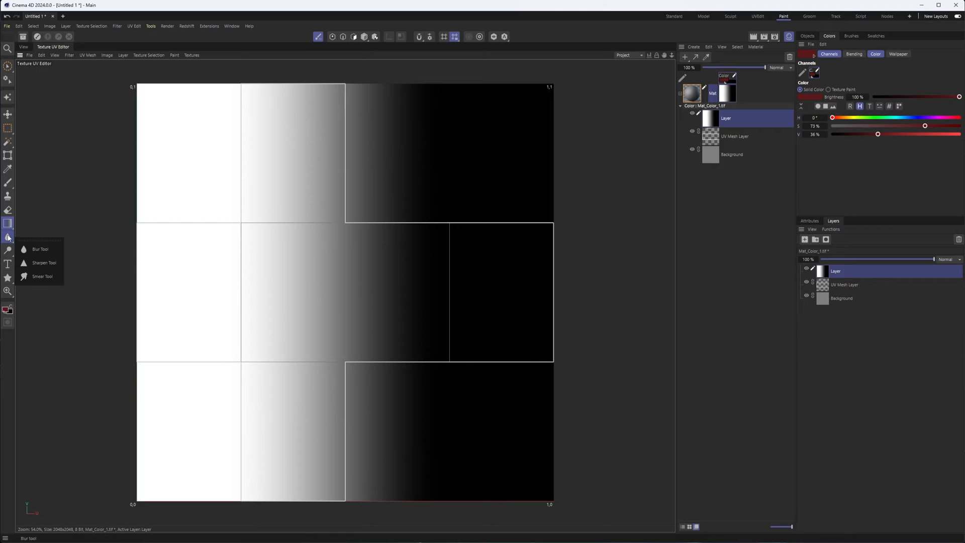
left_click(9, 264)
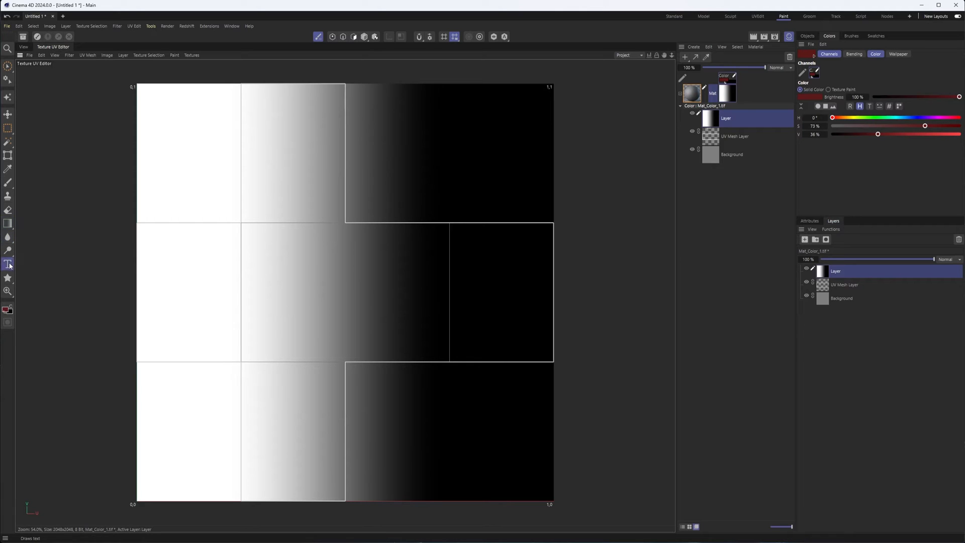
left_click(8, 263)
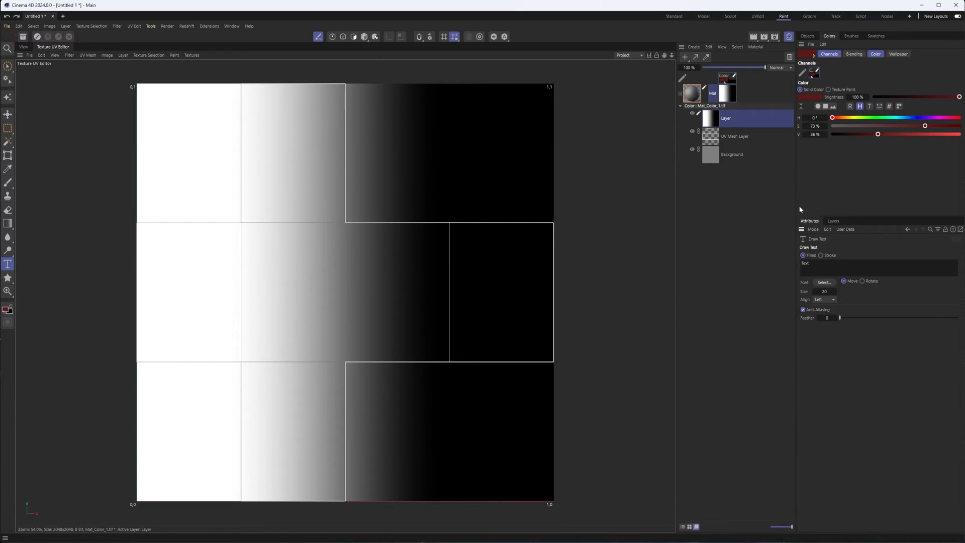
mouse_move(831, 257)
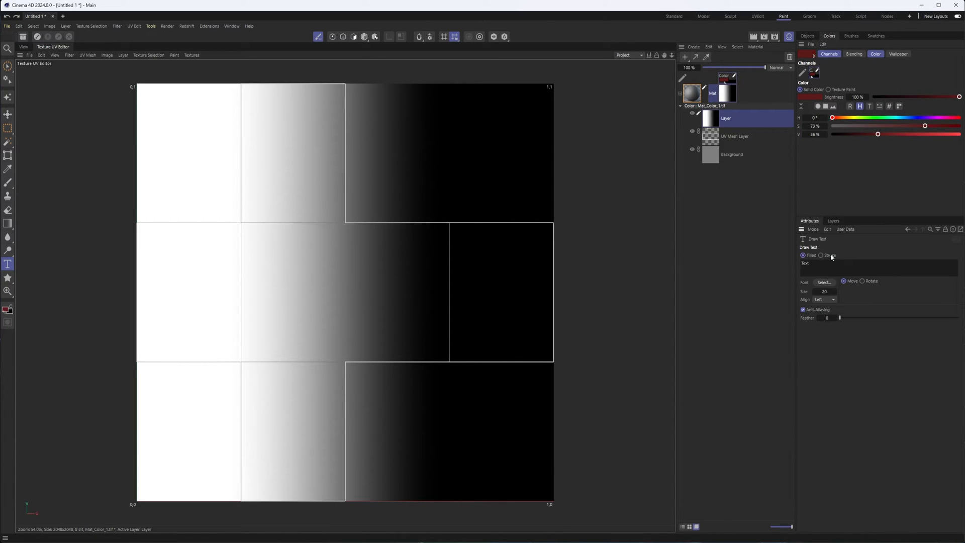
mouse_move(811, 289)
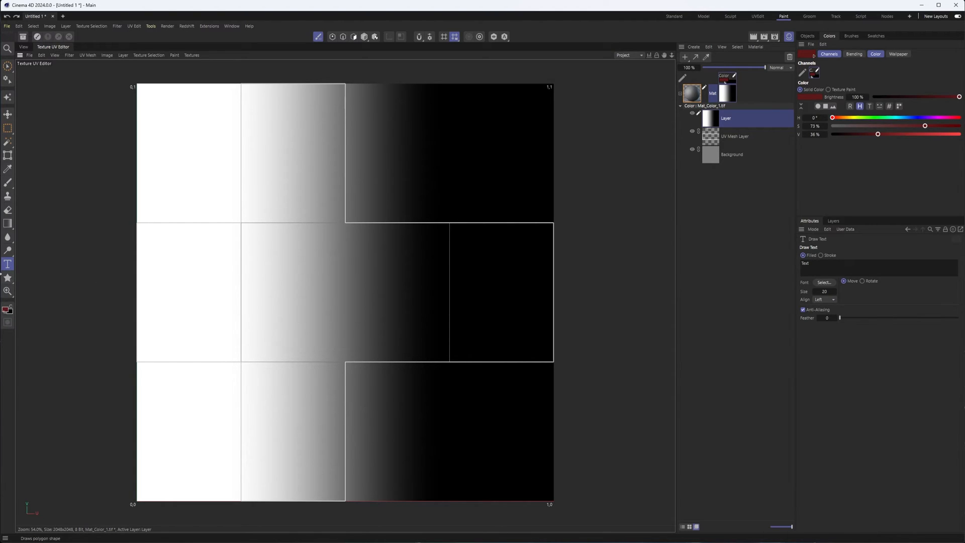
left_click(8, 278)
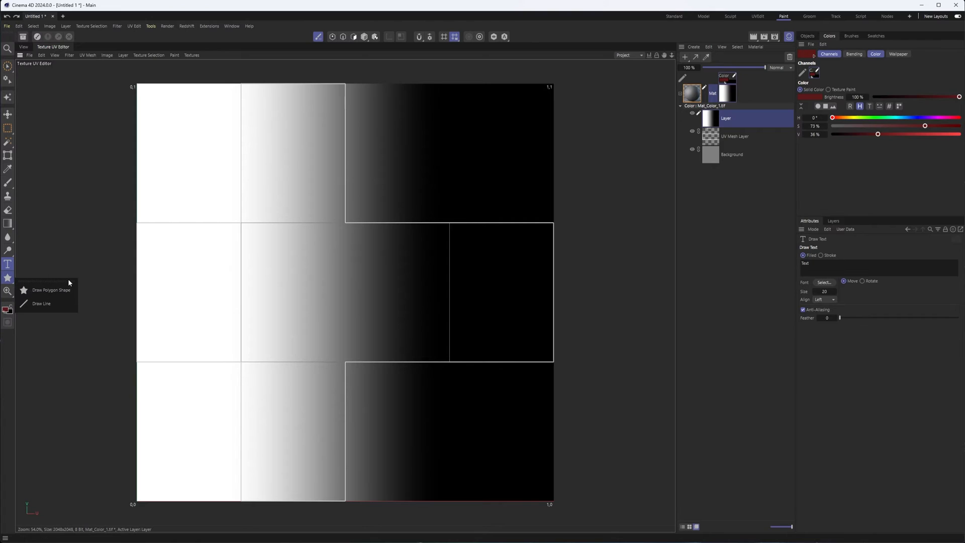
mouse_move(71, 276)
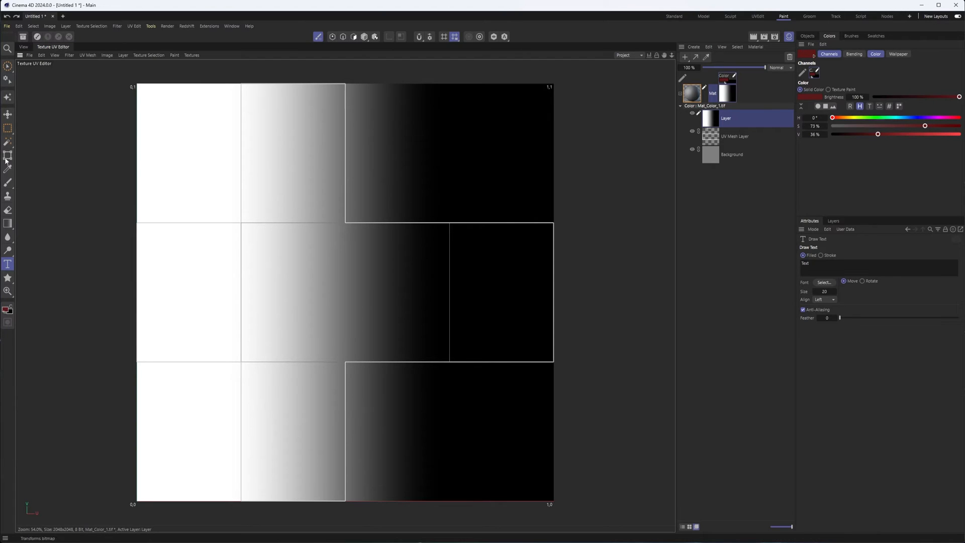
Step: Paint a dark red outline along a face's borders with the brush at size 43
left_click(8, 182)
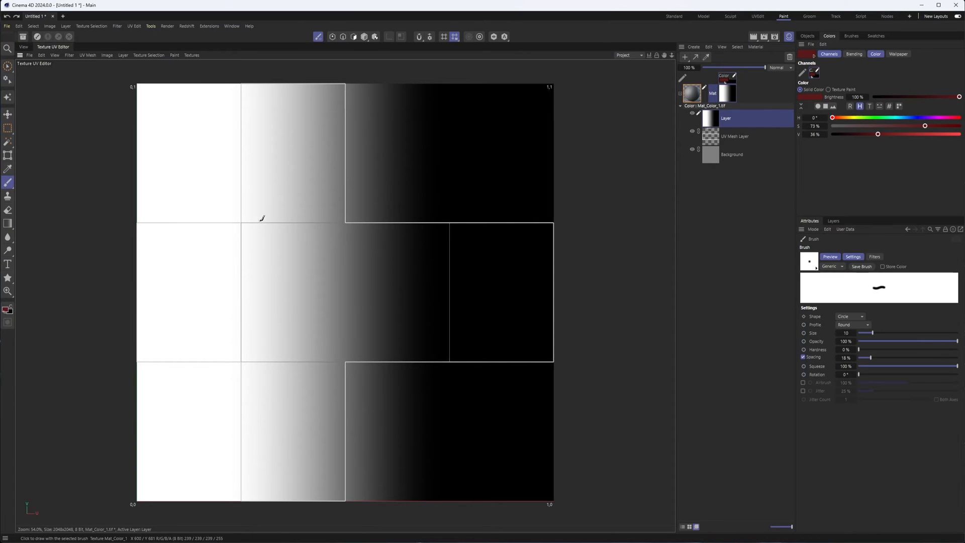
mouse_move(252, 238)
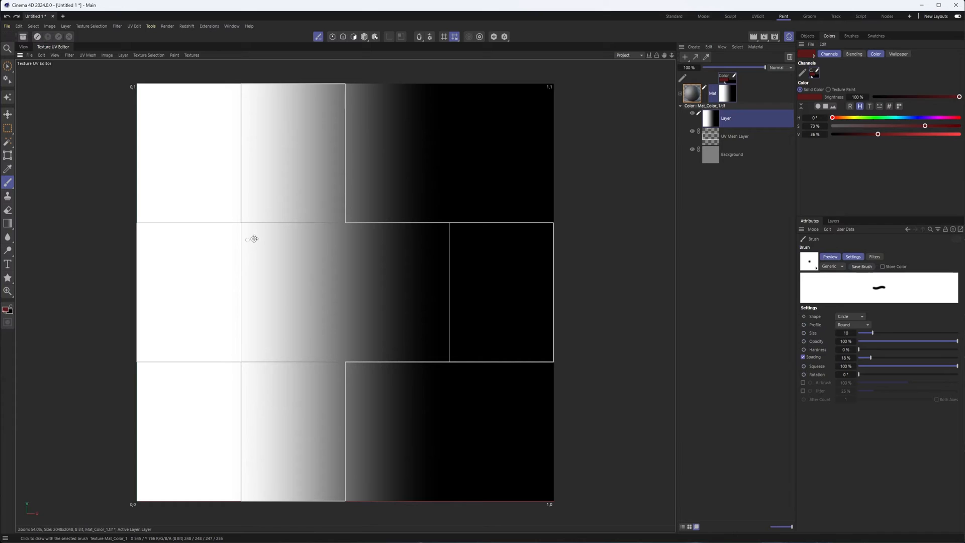
left_click_drag(873, 332, 889, 332)
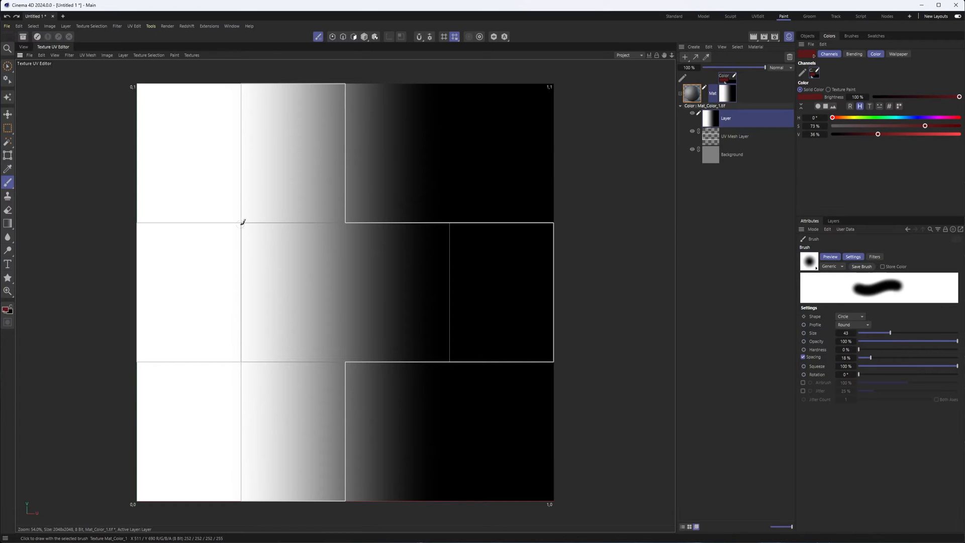
left_click_drag(241, 222, 241, 304)
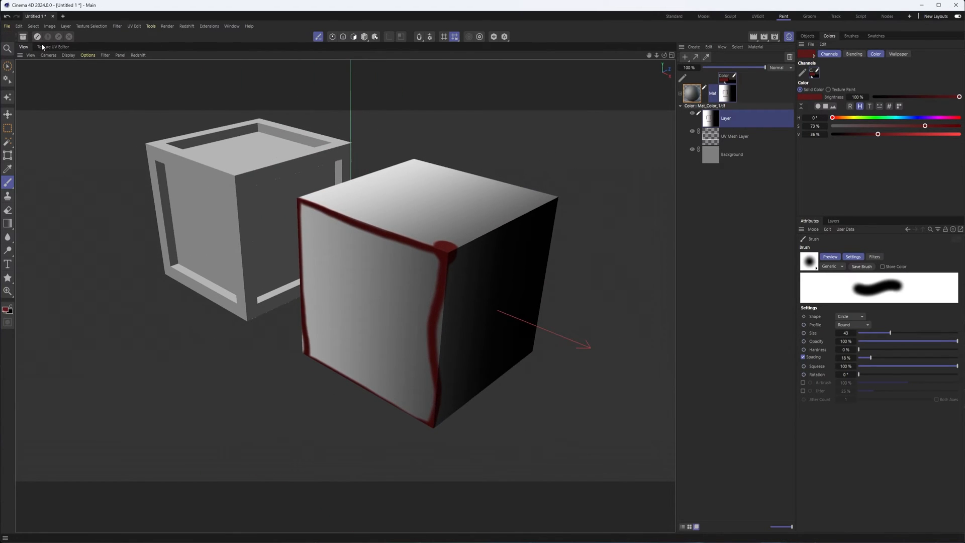
Step: Brush extra dark red strokes above the outlined face, checking them in UV and 3D views
left_click(53, 48)
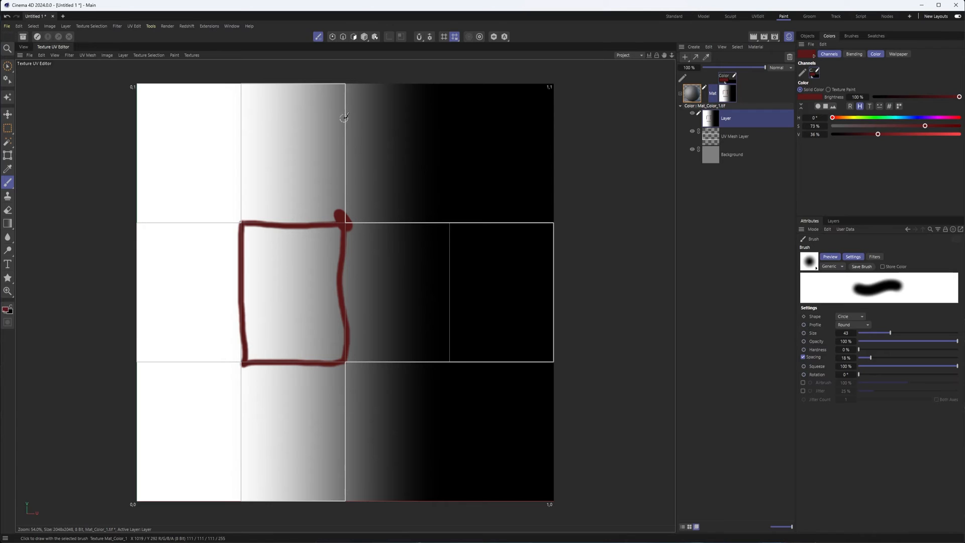
mouse_move(365, 206)
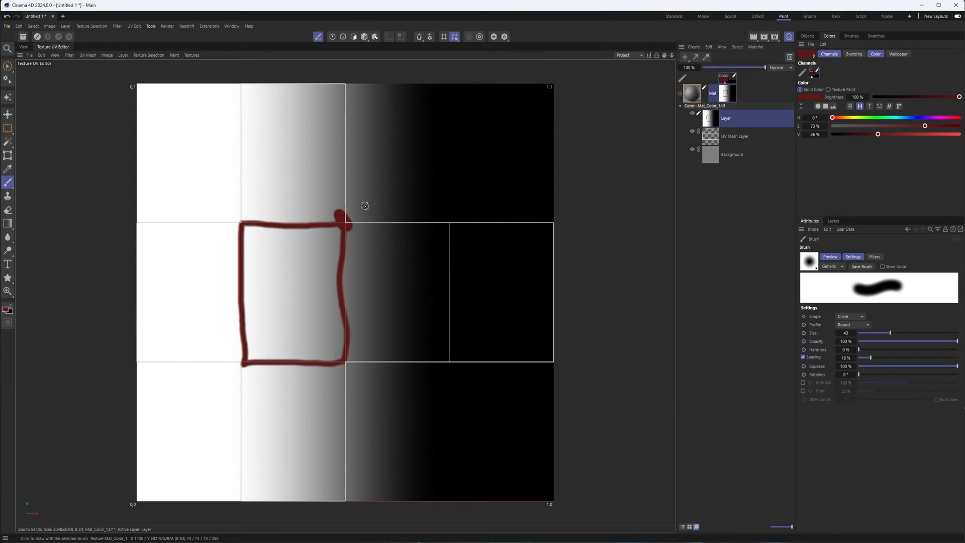
mouse_move(430, 214)
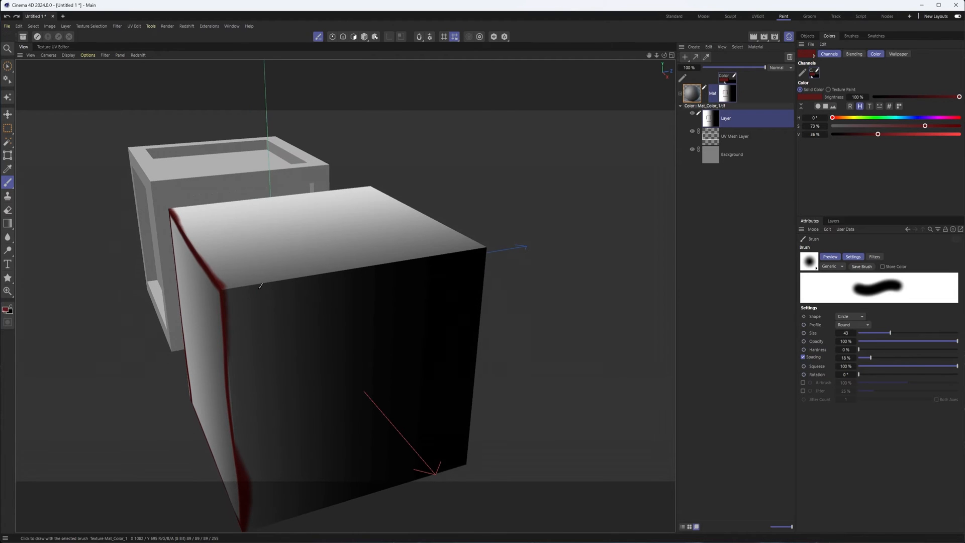
mouse_move(262, 277)
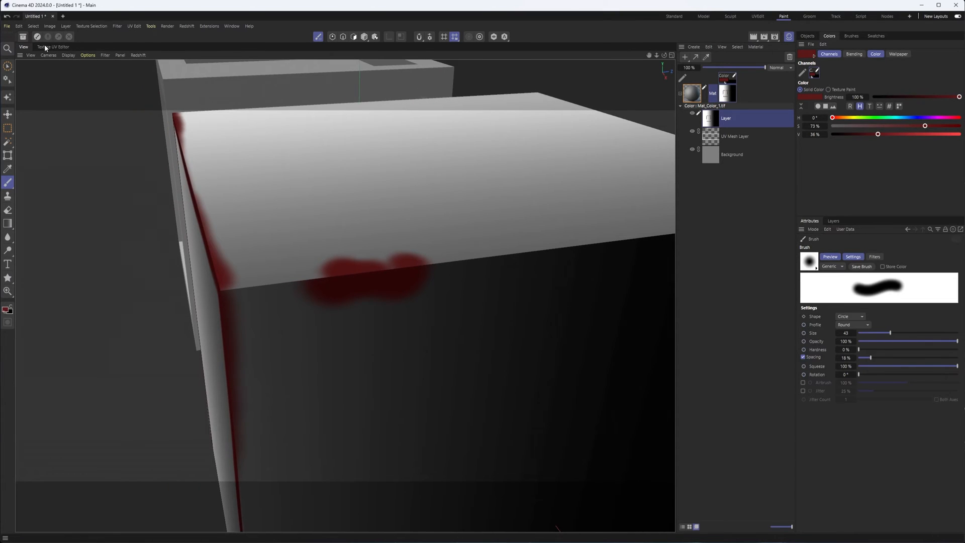
left_click(56, 47)
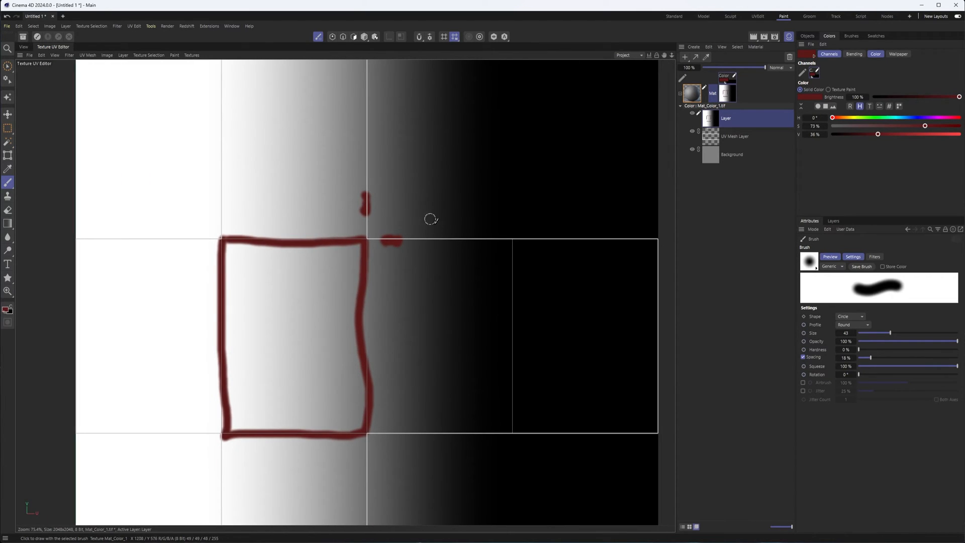
mouse_move(360, 199)
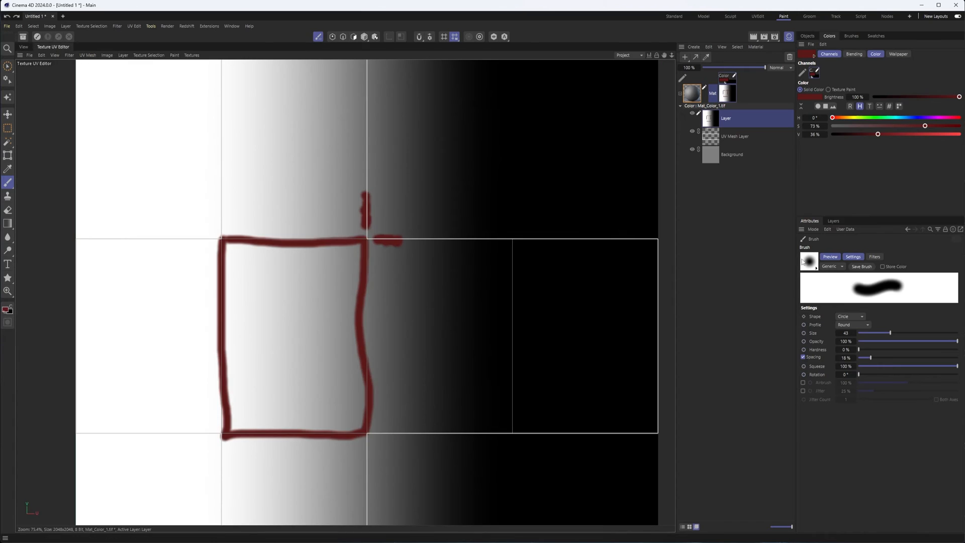
left_click(832, 221)
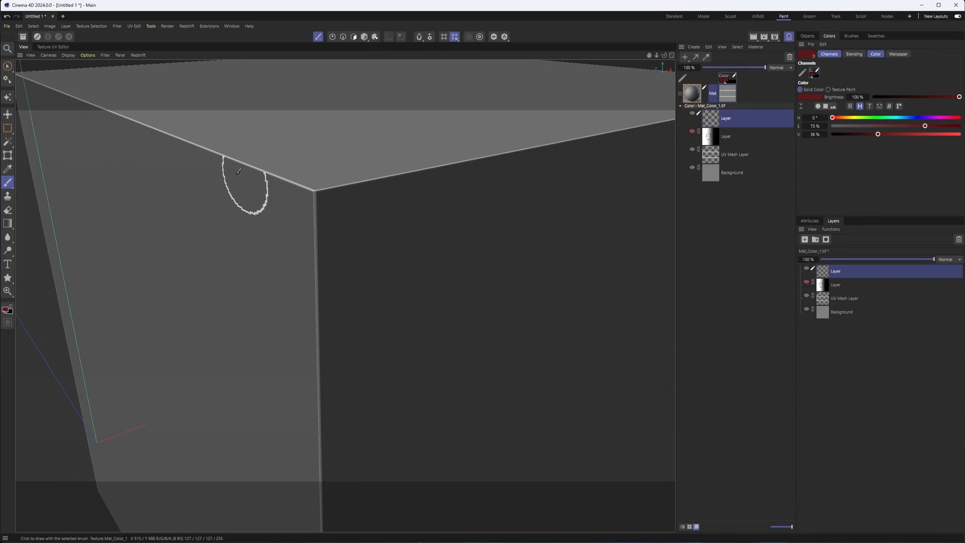
Step: Brush black shading over the cube's top corner and along its top edge
left_click(315, 197)
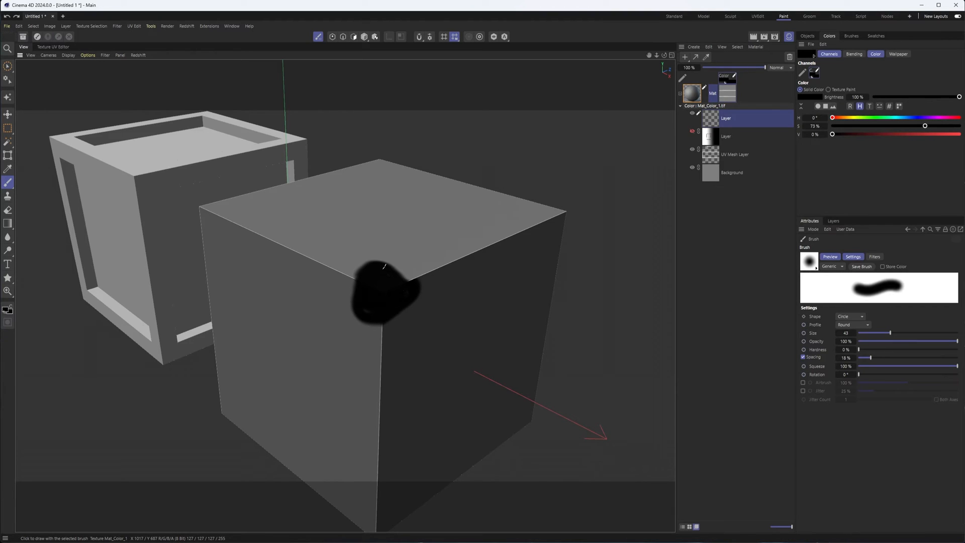
left_click_drag(385, 265, 422, 293)
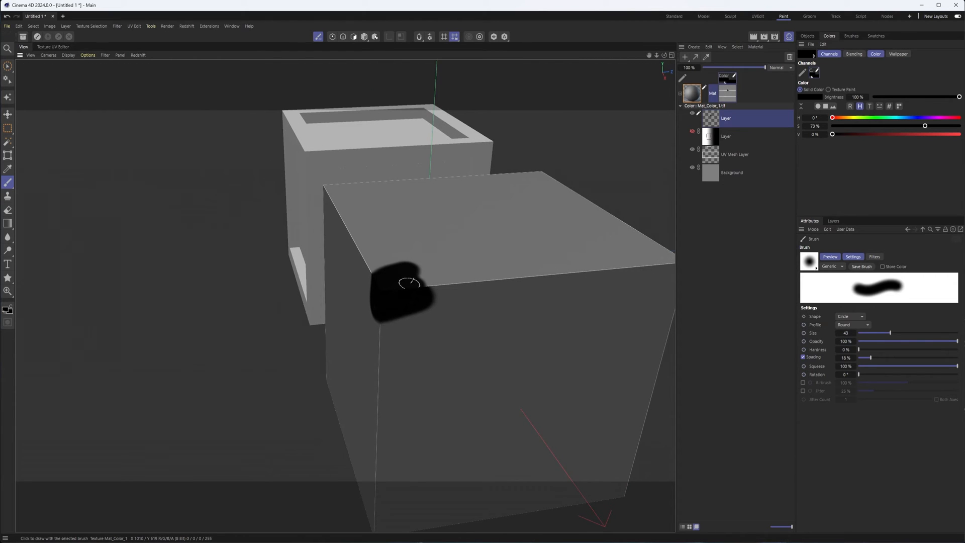
left_click_drag(409, 283, 172, 394)
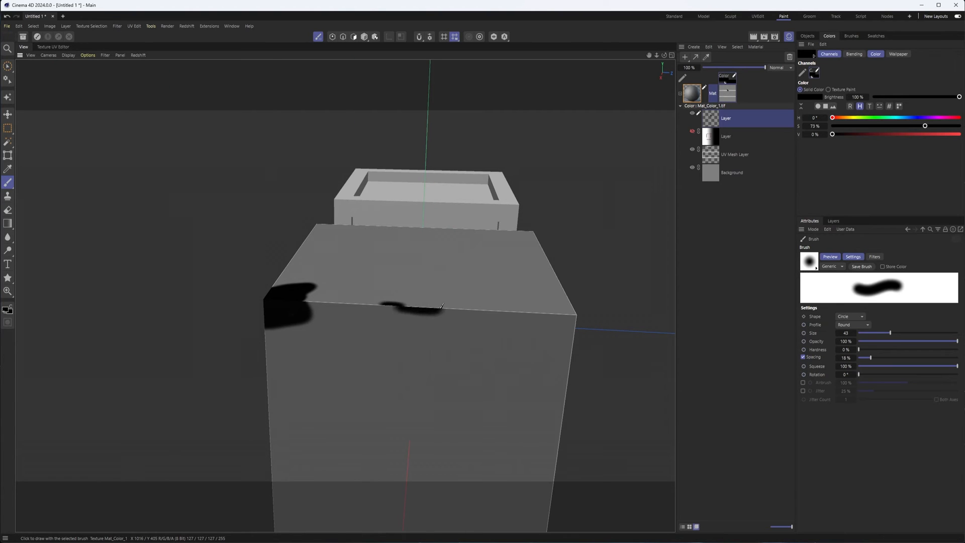
left_click_drag(406, 308, 523, 313)
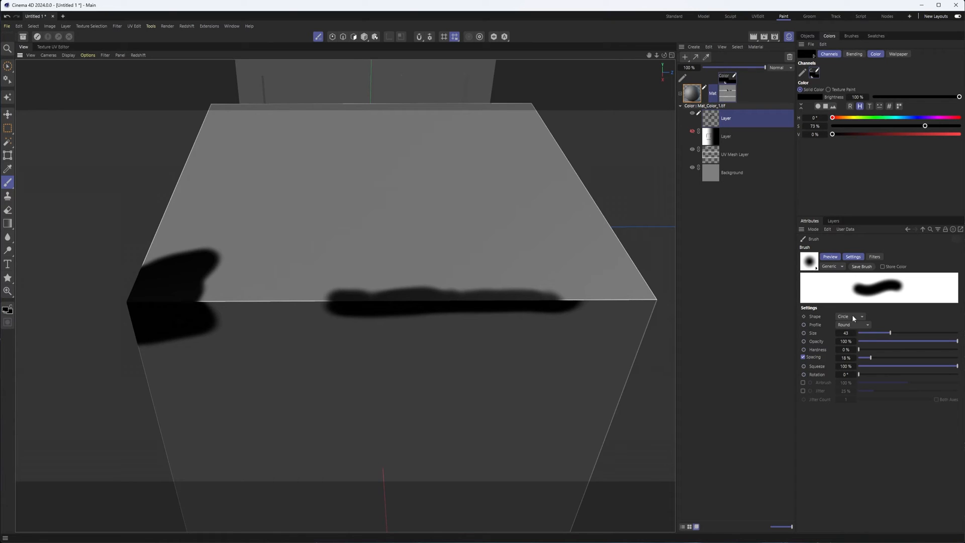
Step: Keep the round profile and set brush size 96, opacity 52%, hardness 27%
left_click(867, 324)
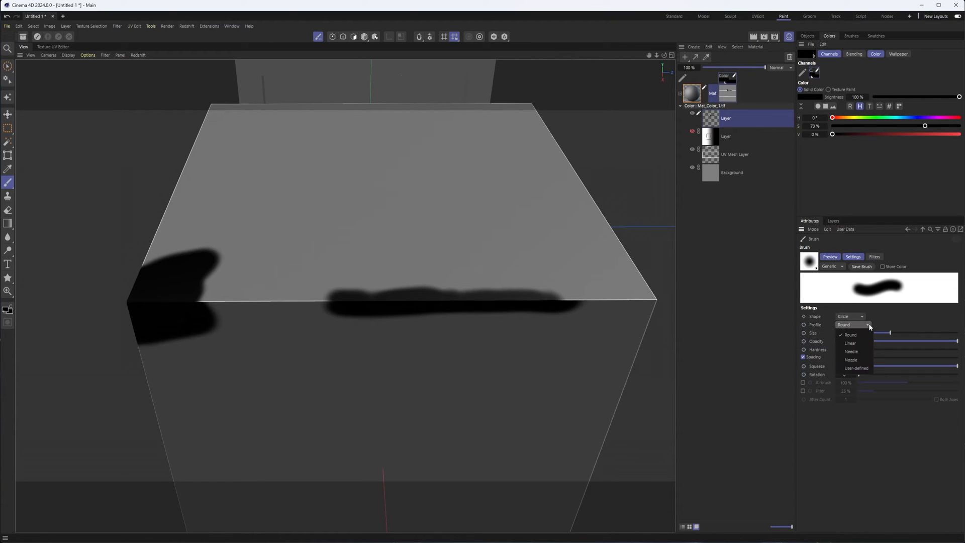
left_click(850, 335)
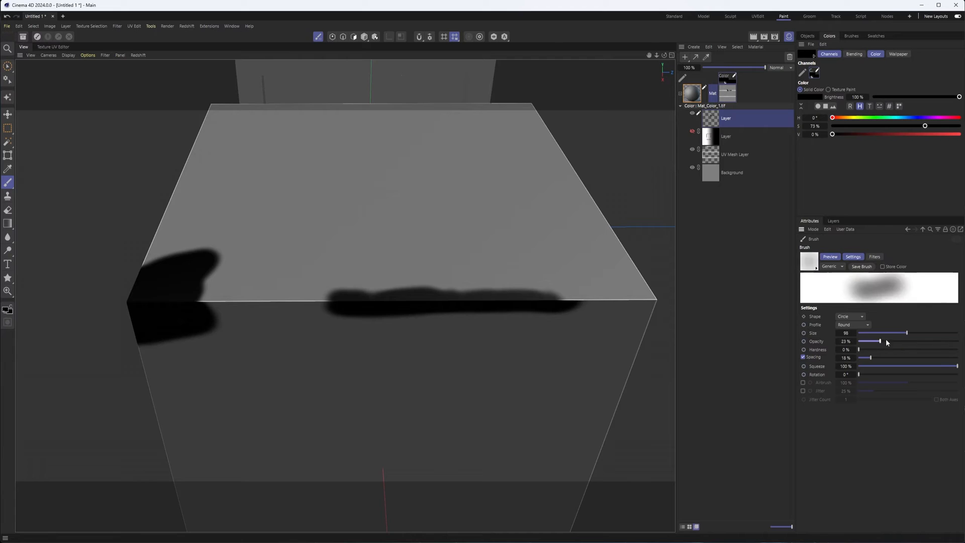
left_click_drag(879, 340, 911, 341)
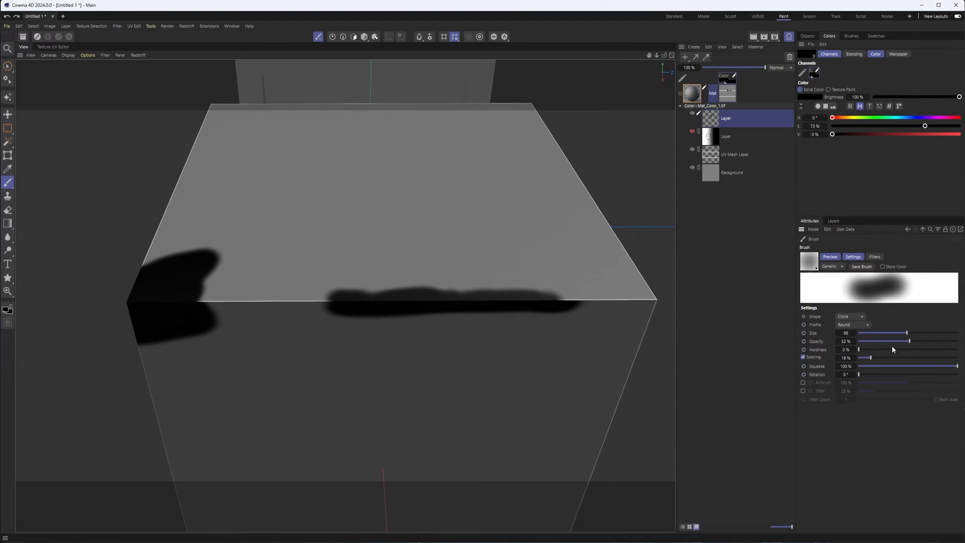
left_click_drag(861, 349, 957, 348)
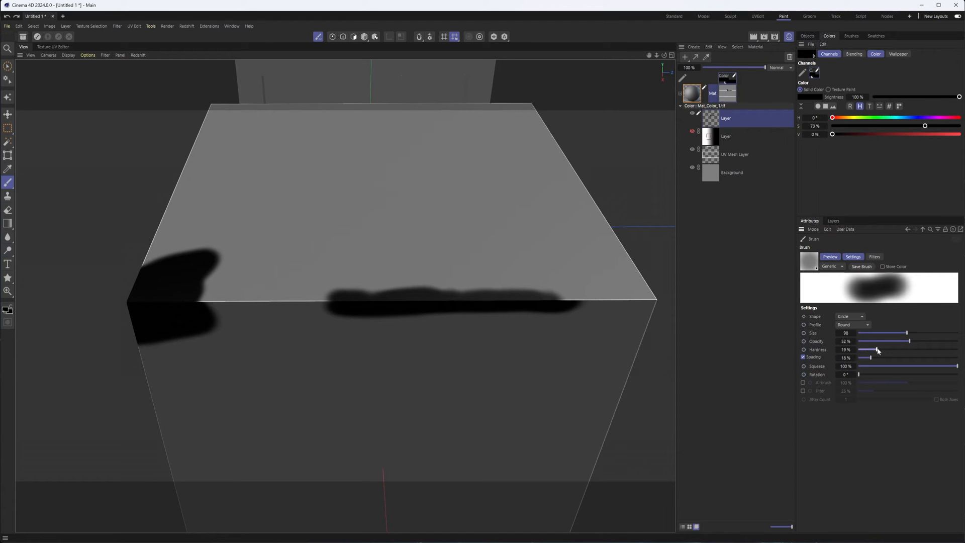
left_click_drag(871, 349, 885, 349)
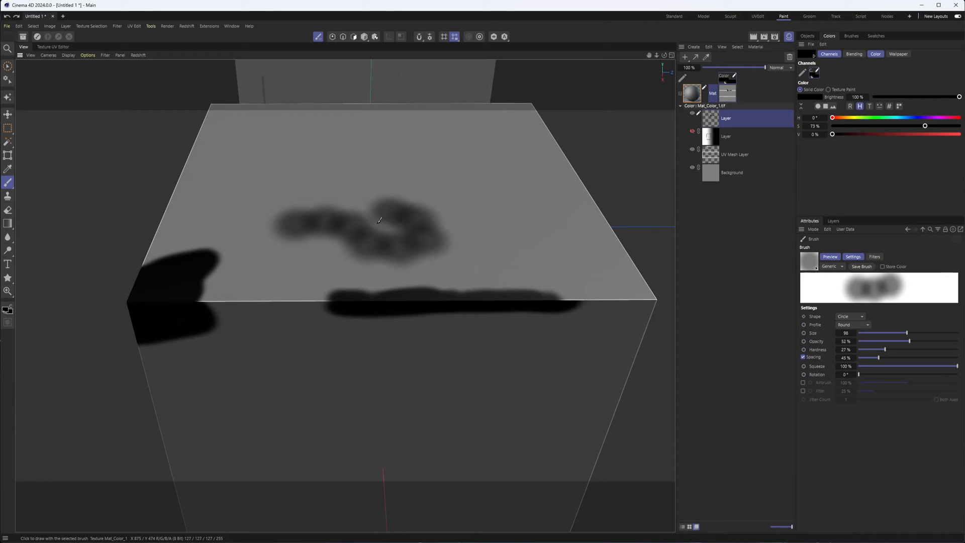
left_click_drag(378, 222, 422, 222)
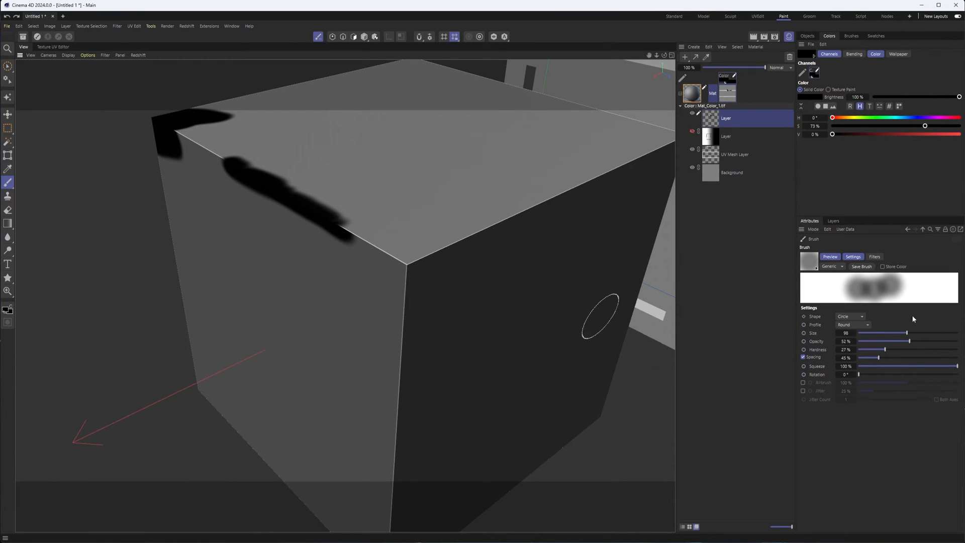
mouse_move(937, 370)
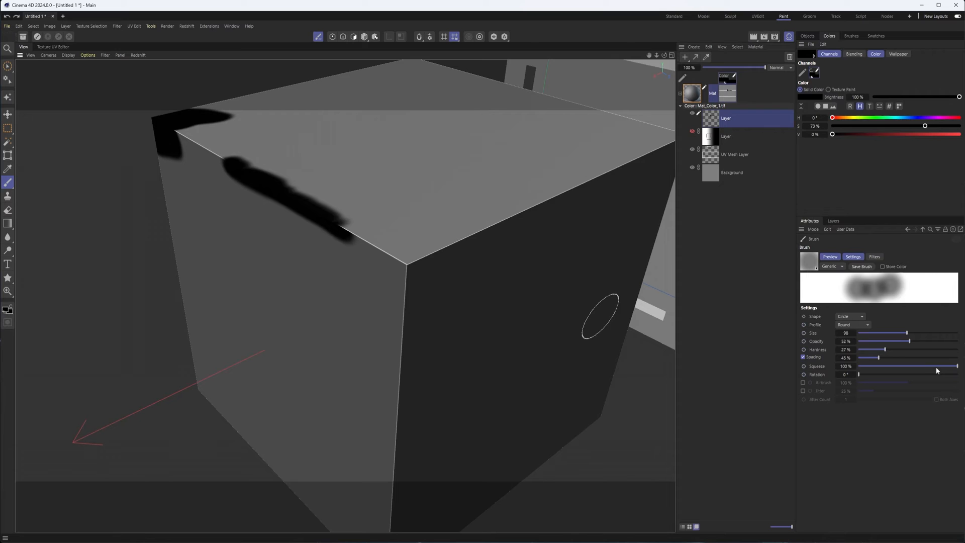
Step: Adjust the brush squeeze and rotation, leaving squeeze at 0%
left_click_drag(959, 366, 893, 366)
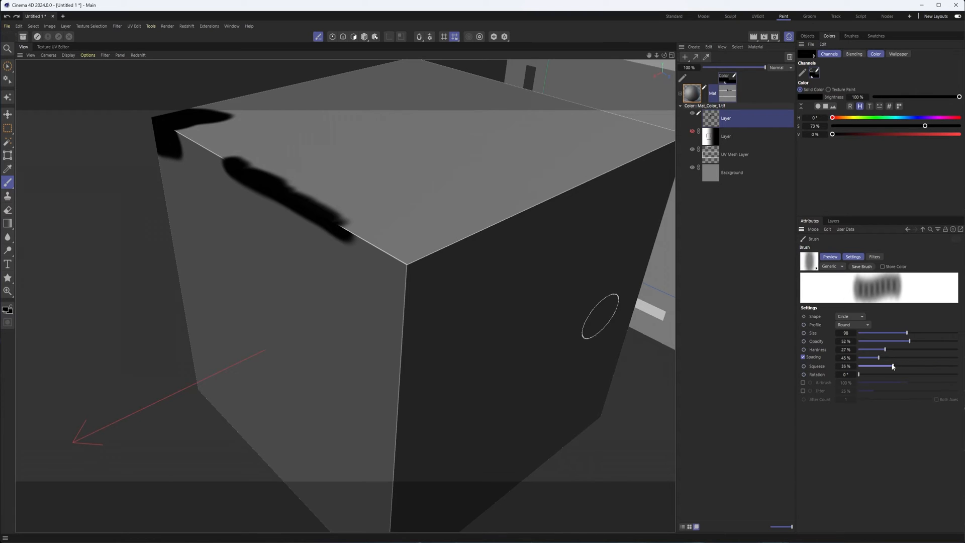
left_click_drag(891, 366, 956, 366)
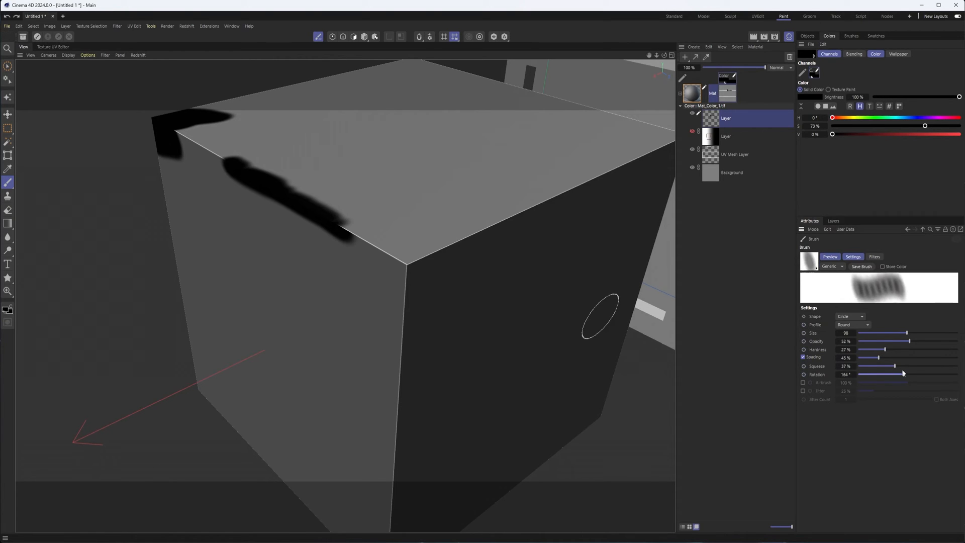
left_click_drag(895, 374, 959, 374)
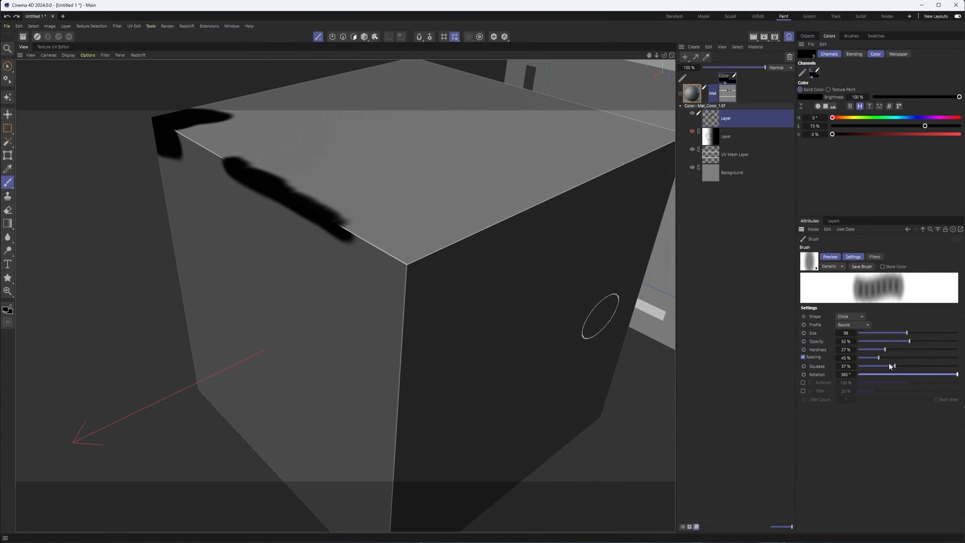
left_click_drag(879, 366, 852, 365)
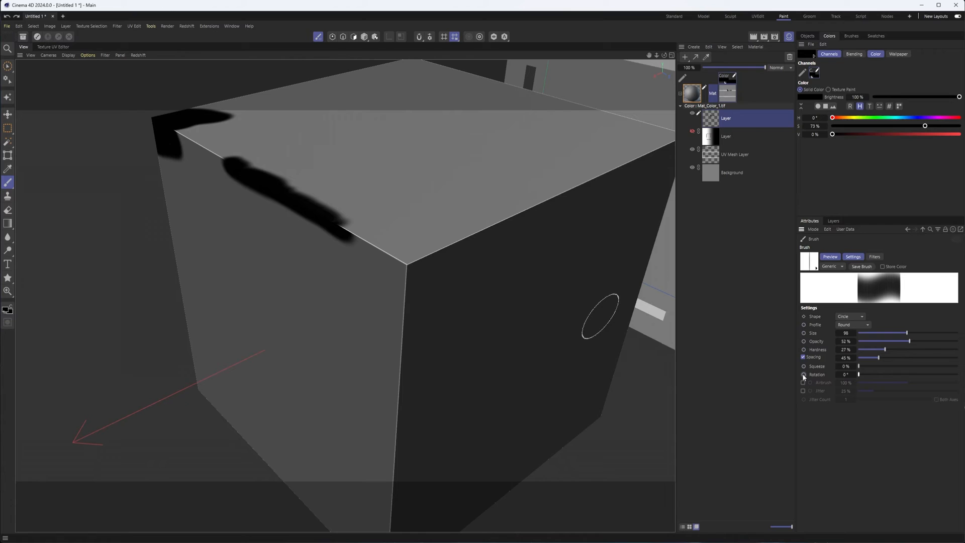
Step: Open the rotation Effector Settings and cancel them without changes
left_click(803, 375)
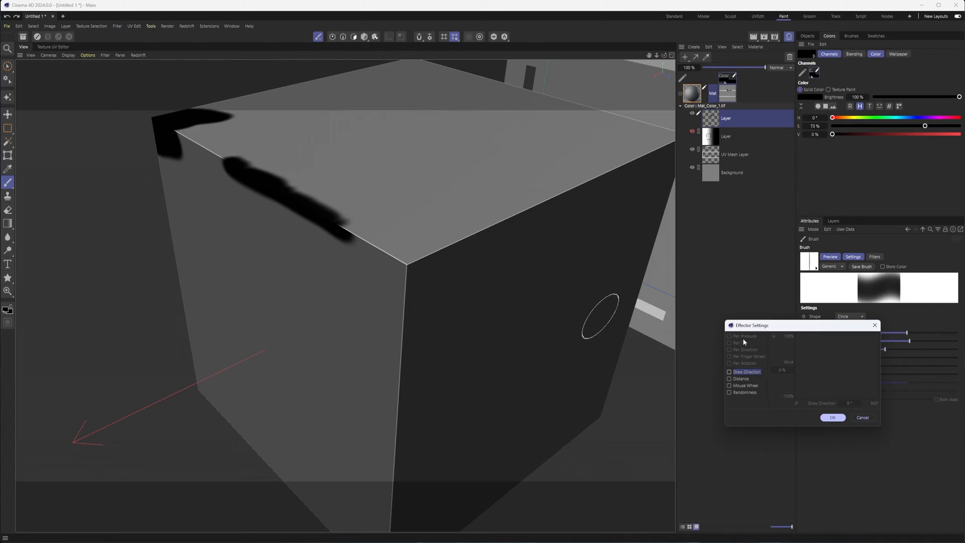
mouse_move(719, 329)
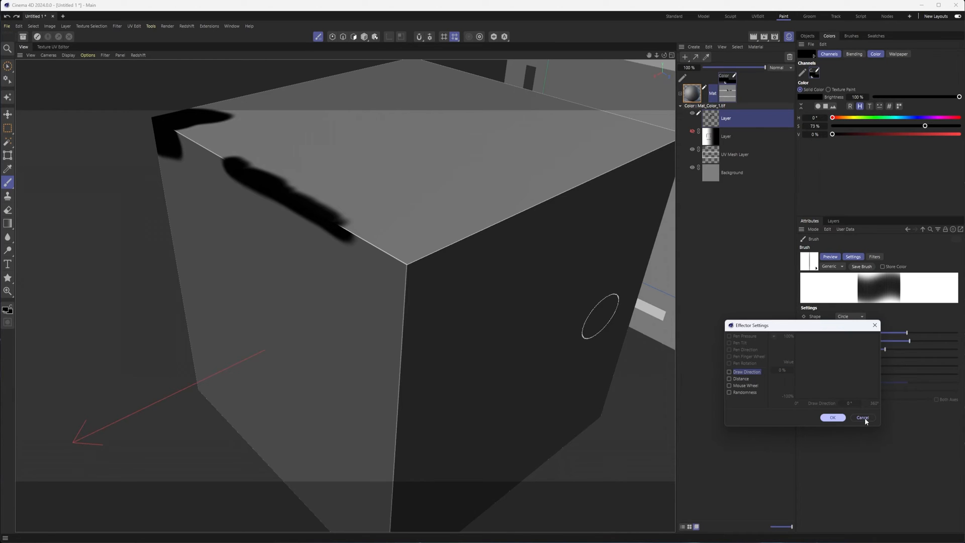
left_click(862, 417)
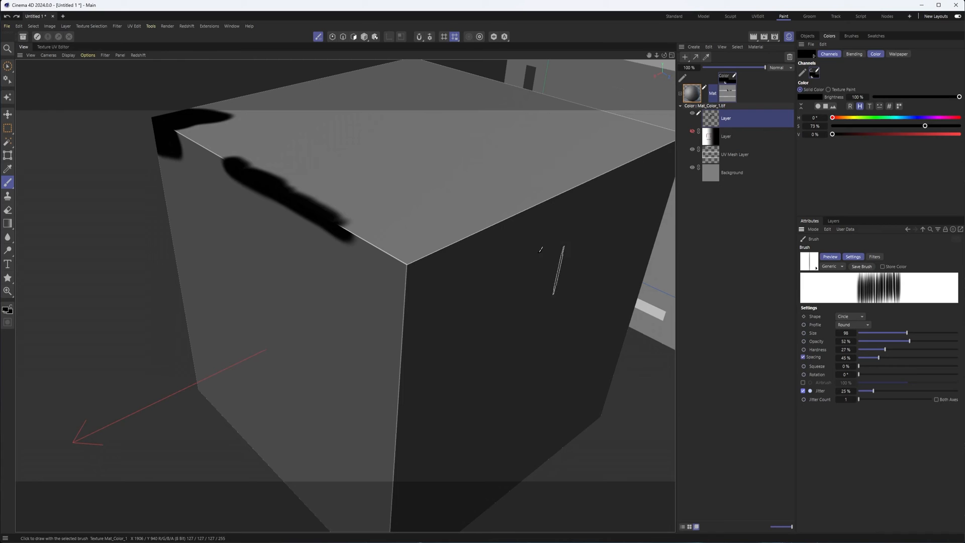
Step: Set brush jitter to about 39% and dab rotation to 25°
left_click_drag(869, 391, 918, 391)
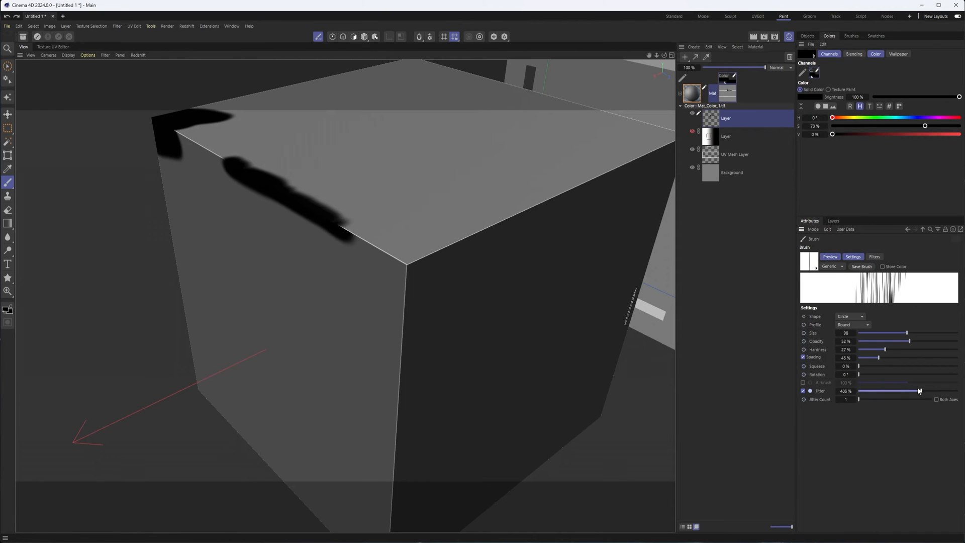
left_click_drag(919, 390, 877, 389)
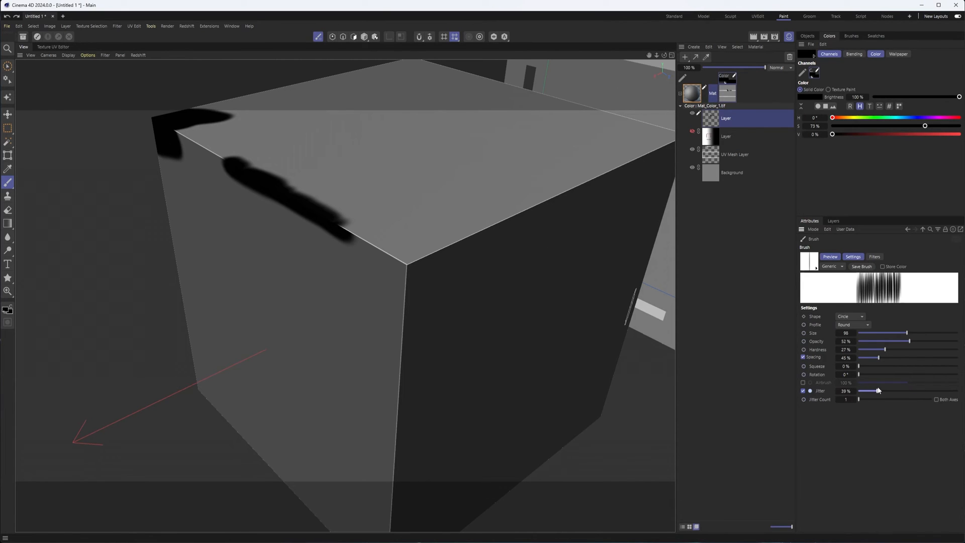
left_click_drag(858, 374, 863, 374)
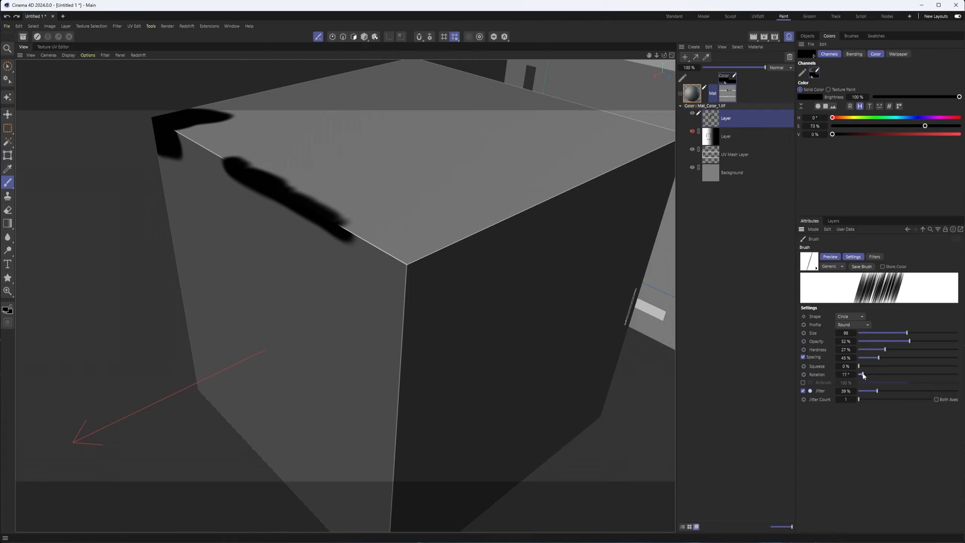
left_click_drag(861, 374, 863, 373)
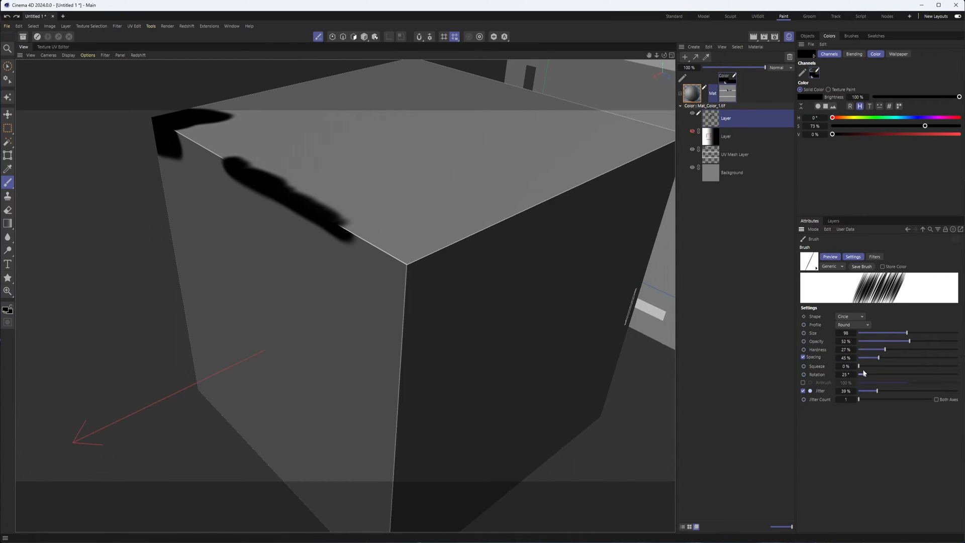
left_click_drag(860, 366, 872, 367)
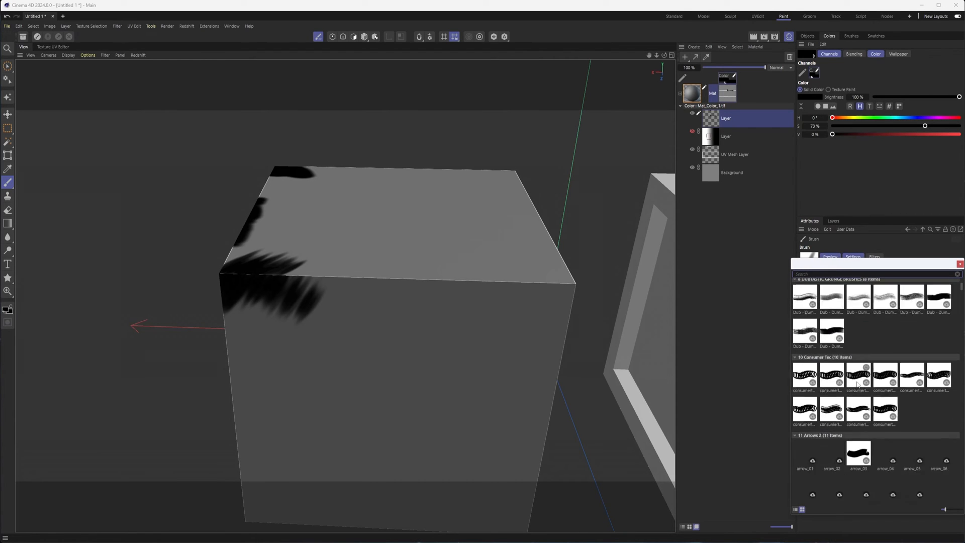
Step: Choose the big_splatter preset from Splatter 1 and stamp black splatter onto the cube
scroll("down", 3)
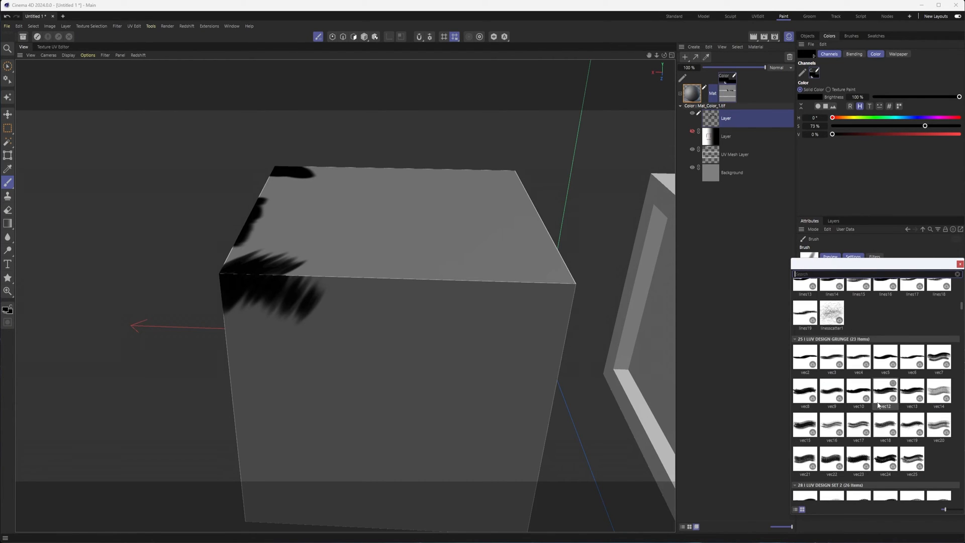
scroll("down", 3)
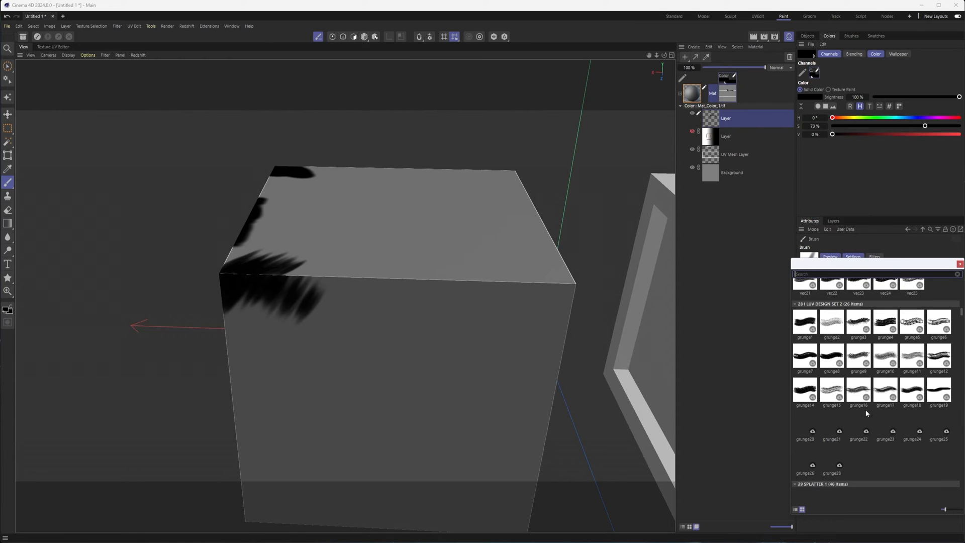
scroll("down", 3)
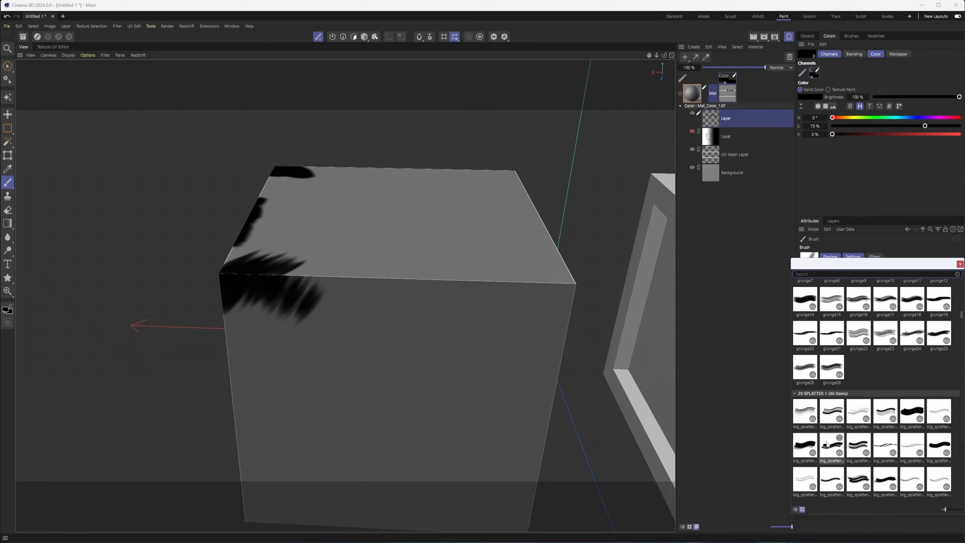
left_click(830, 478)
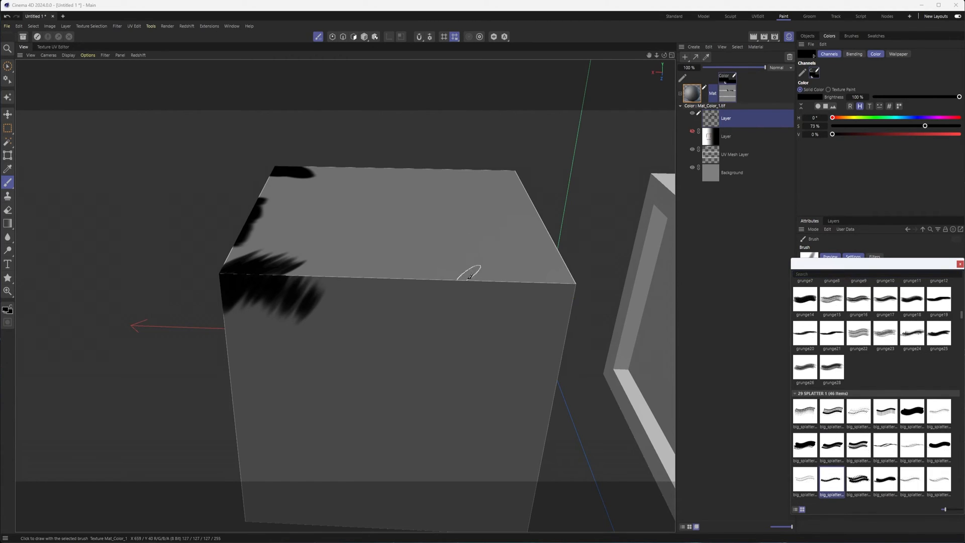
left_click(831, 446)
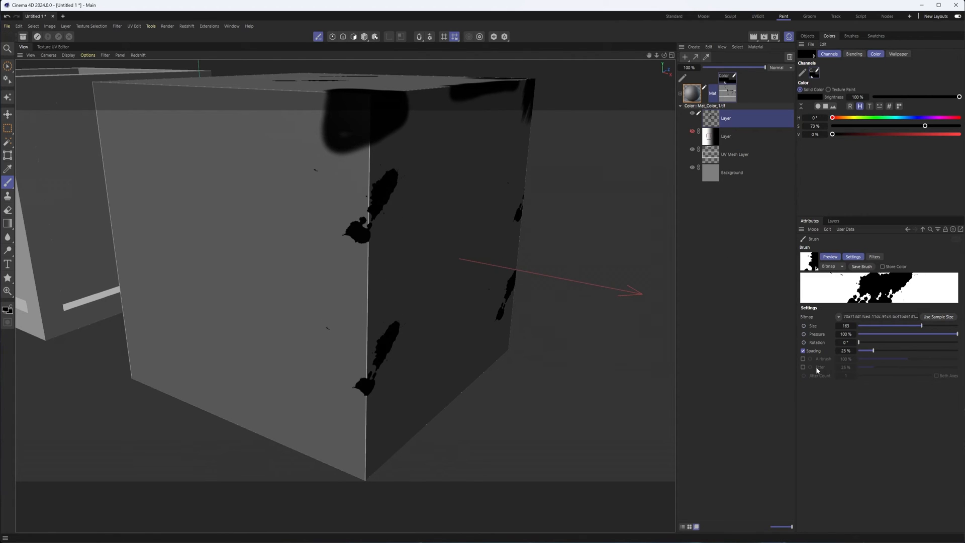
Step: Enable Jitter for the splatter brush and drag its value up
left_click(803, 367)
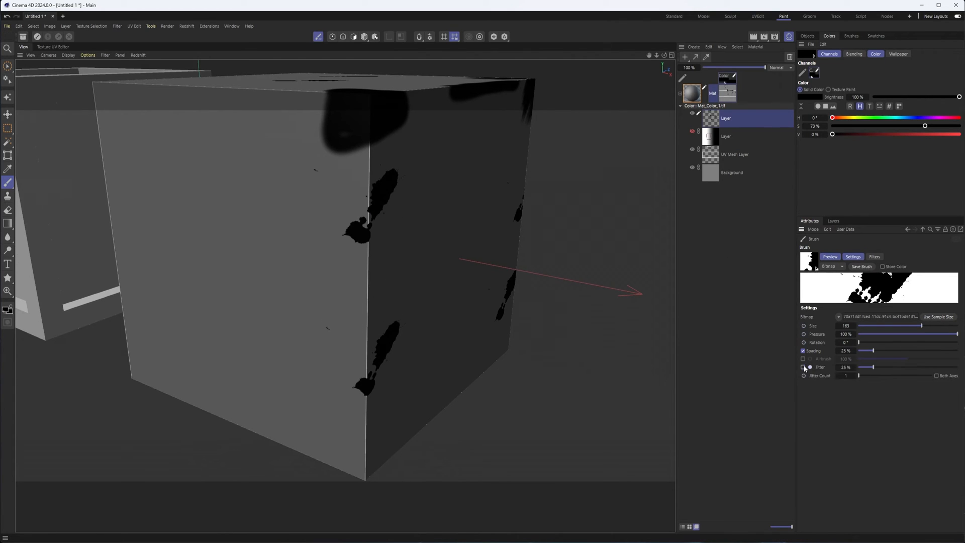
left_click_drag(856, 342, 897, 342)
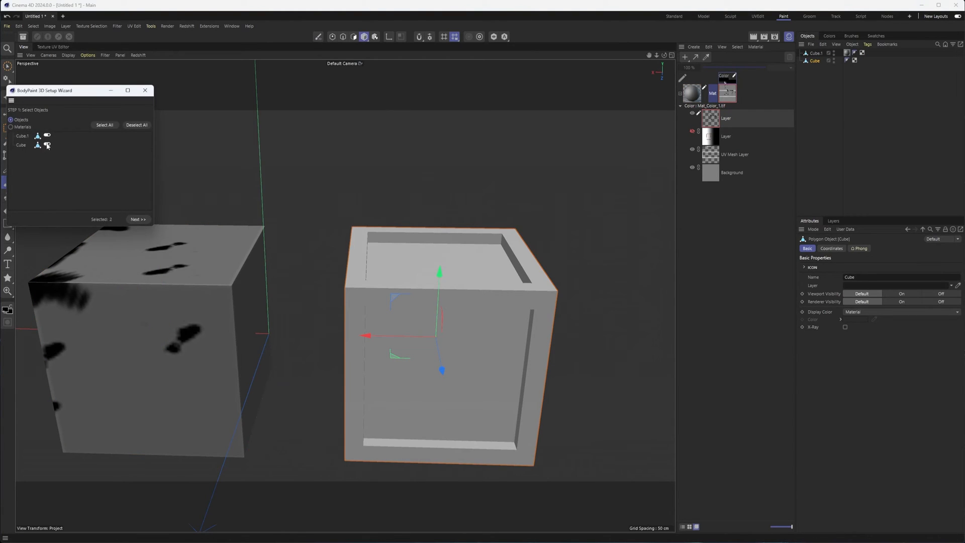
Step: Complete the setup wizard to create Mat.1 with a 2048×2048 colour texture
left_click(137, 220)
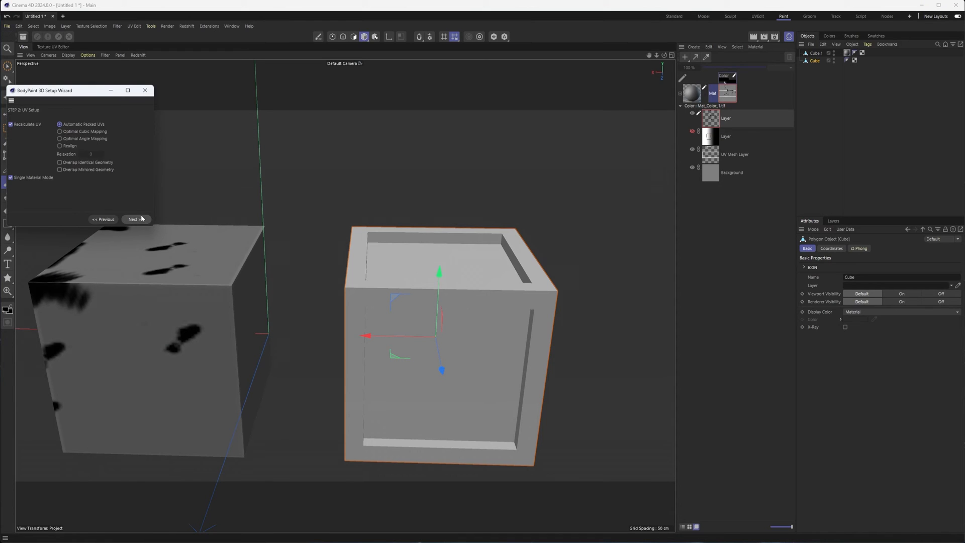
left_click(134, 219)
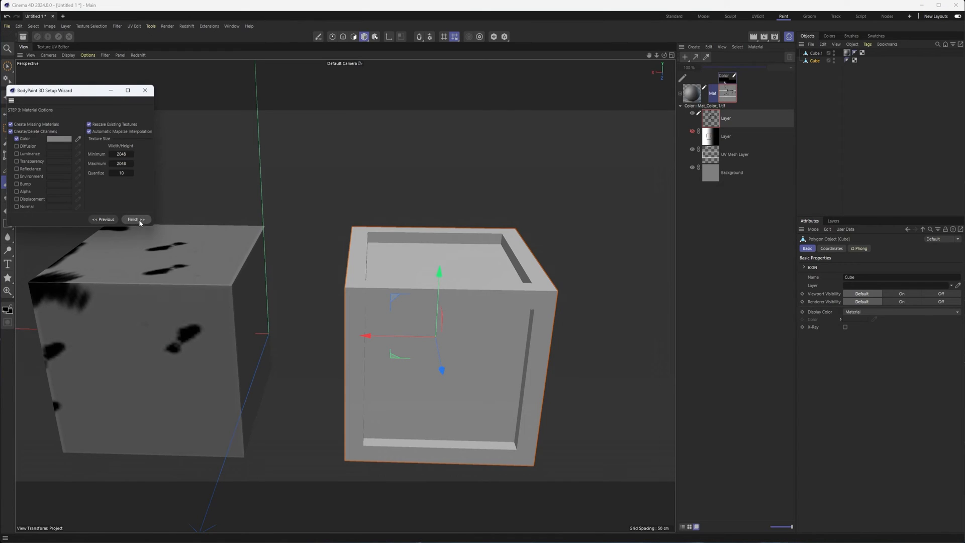
left_click(135, 219)
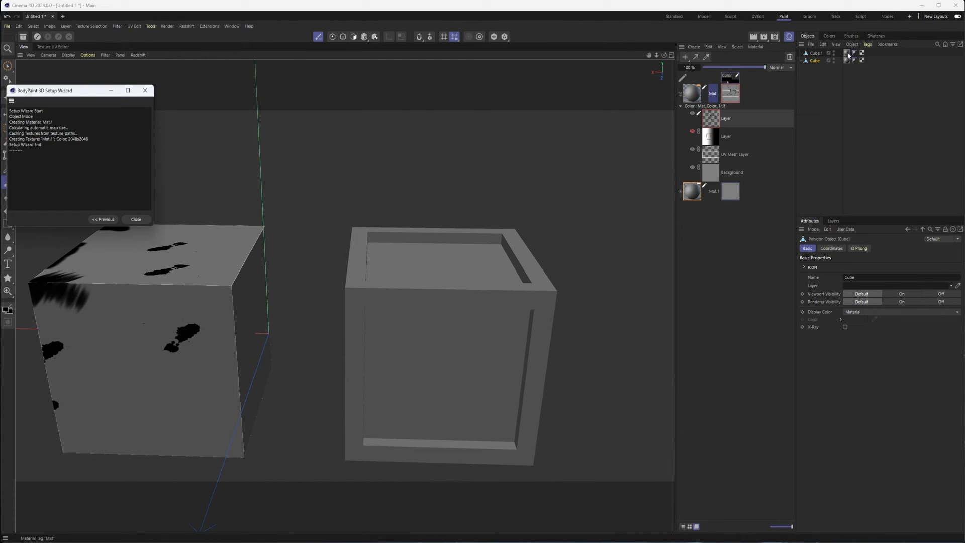
left_click(855, 55)
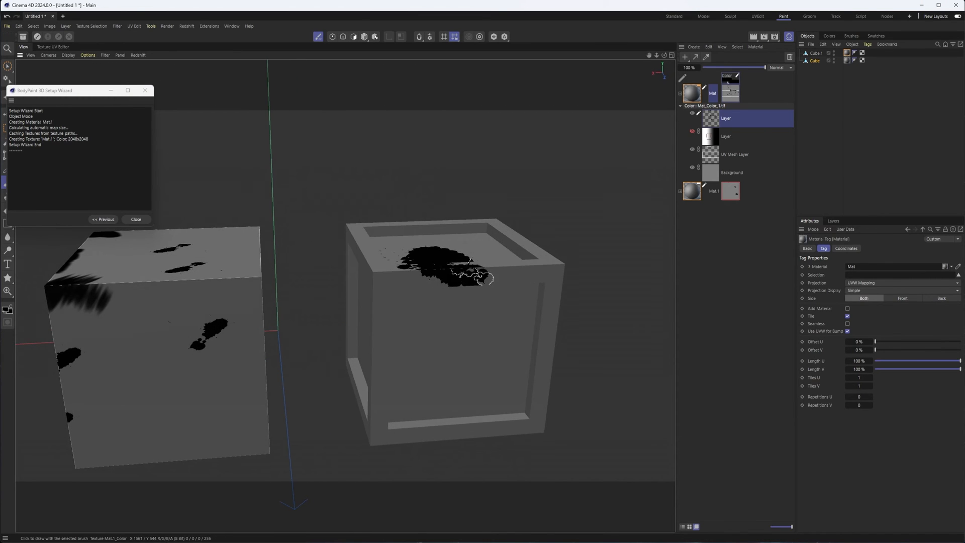
left_click(135, 219)
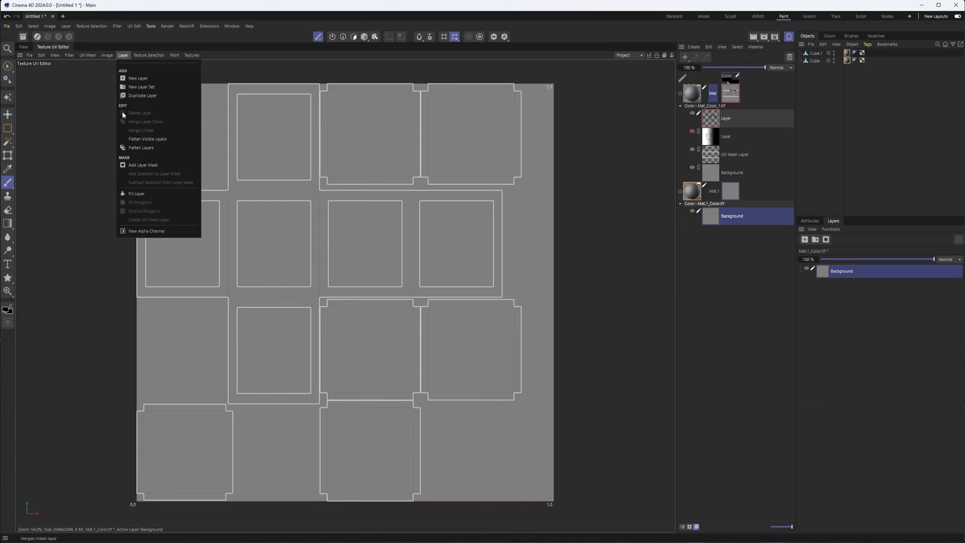
mouse_move(156, 220)
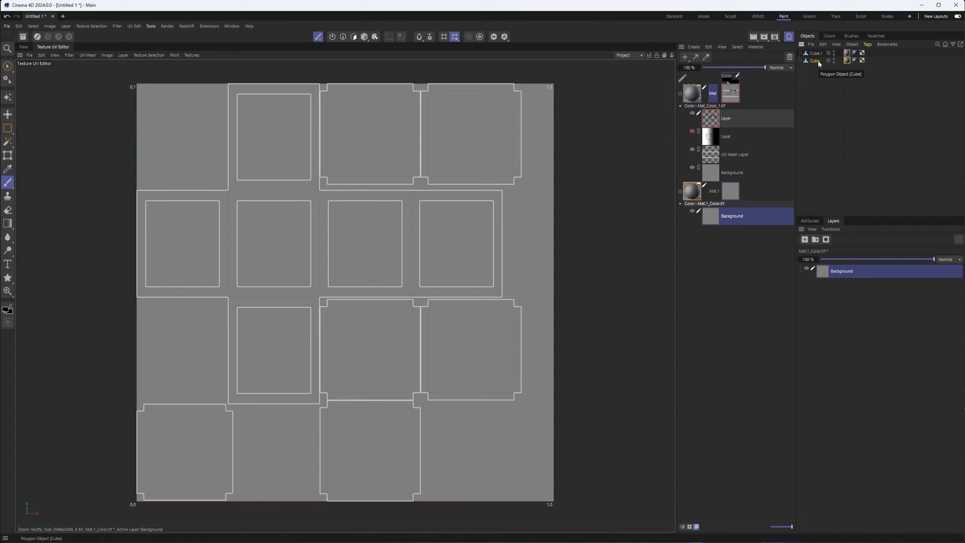
Step: Select the hollow Cube in the Object Manager to show its UV layout
left_click(123, 54)
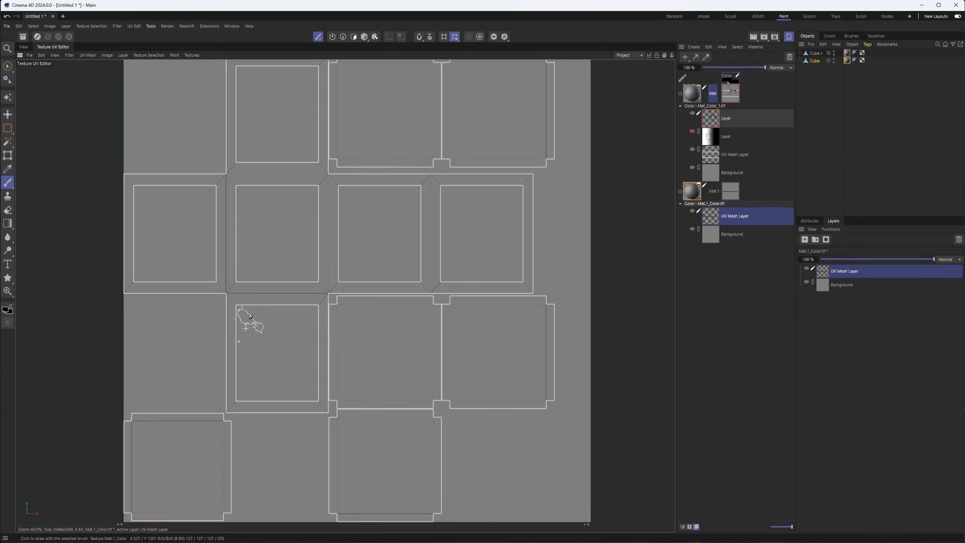
mouse_move(245, 289)
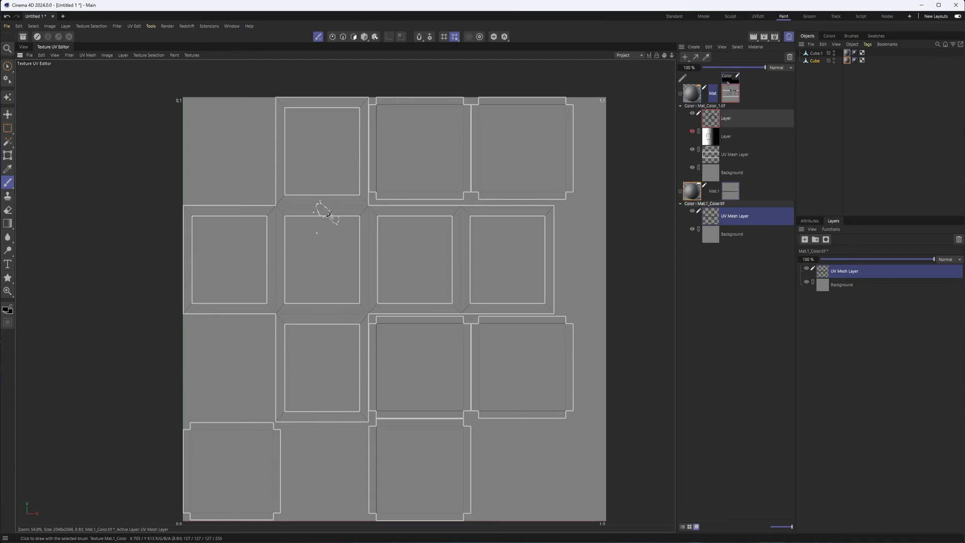
scroll("down", 3)
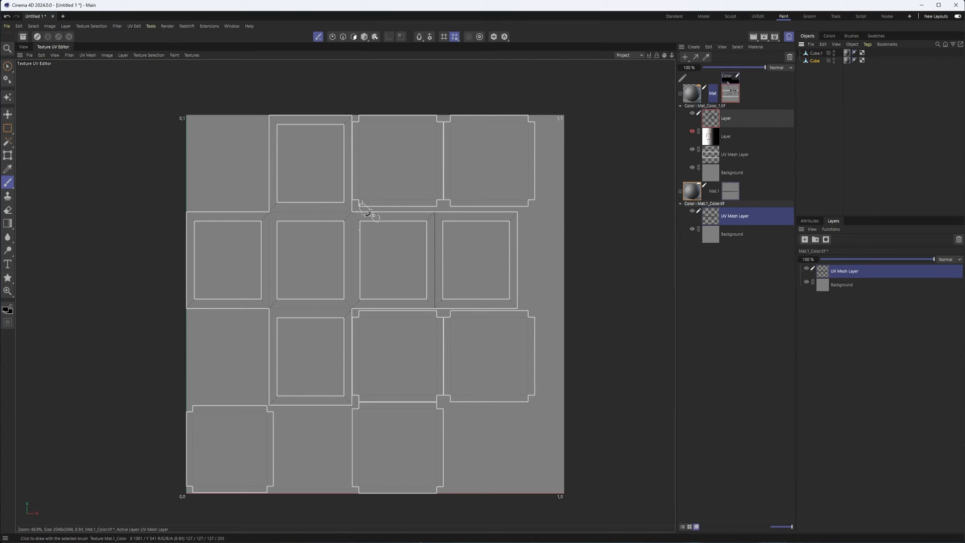
mouse_move(403, 197)
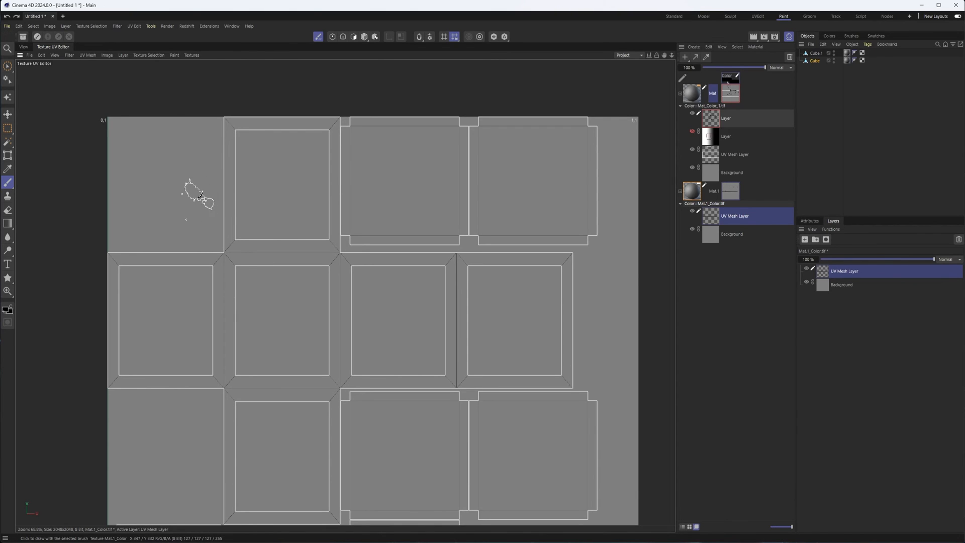
left_click_drag(176, 194, 308, 187)
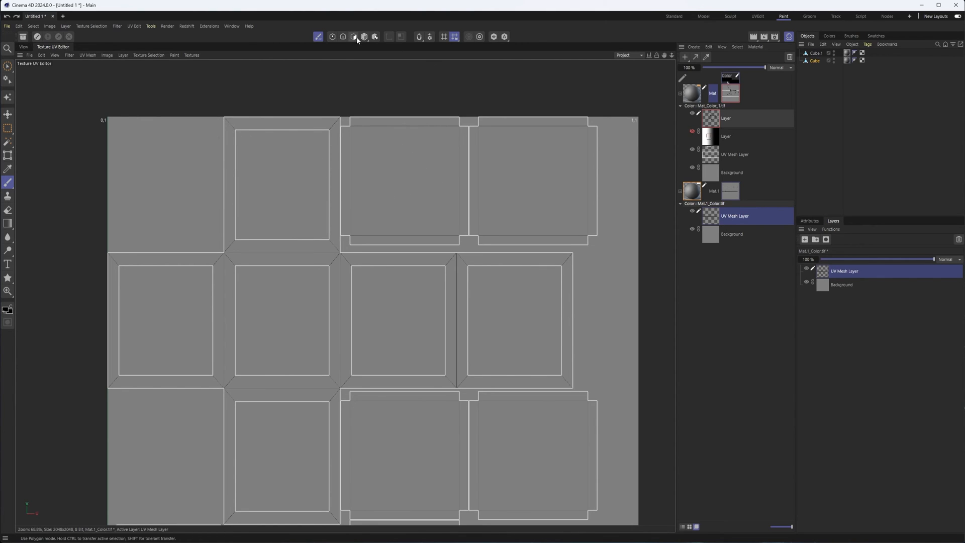
mouse_move(147, 44)
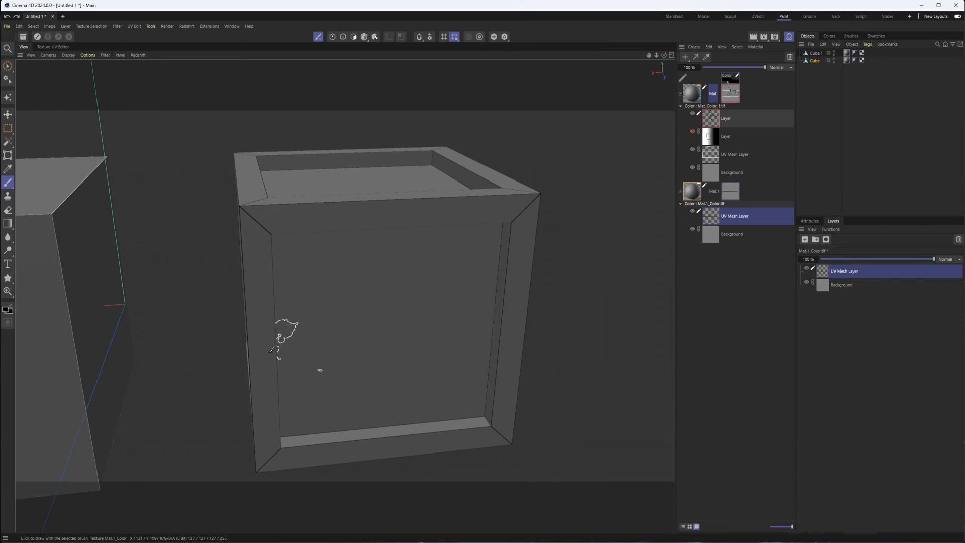
Step: Orbit around the hollow cube and pick a graffiti bitmap brush at size 283
left_click_drag(270, 344, 486, 345)
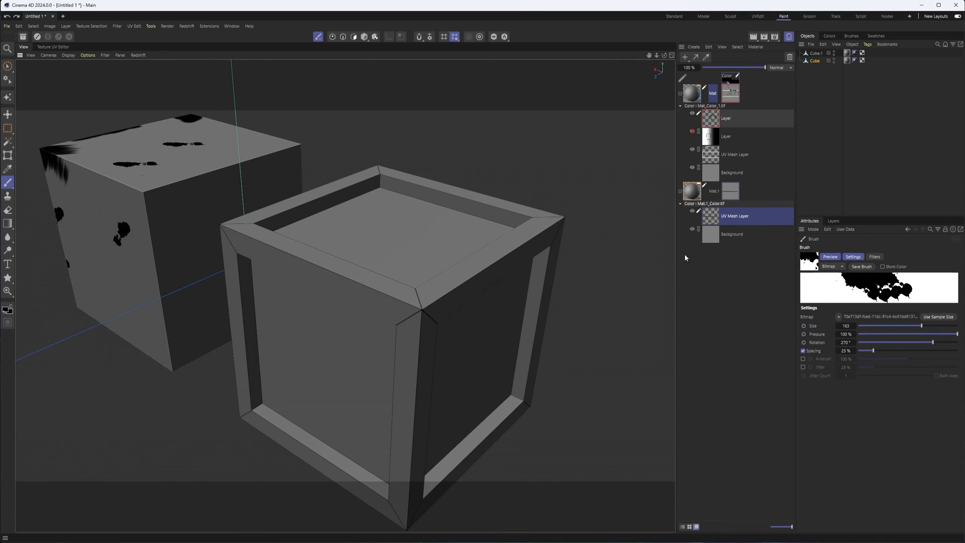
left_click(412, 206)
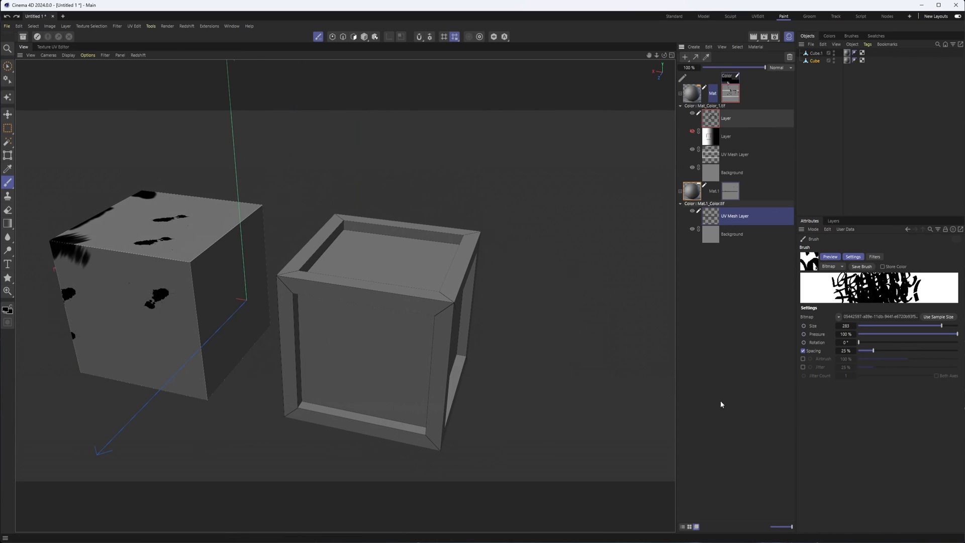
left_click_drag(846, 342, 931, 342)
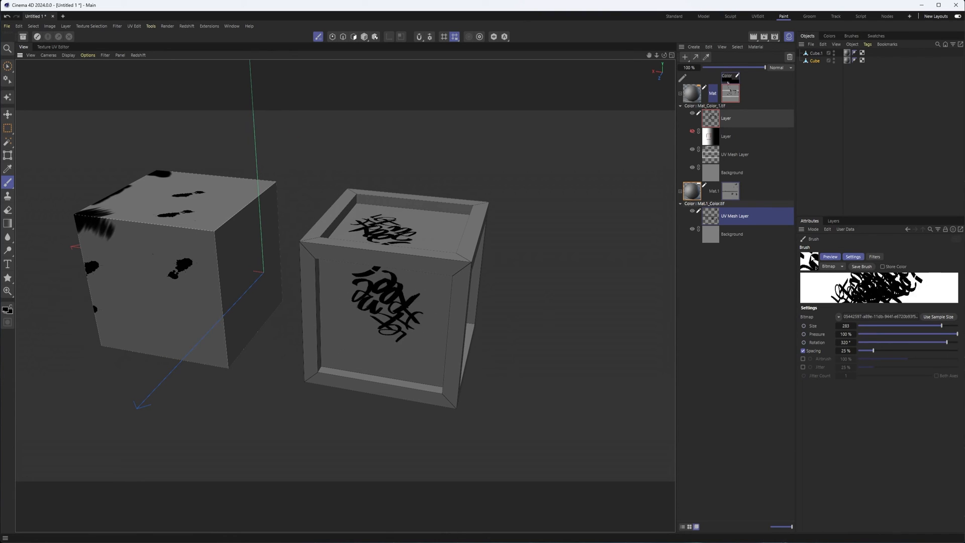
Step: Replace the graffiti bitmap with a generic round brush, size 283, hardness 0%
left_click(830, 266)
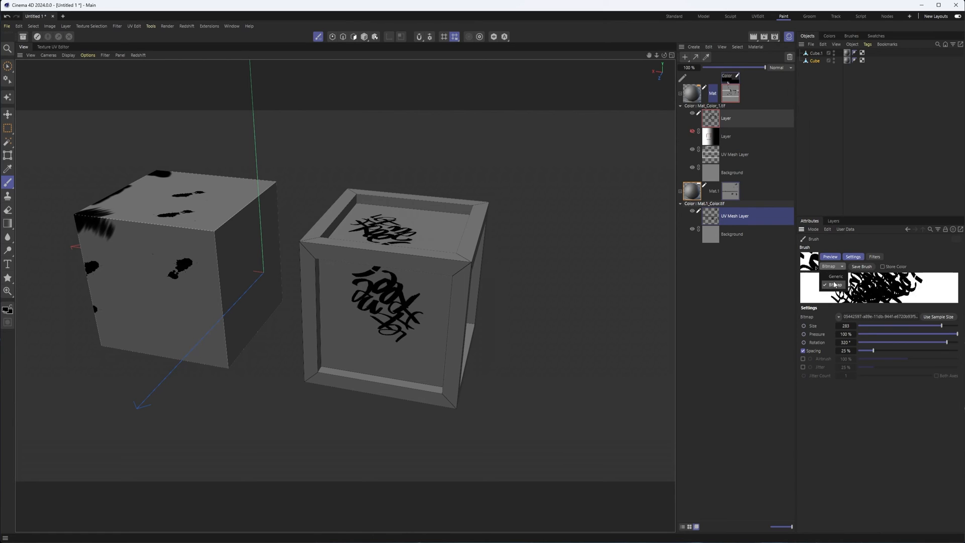
left_click(830, 266)
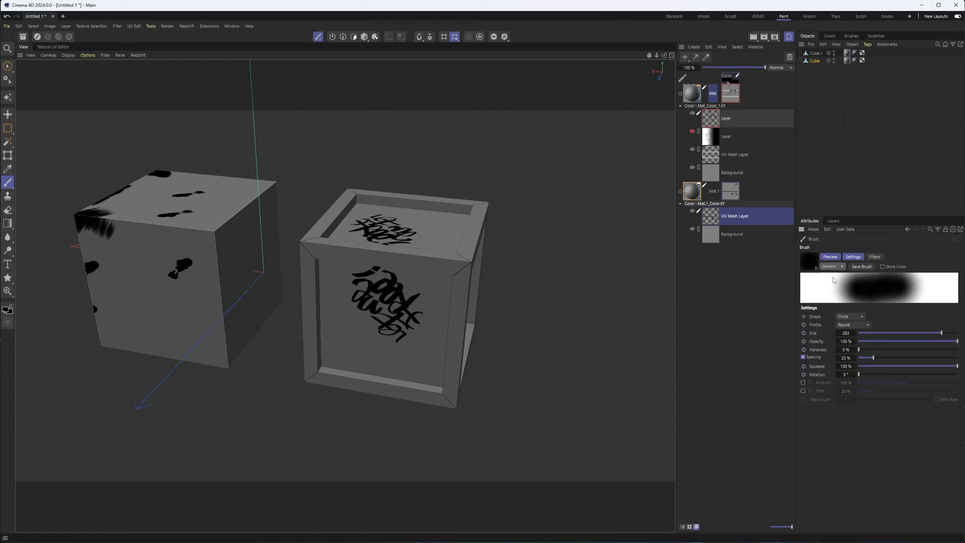
left_click(831, 265)
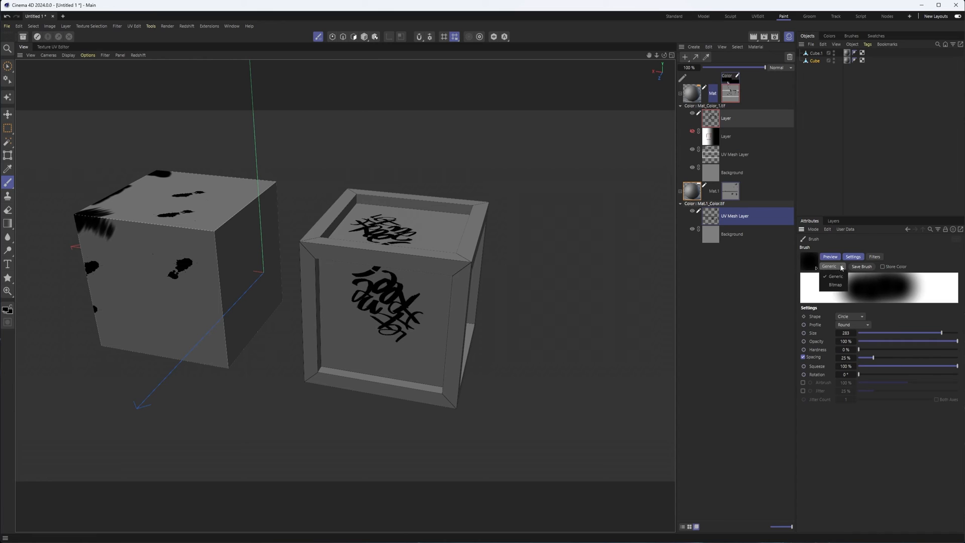
left_click(835, 284)
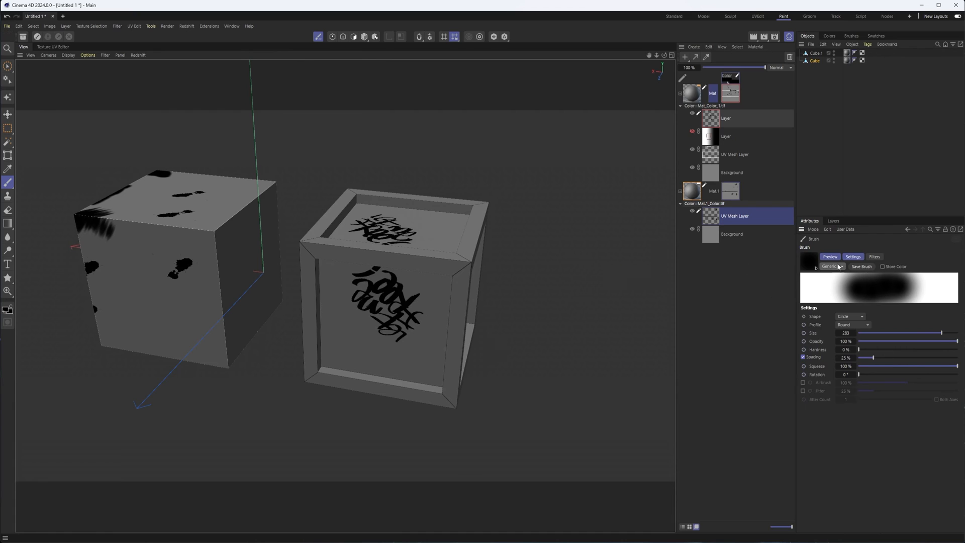
mouse_move(849, 284)
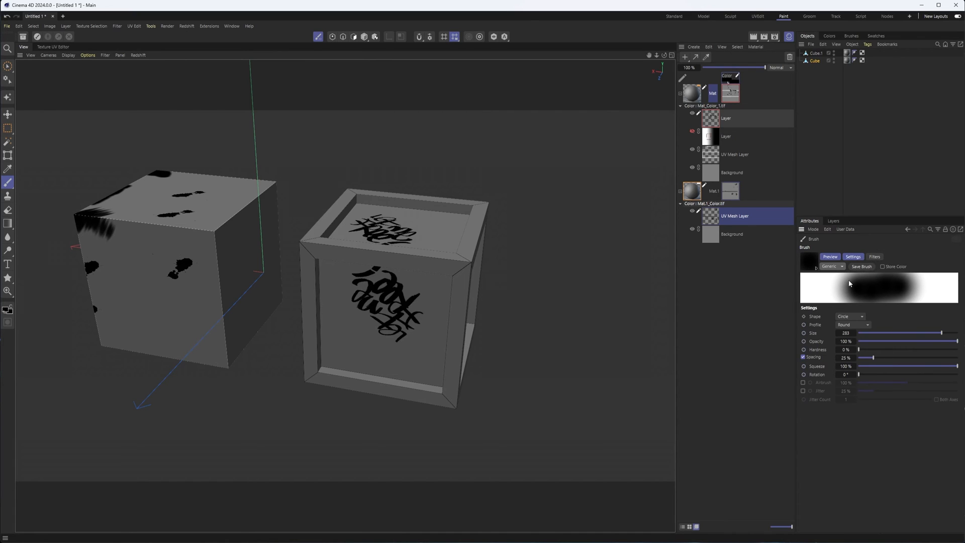
Step: Zoom in and paint soft black strokes along the hollow cube's inner corners and top edge
left_click_drag(938, 332, 891, 332)
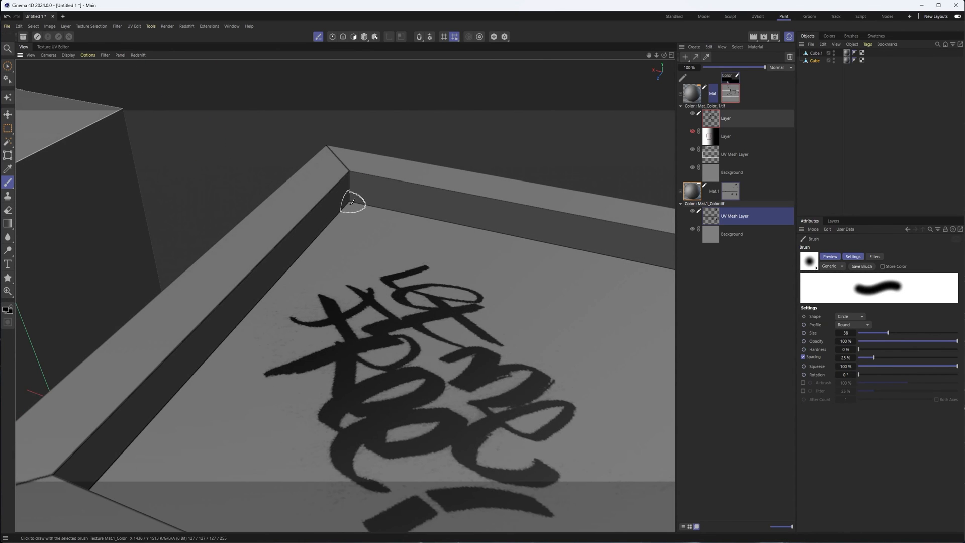
left_click_drag(353, 203, 283, 274)
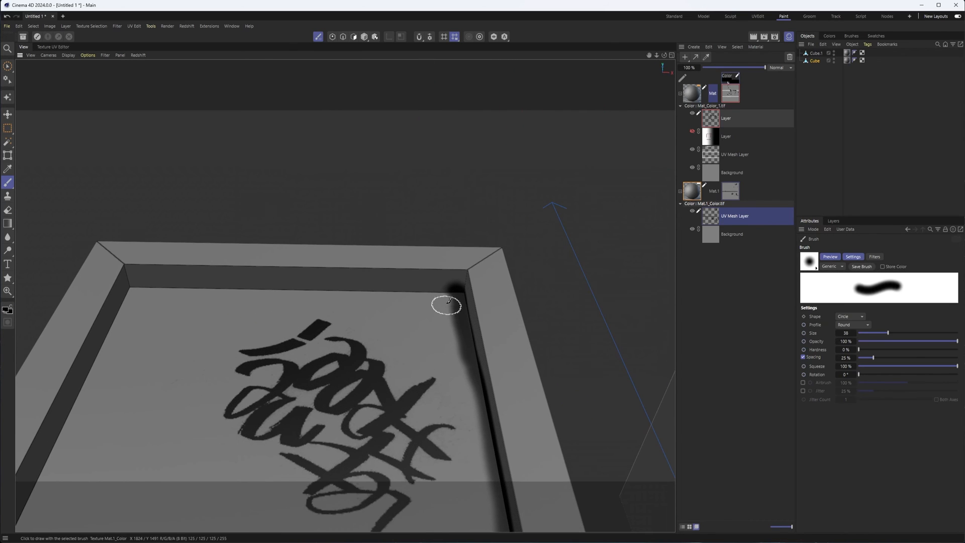
mouse_move(444, 292)
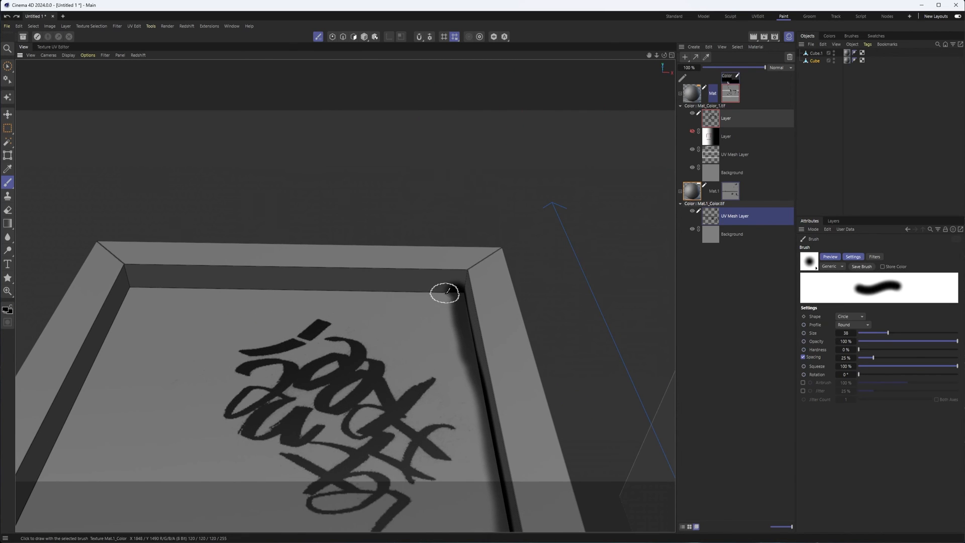
left_click_drag(443, 291, 187, 287)
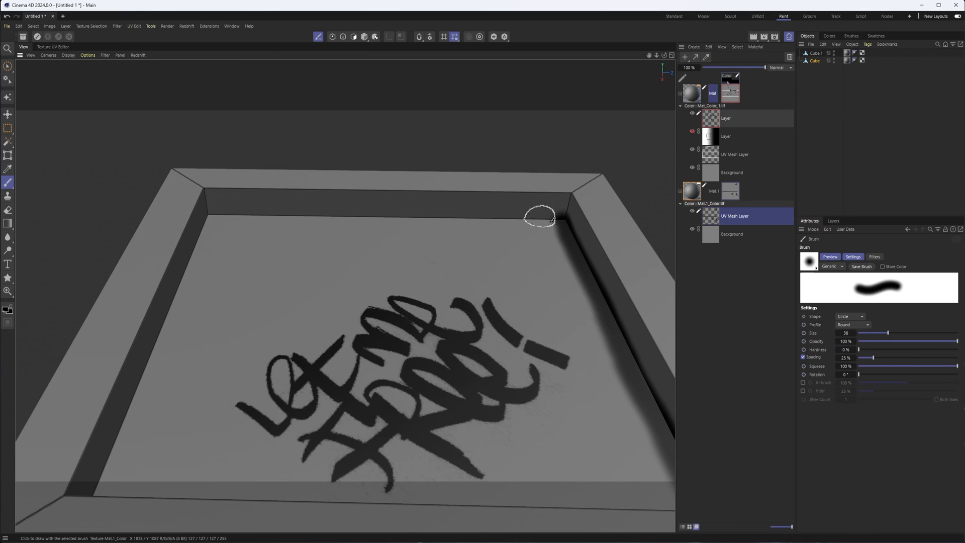
left_click_drag(540, 216, 310, 214)
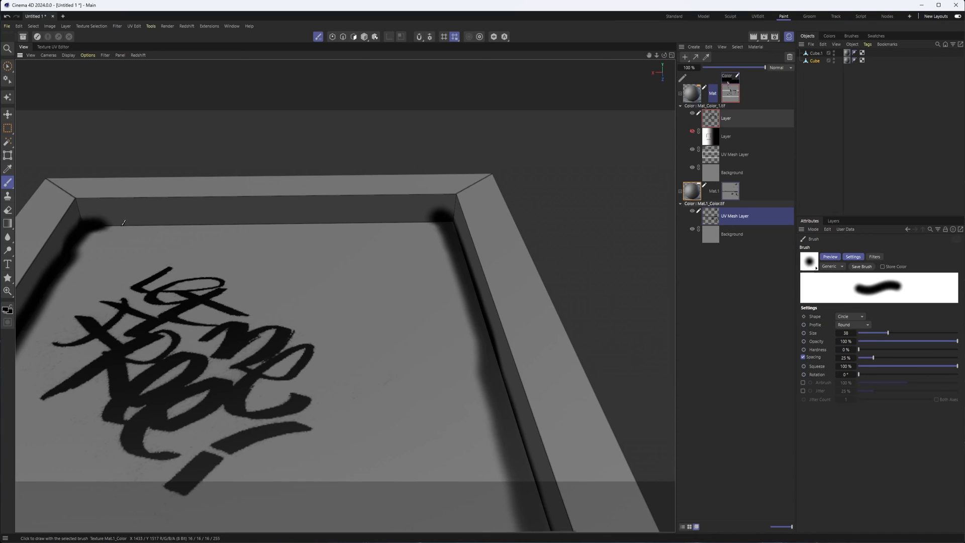
left_click_drag(111, 223, 436, 220)
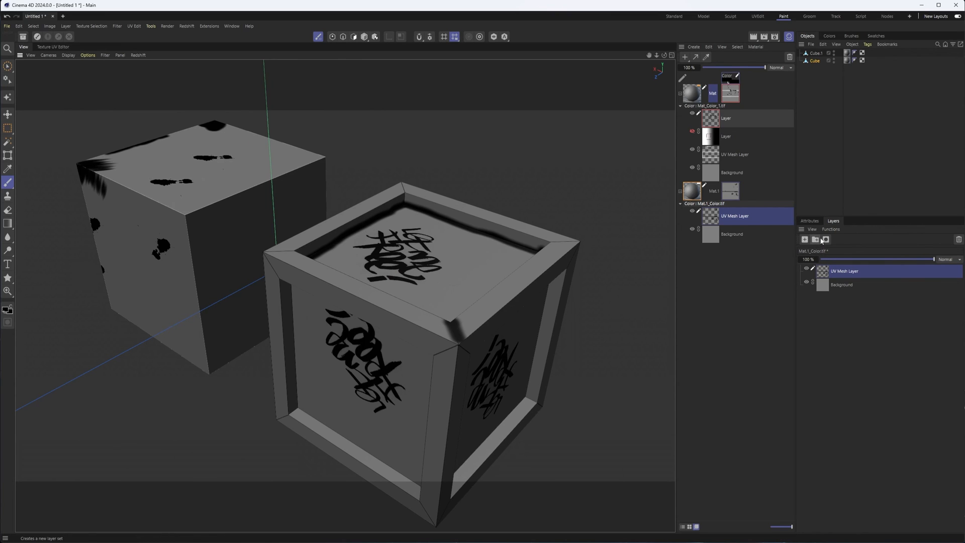
Step: Dismiss the layer functions list and view the flat Texture UV layout
left_click(830, 229)
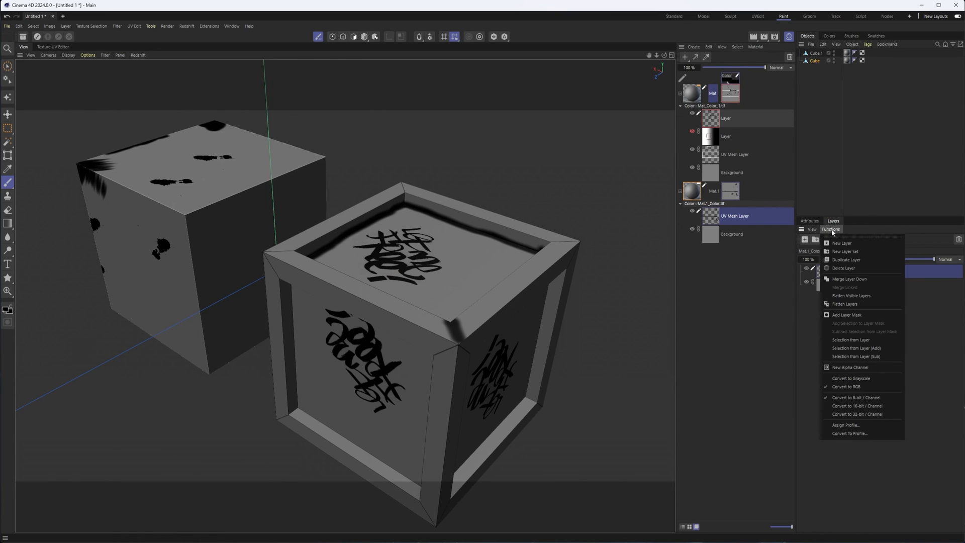
mouse_move(855, 268)
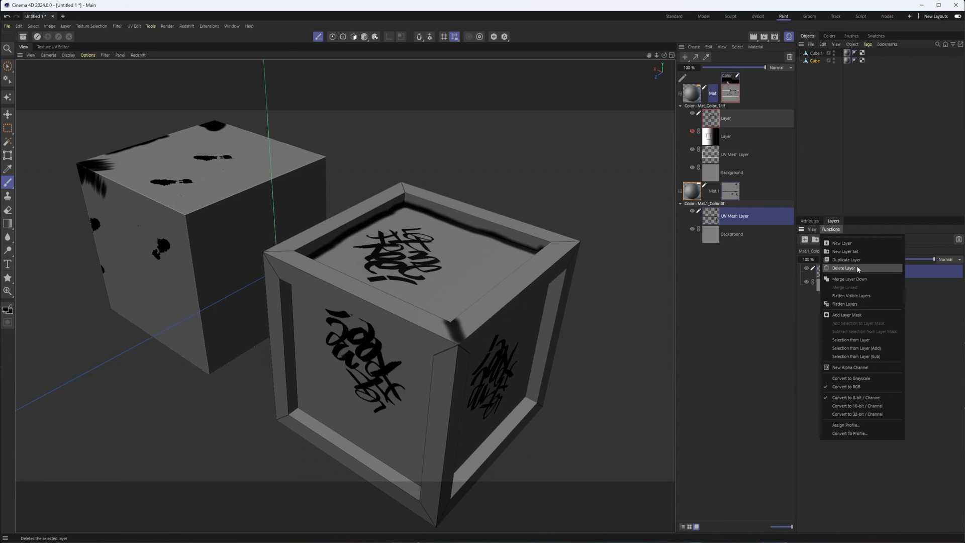
mouse_move(827, 272)
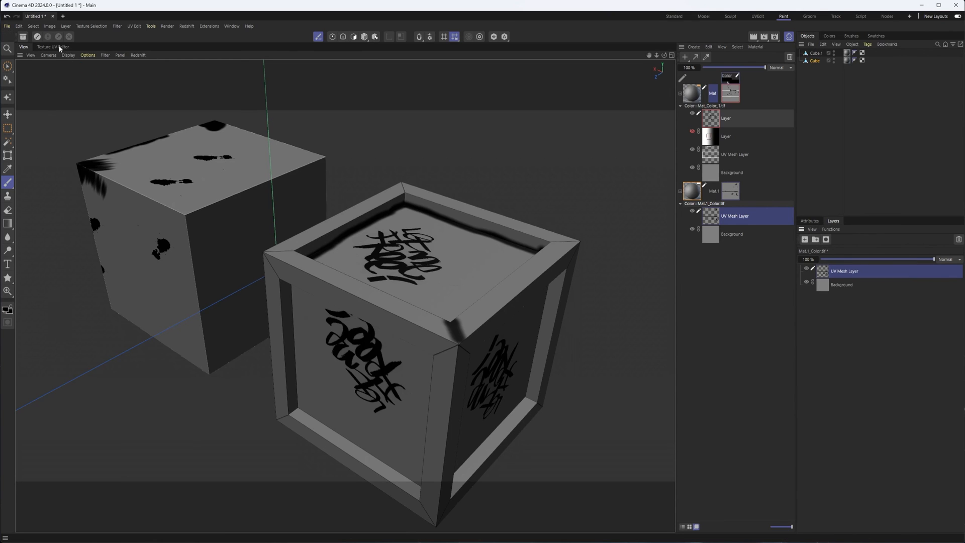
left_click(53, 47)
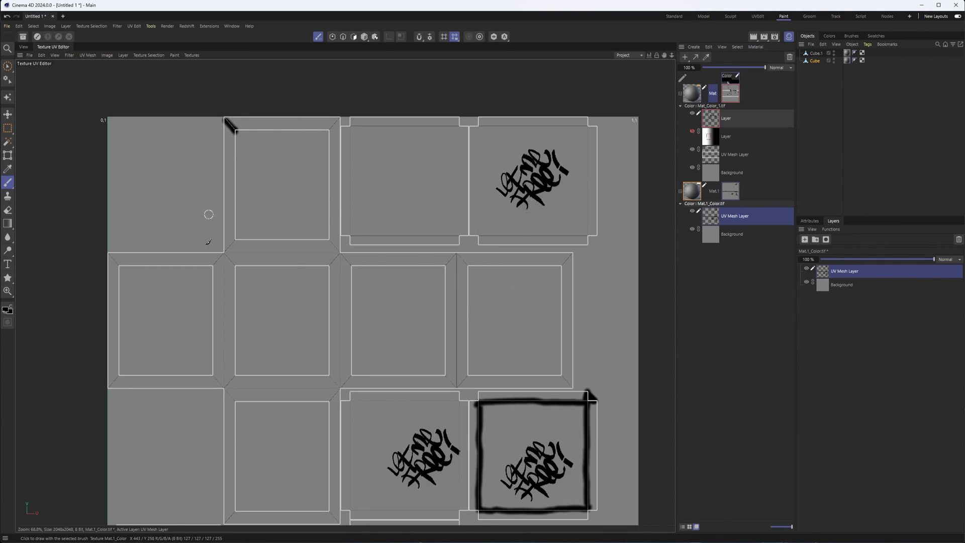
mouse_move(599, 178)
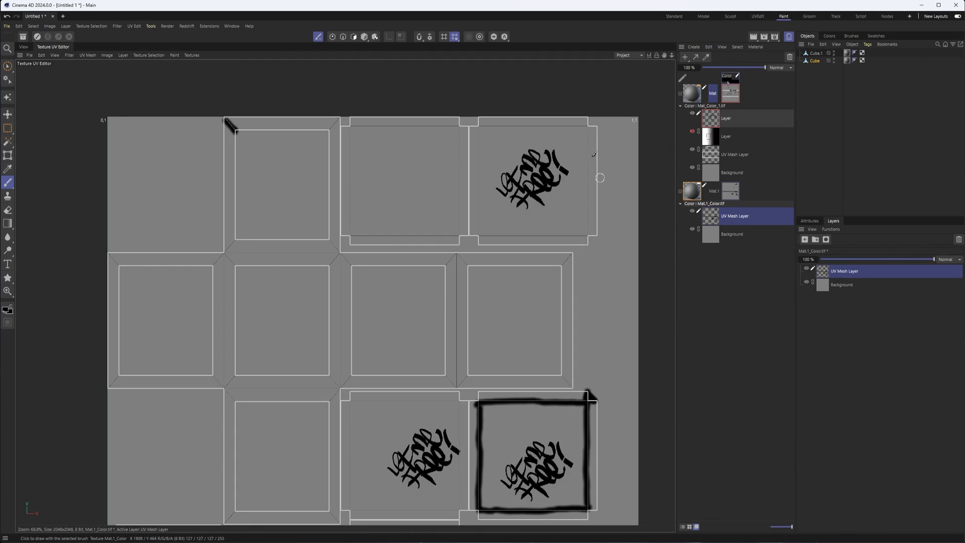
Step: Merge the wood floor JPG into the cube texture, scaled to texture size
left_click(30, 54)
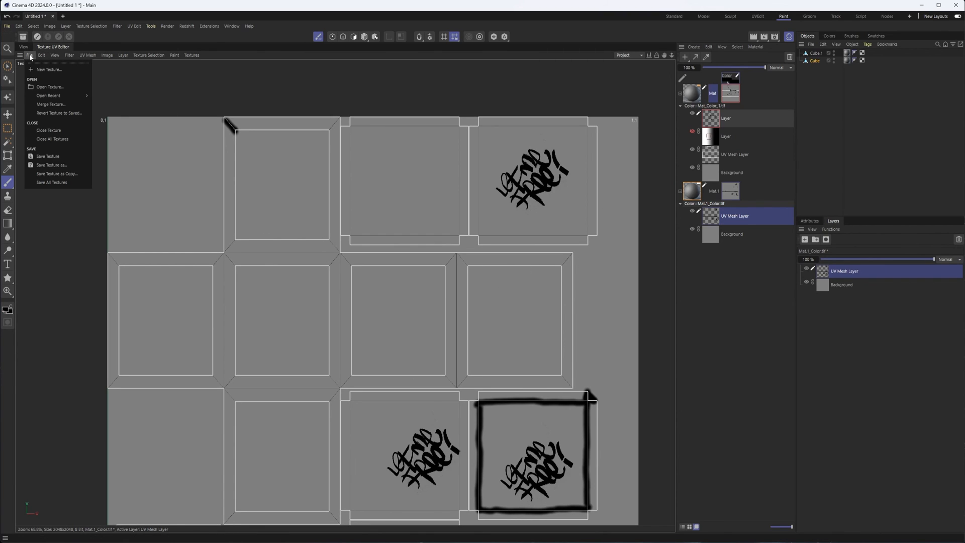
left_click(29, 56)
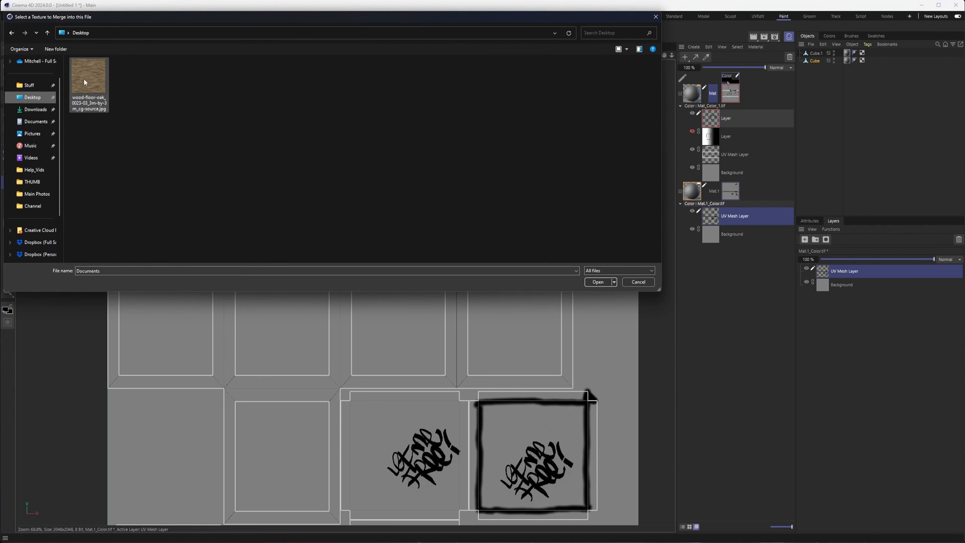
left_click(597, 281)
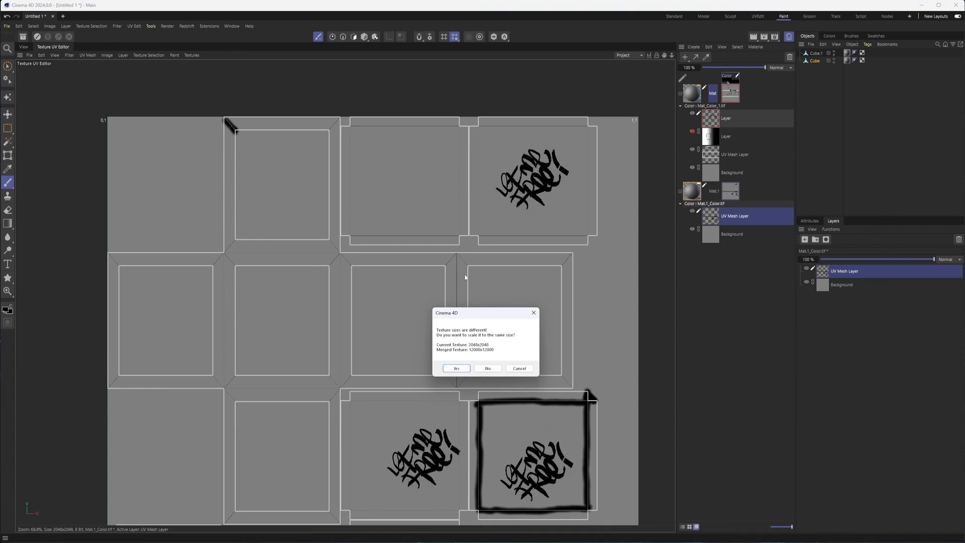
mouse_move(474, 361)
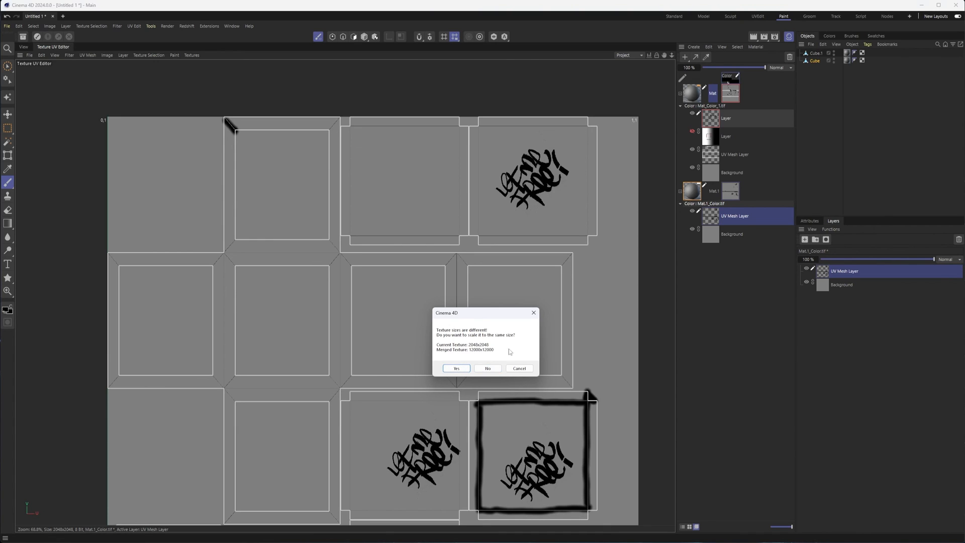
left_click(456, 368)
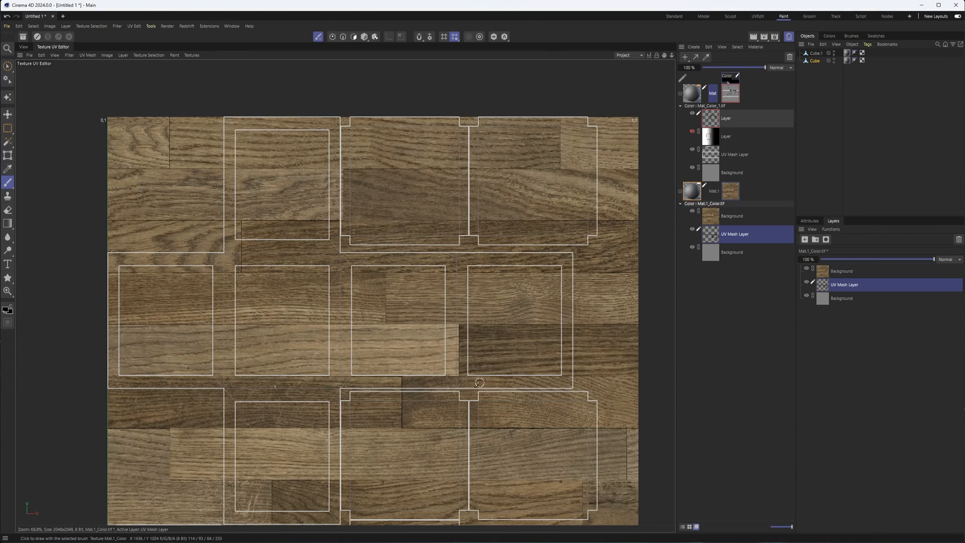
mouse_move(16, 129)
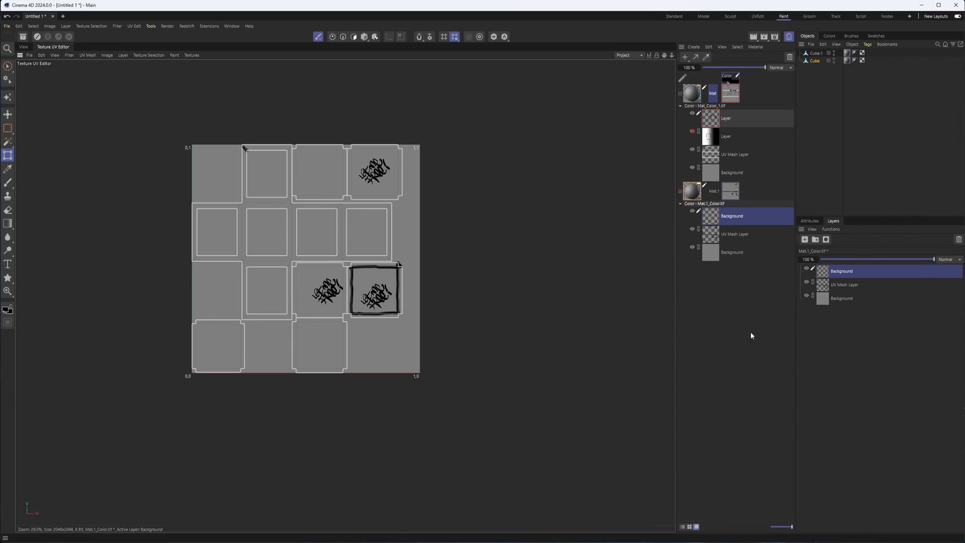
Step: Merge the Desktop wood floor JPG again, scaled to the texture's size
left_click(29, 56)
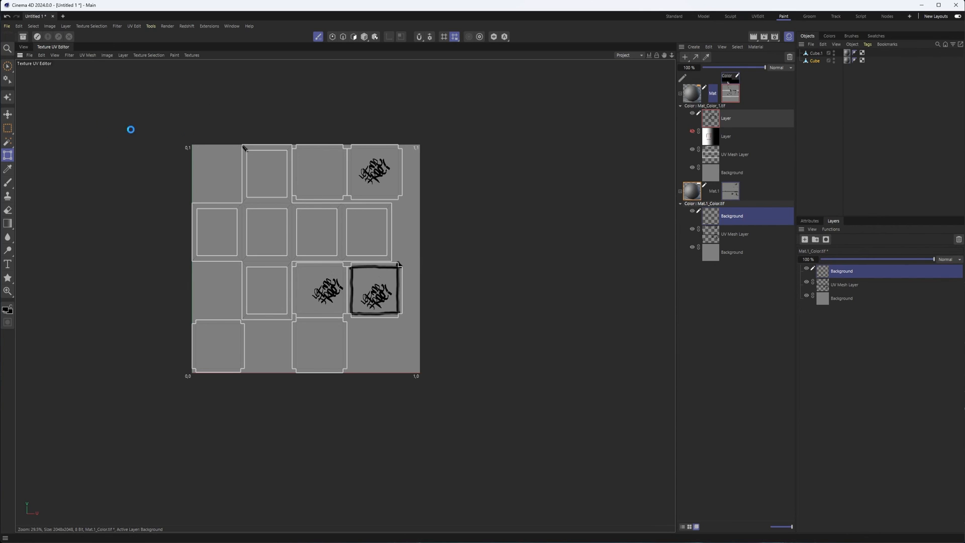
mouse_move(312, 137)
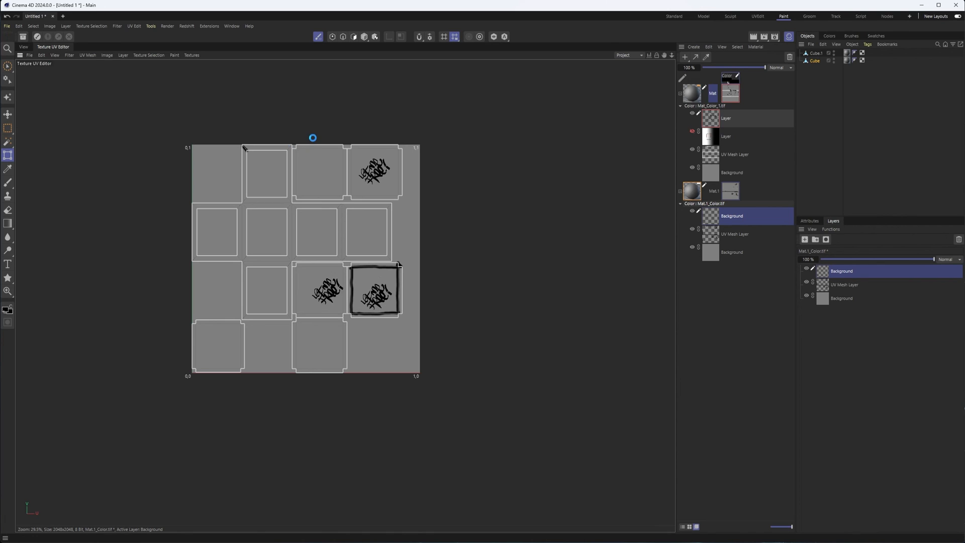
mouse_move(334, 166)
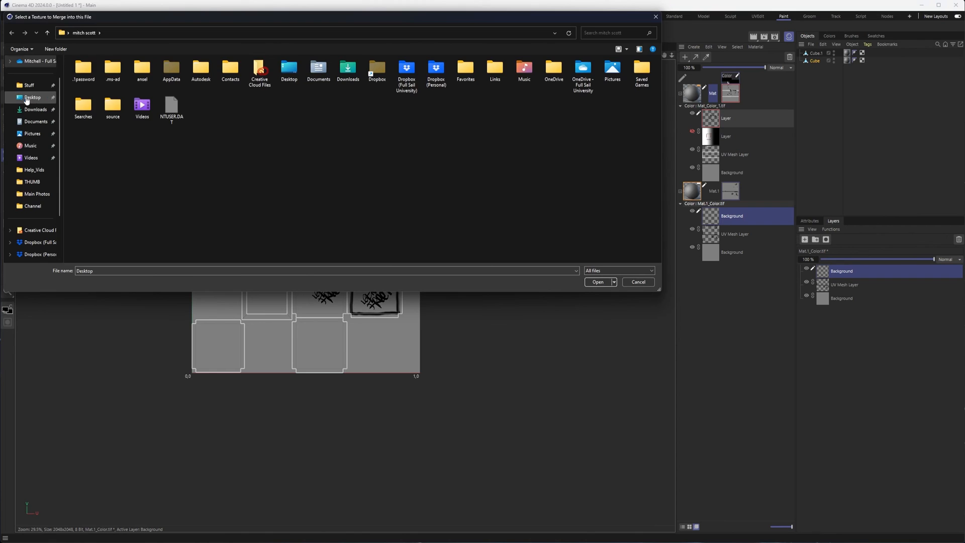
left_click(596, 281)
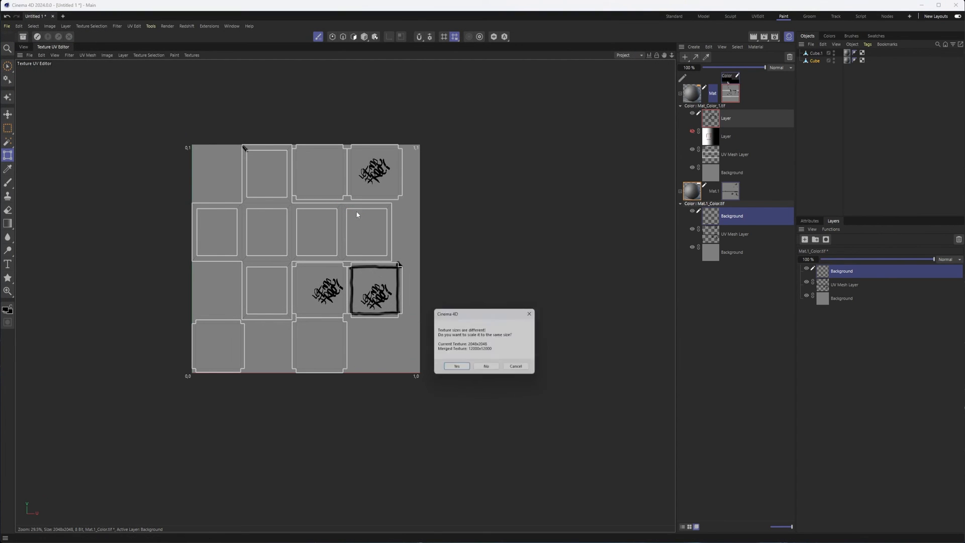
left_click(455, 368)
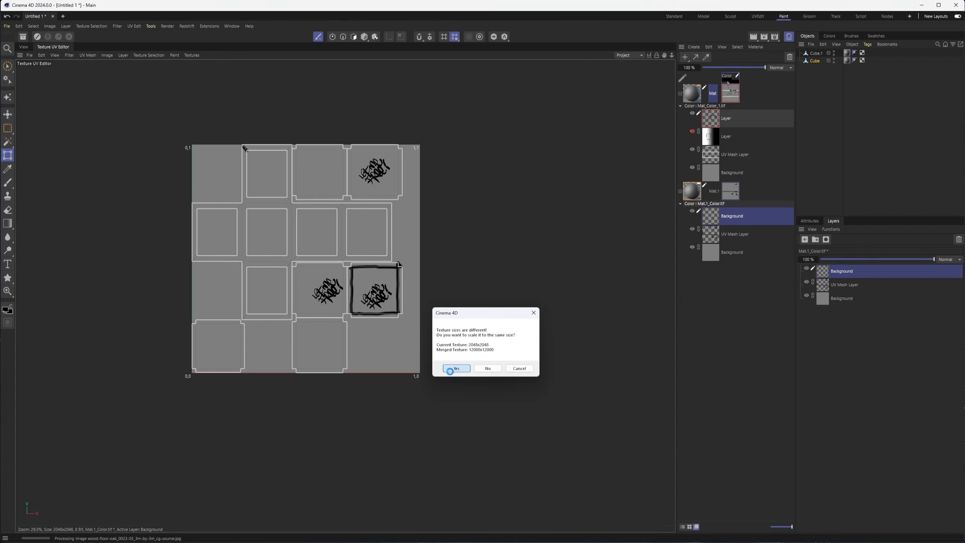
left_click(455, 368)
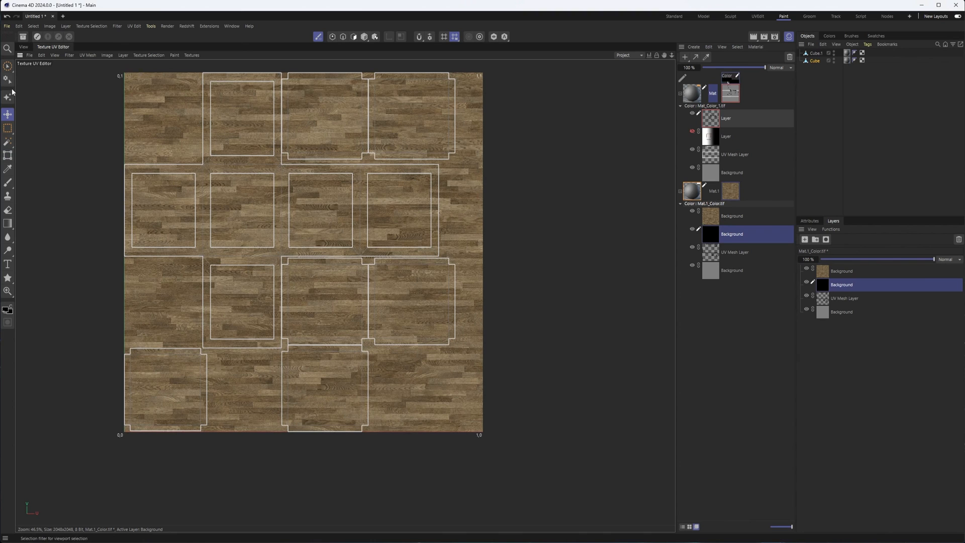
Step: Scale the wood layer down onto one top-row UV face and nudge it into place
left_click(8, 154)
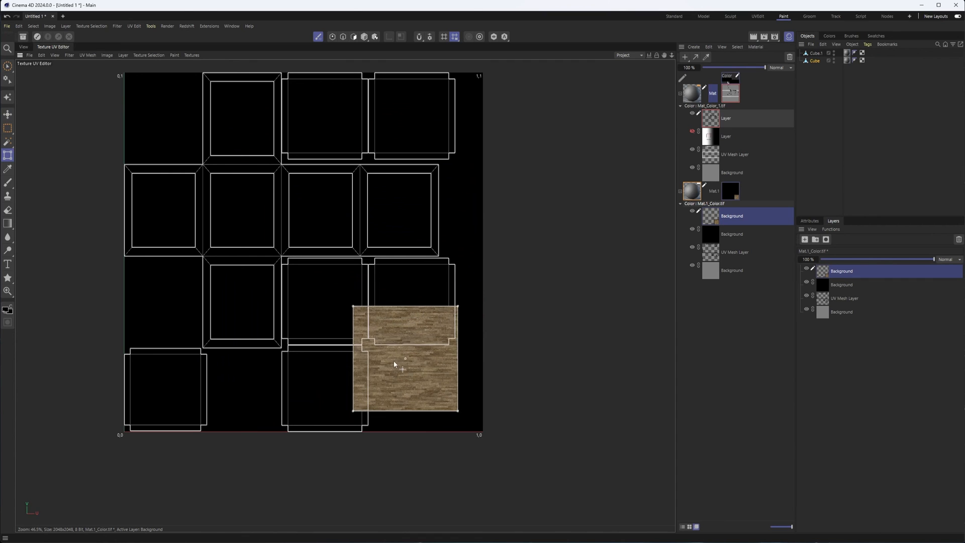
left_click_drag(403, 359, 396, 136)
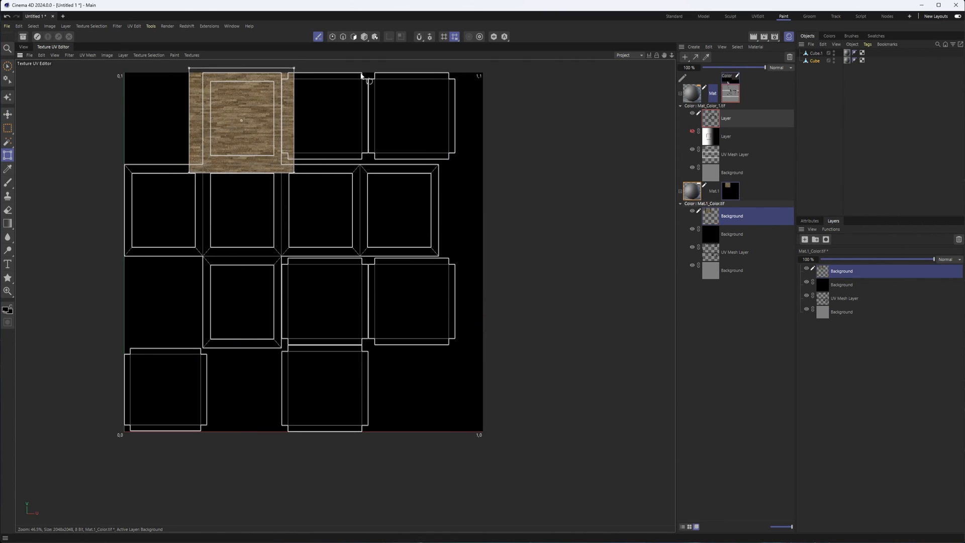
mouse_move(26, 50)
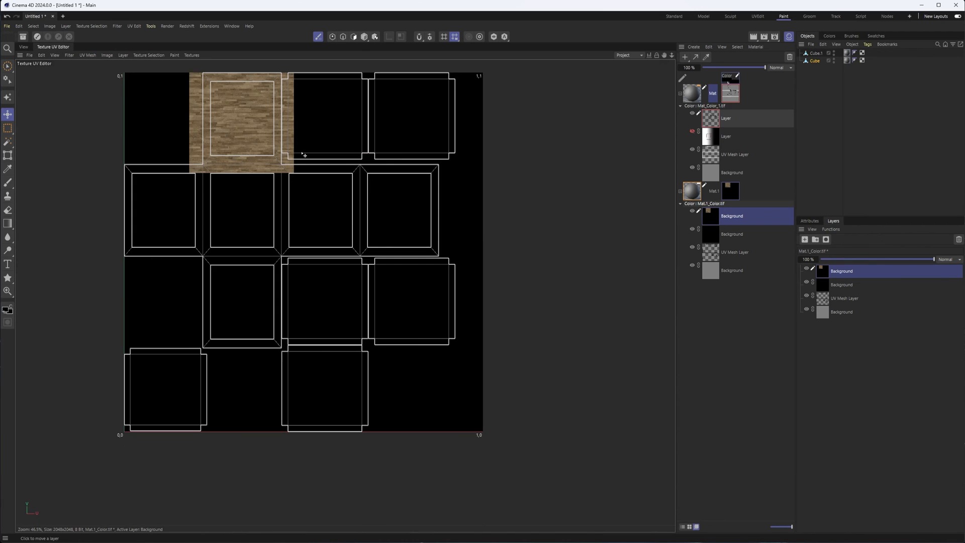
mouse_move(255, 117)
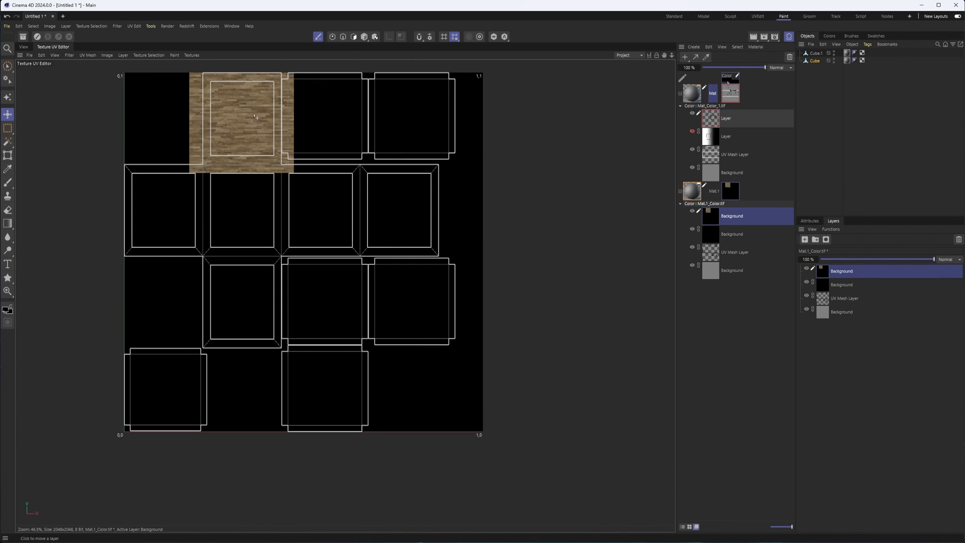
left_click_drag(255, 118, 246, 135)
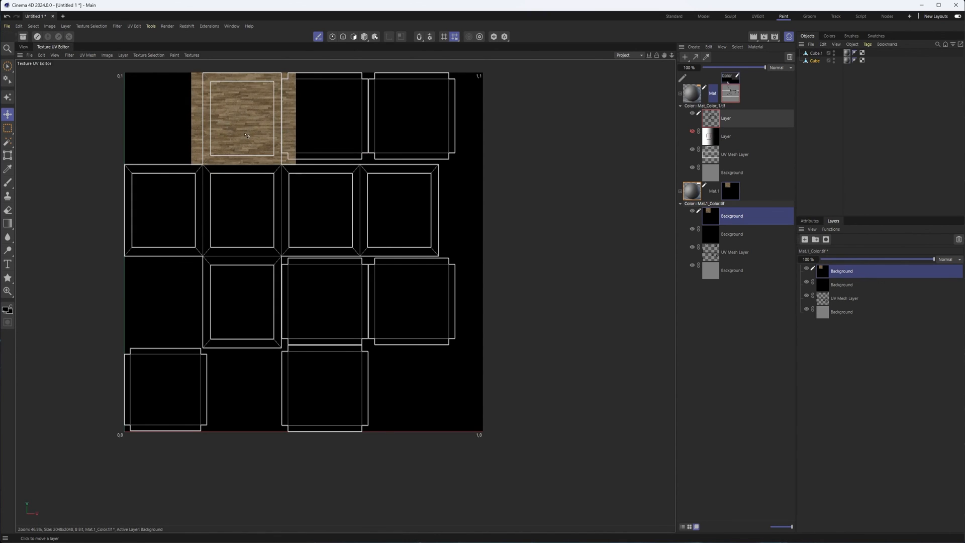
left_click_drag(246, 117, 421, 117)
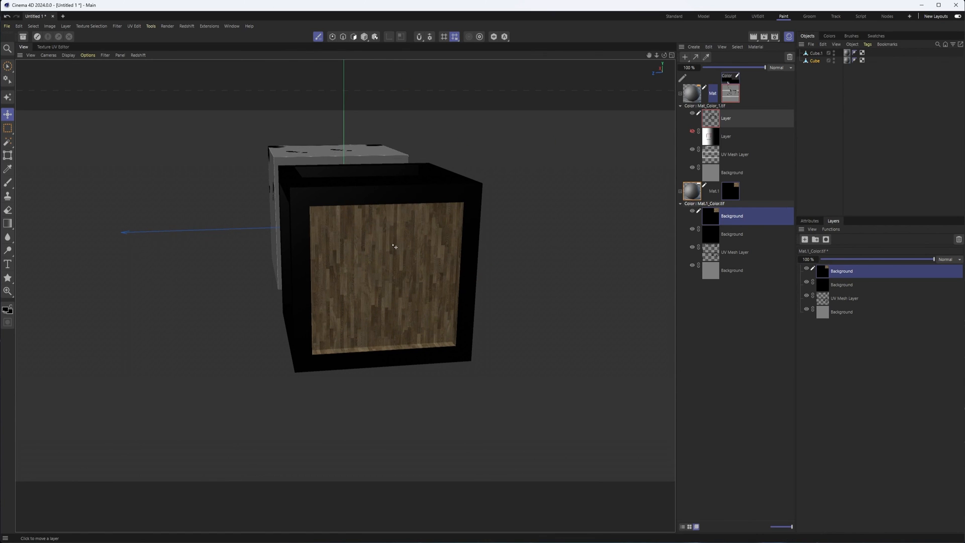
mouse_move(411, 201)
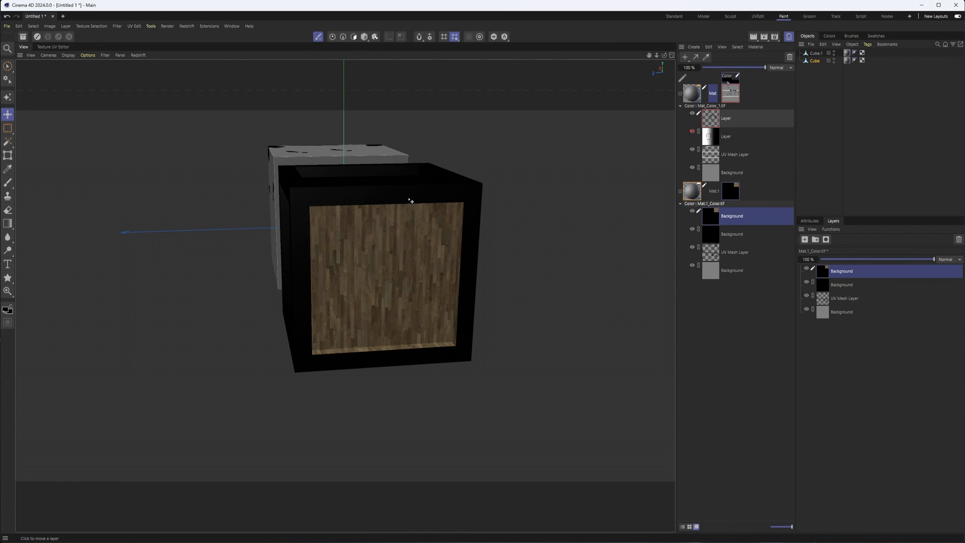